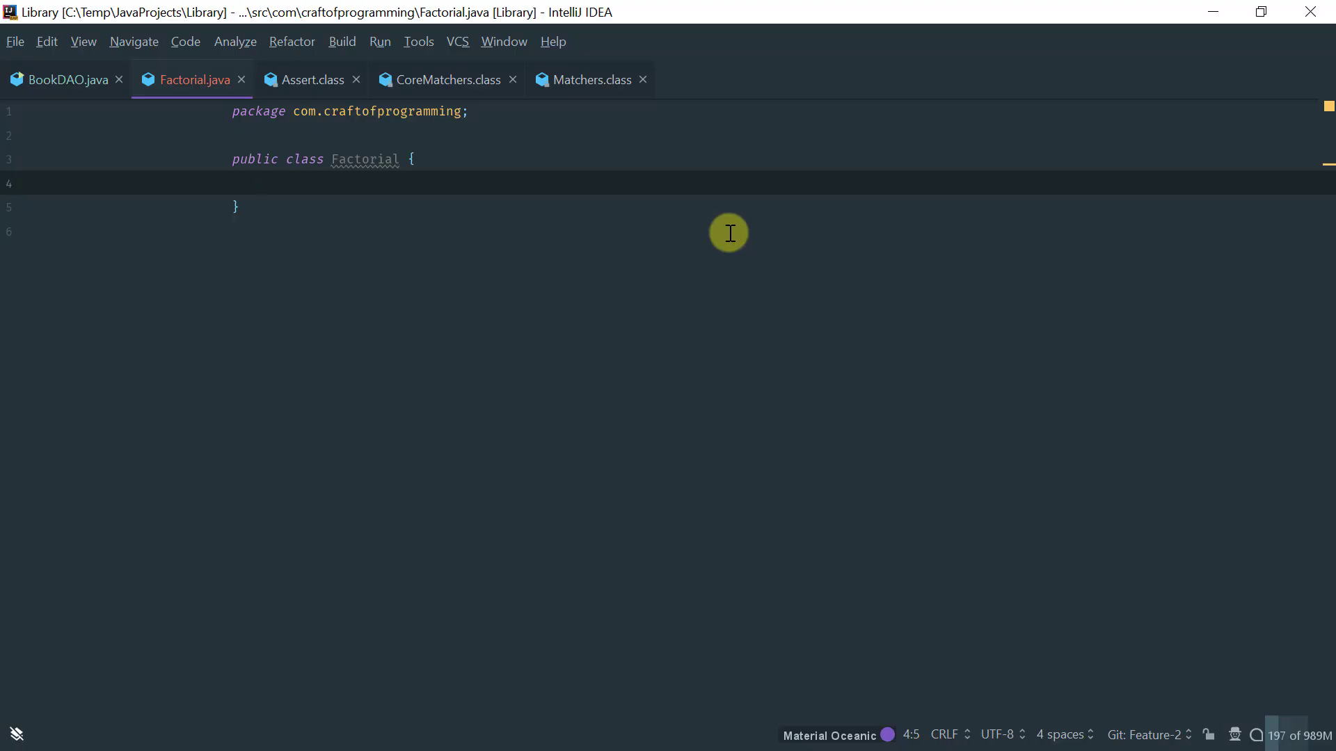
# Declare public static int compute(int n) in Factorial.
pyautogui.write('public')
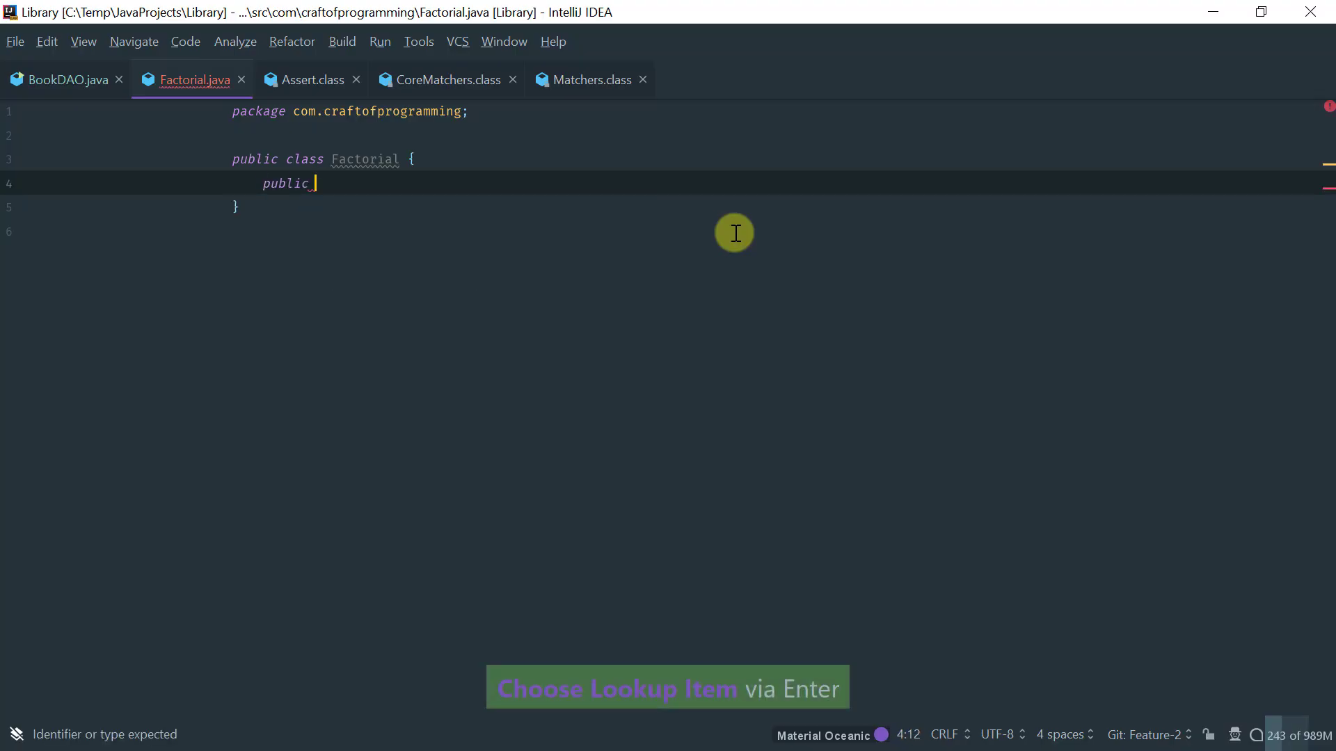
pyautogui.write('static int compute(')
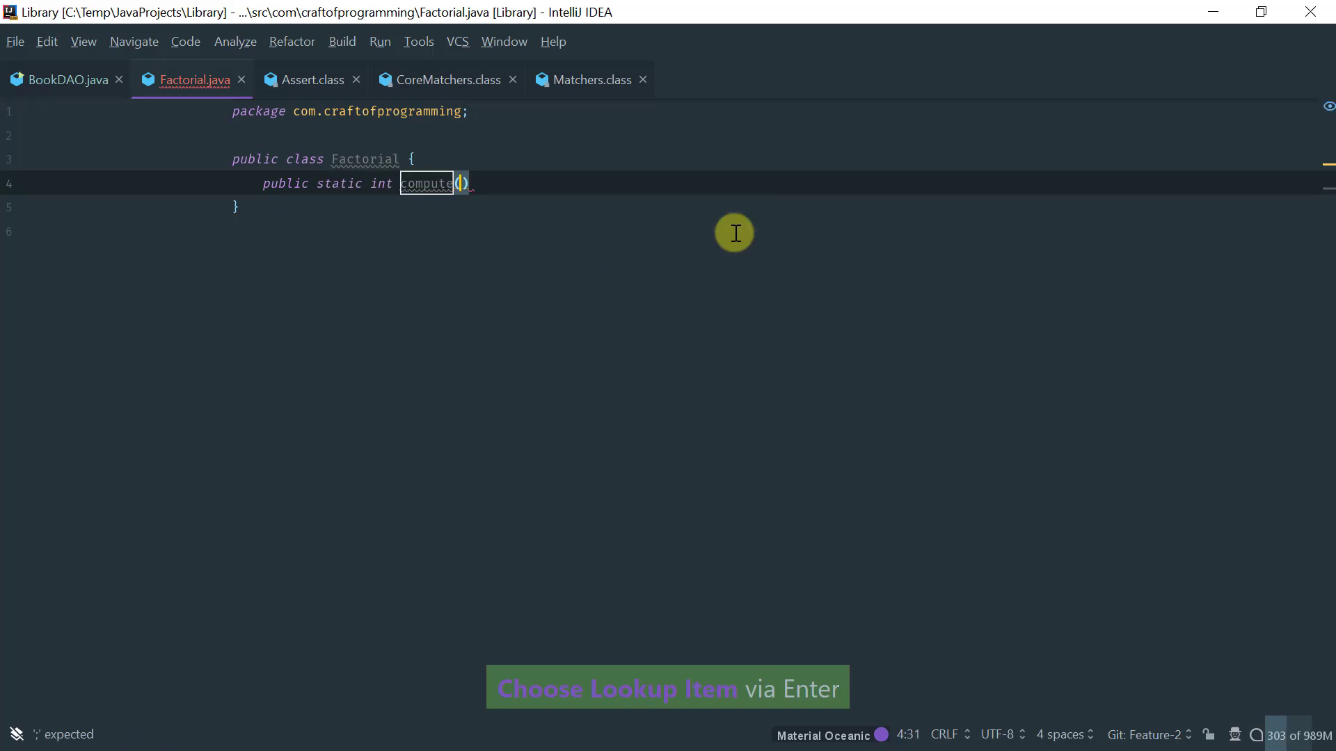
pyautogui.write('int n')
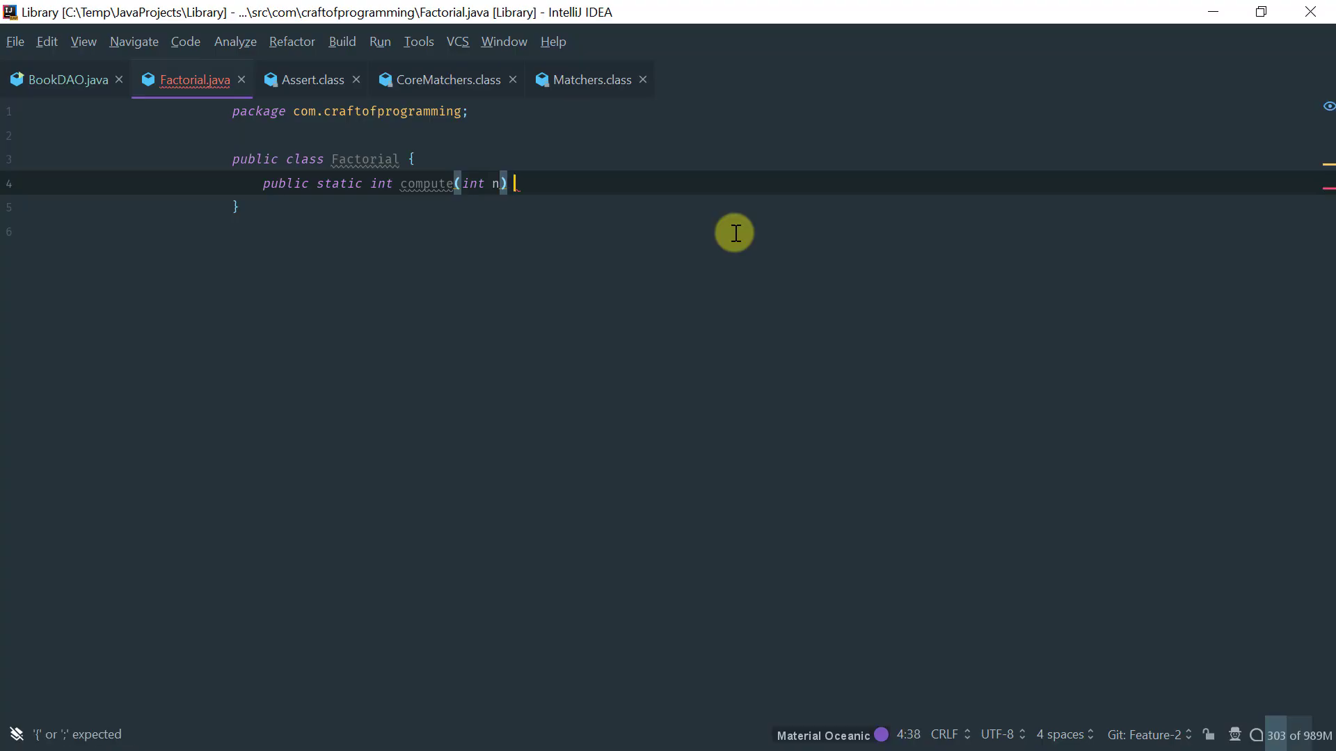
pyautogui.write('{')
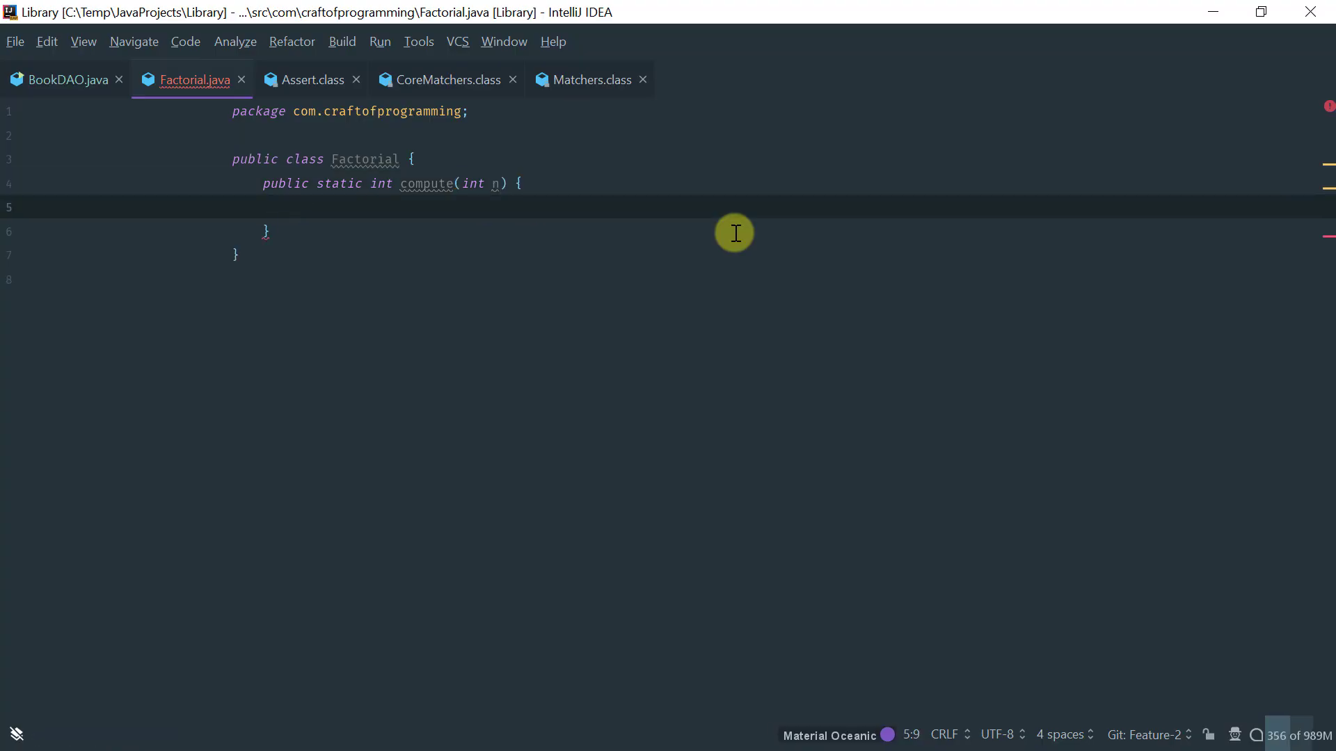
# Implement compute recursively: return 1 when n<2, otherwise n * compute(n - 1).
pyautogui.write('if (n<2) {')
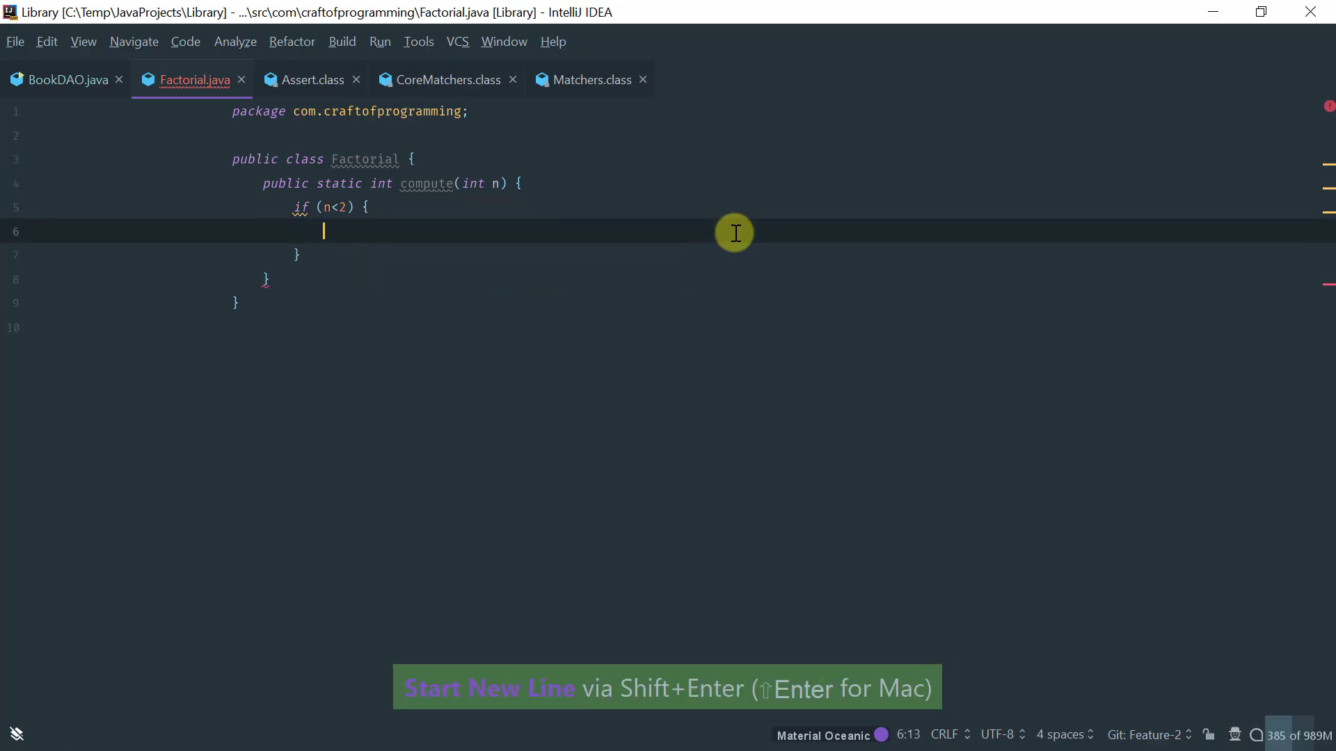
pyautogui.write('return 1;')
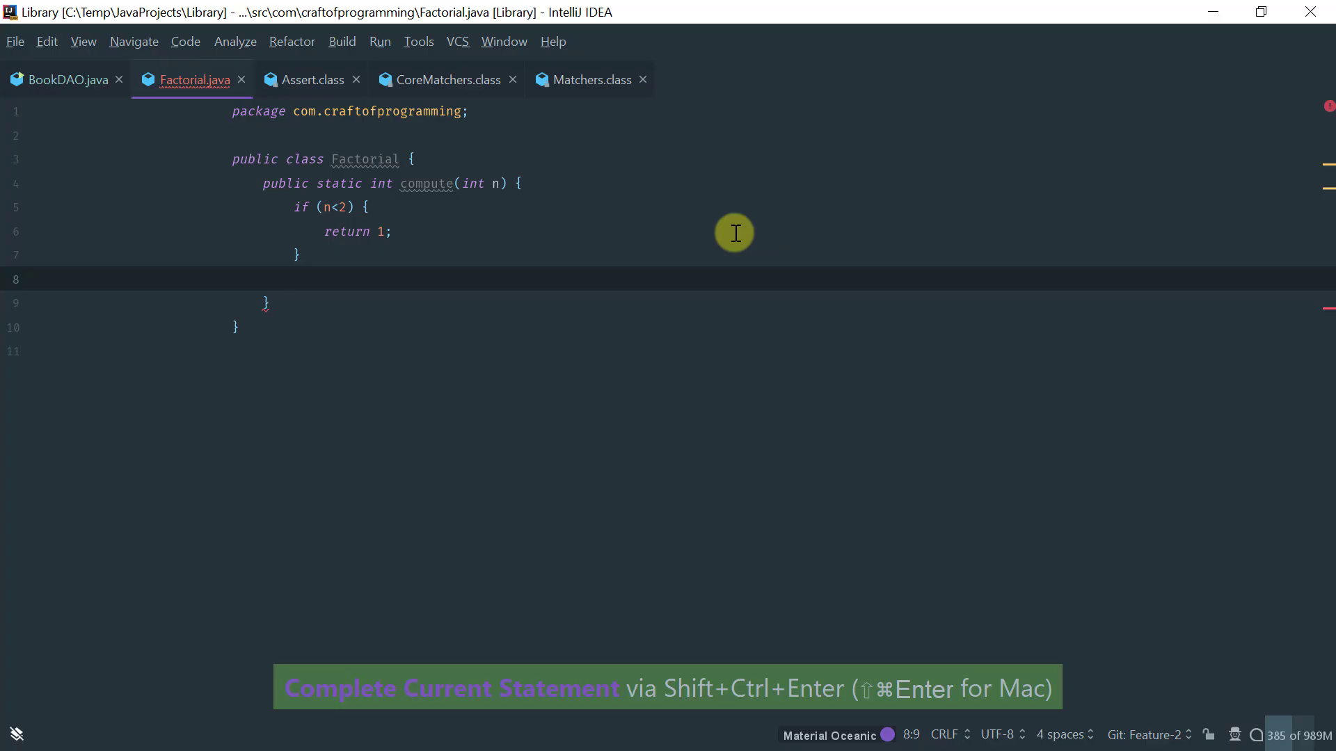
pyautogui.write('return')
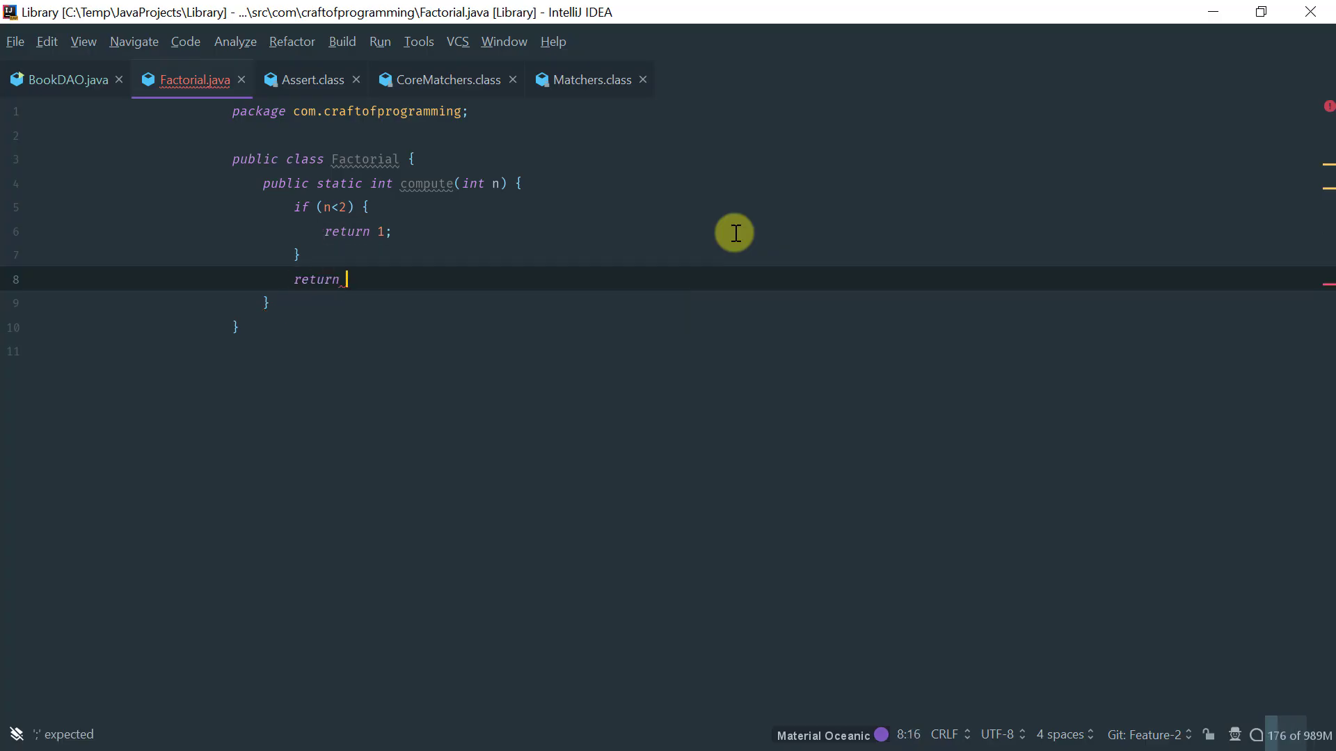
pyautogui.write('n*')
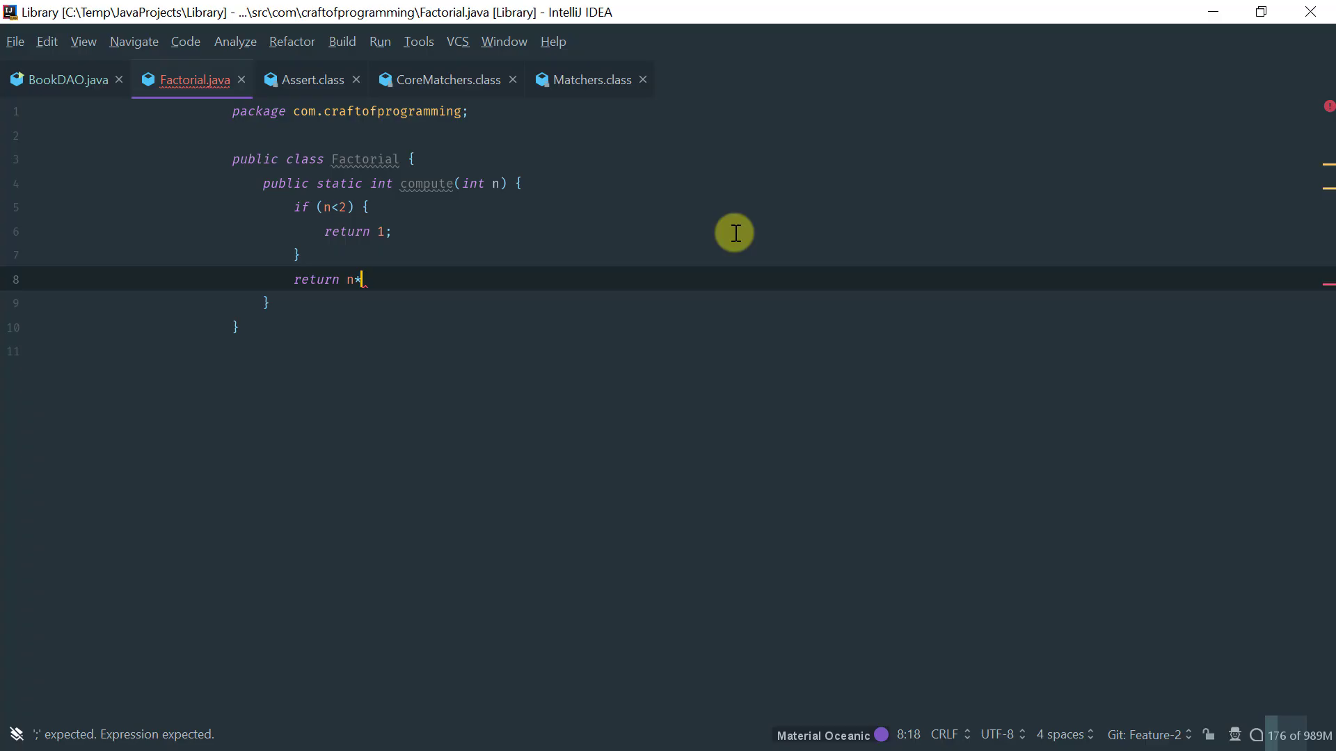
pyautogui.write('compute(n - 1);')
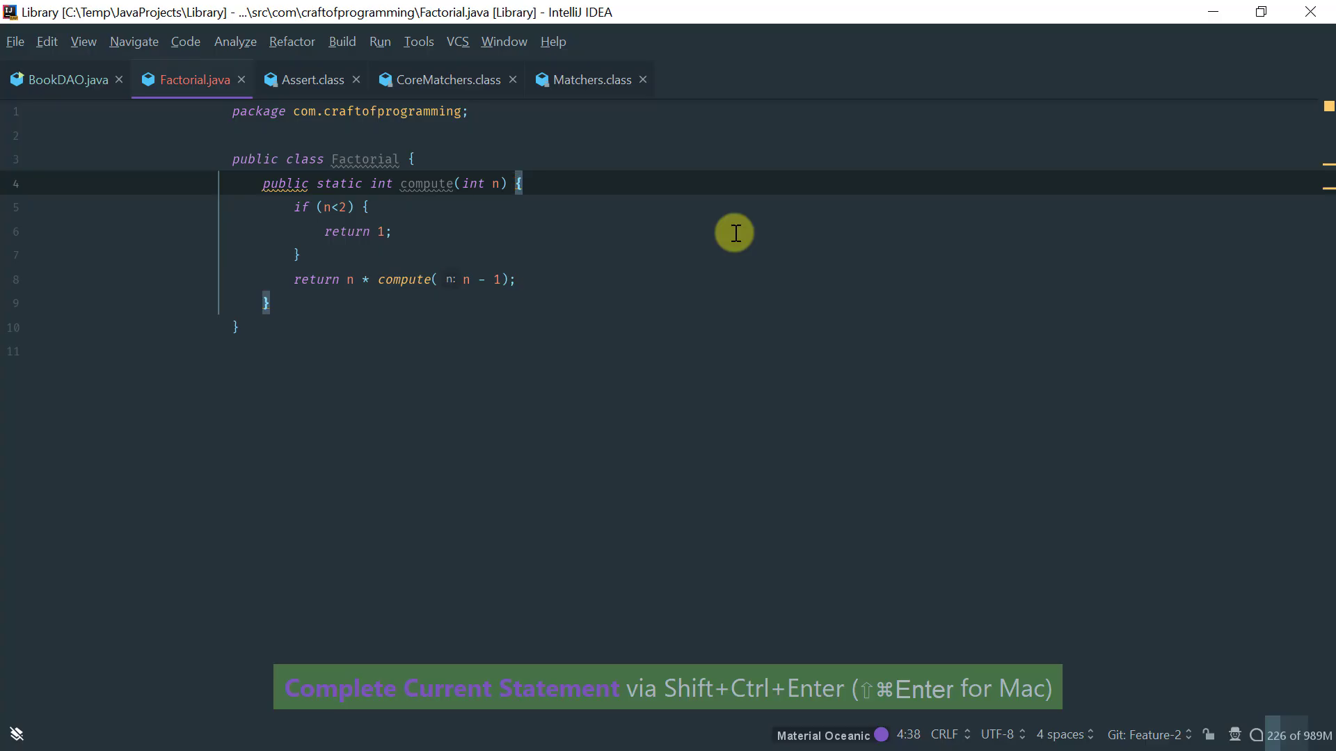
pyautogui.press('ctrl+shift+t')
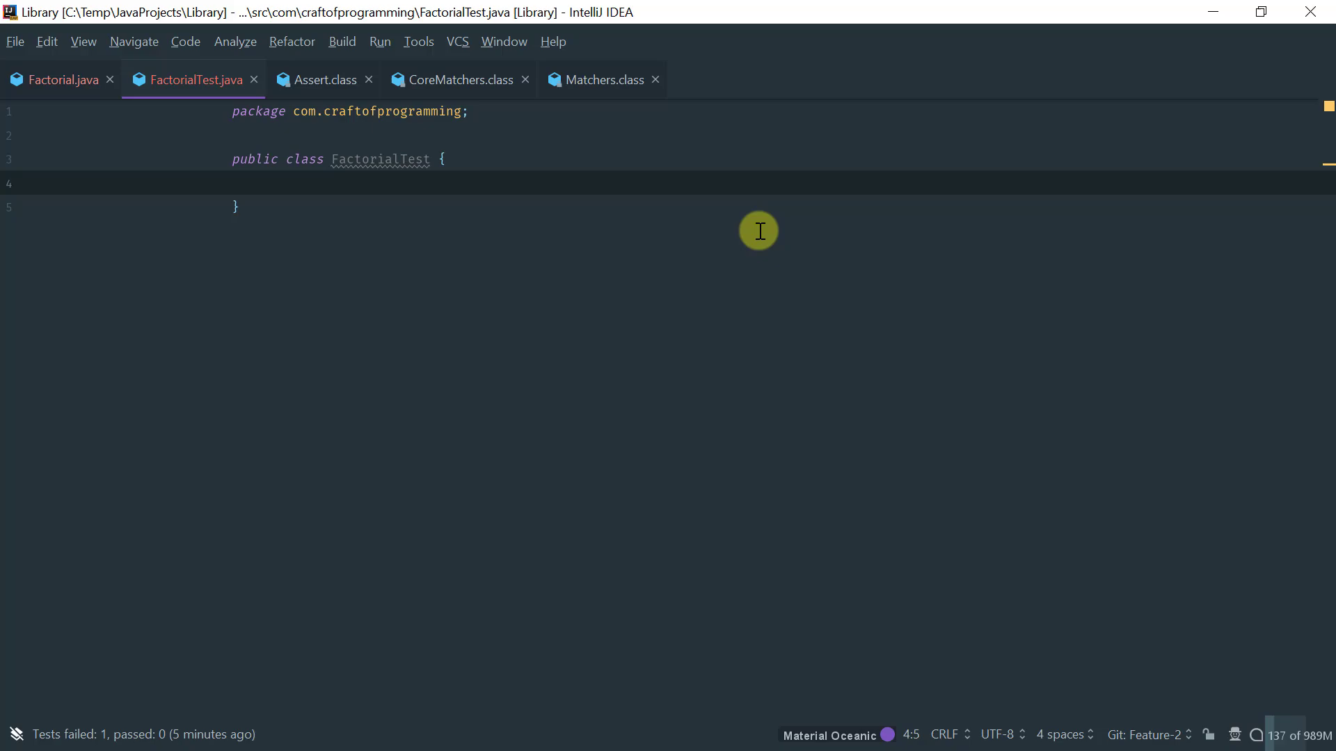
# Add testFactorial asserting Factorial.compute(0) is equalTo(1) using CoreMatchers.
pyautogui.press('enter')
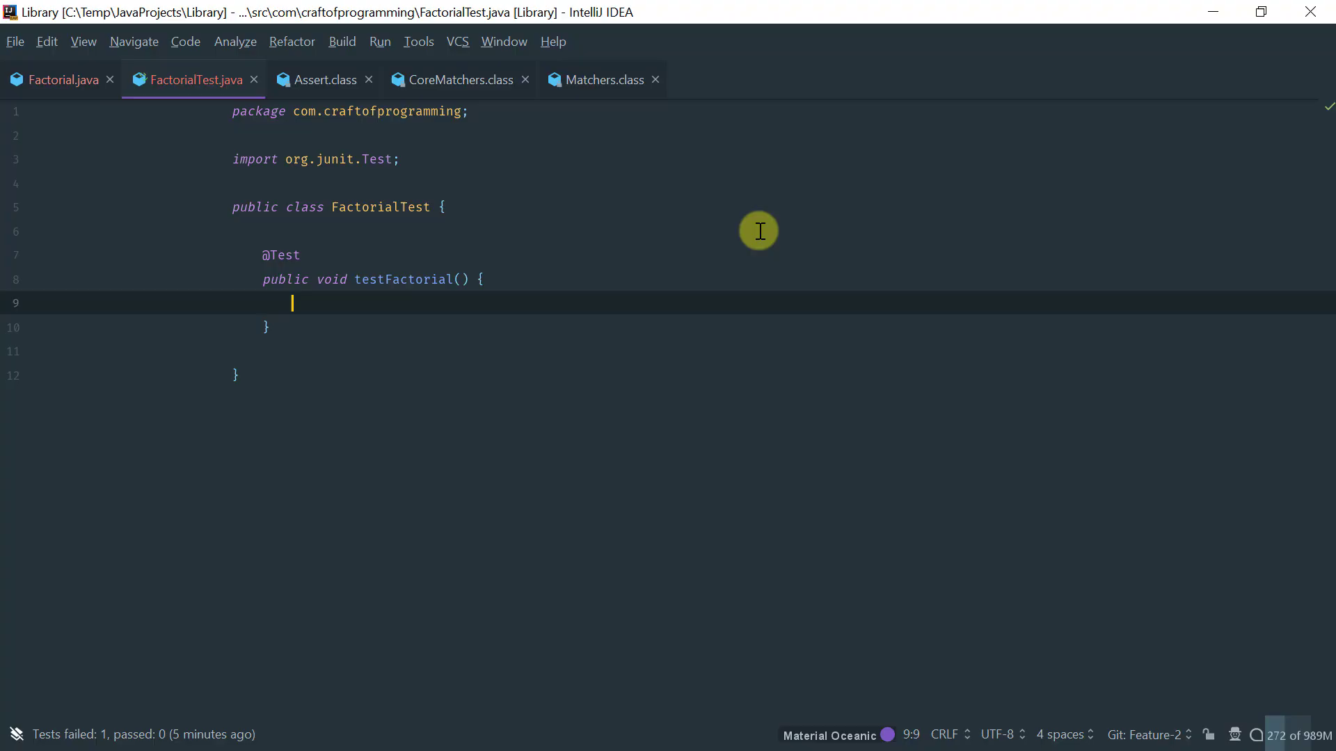
pyautogui.write('assertThat();')
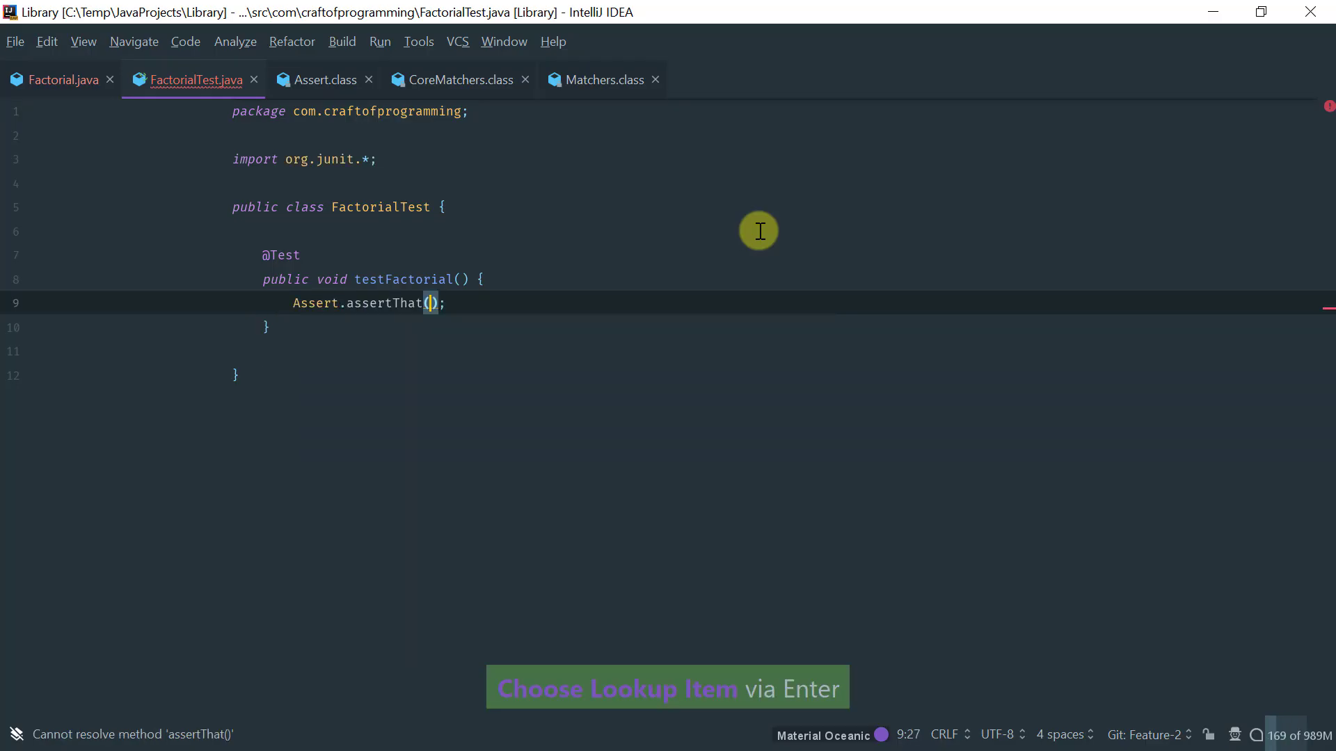
pyautogui.write('Factorial.compute(0),')
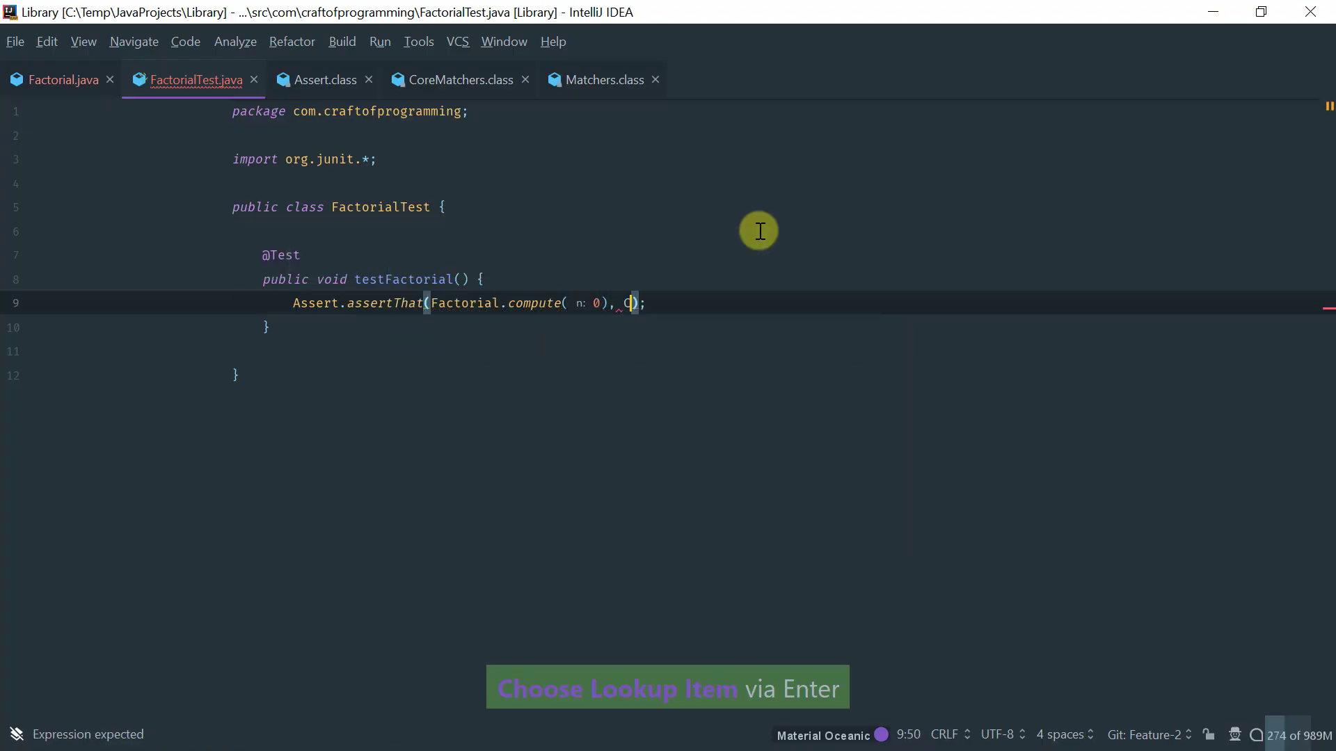
pyautogui.write('CoreMatchers')
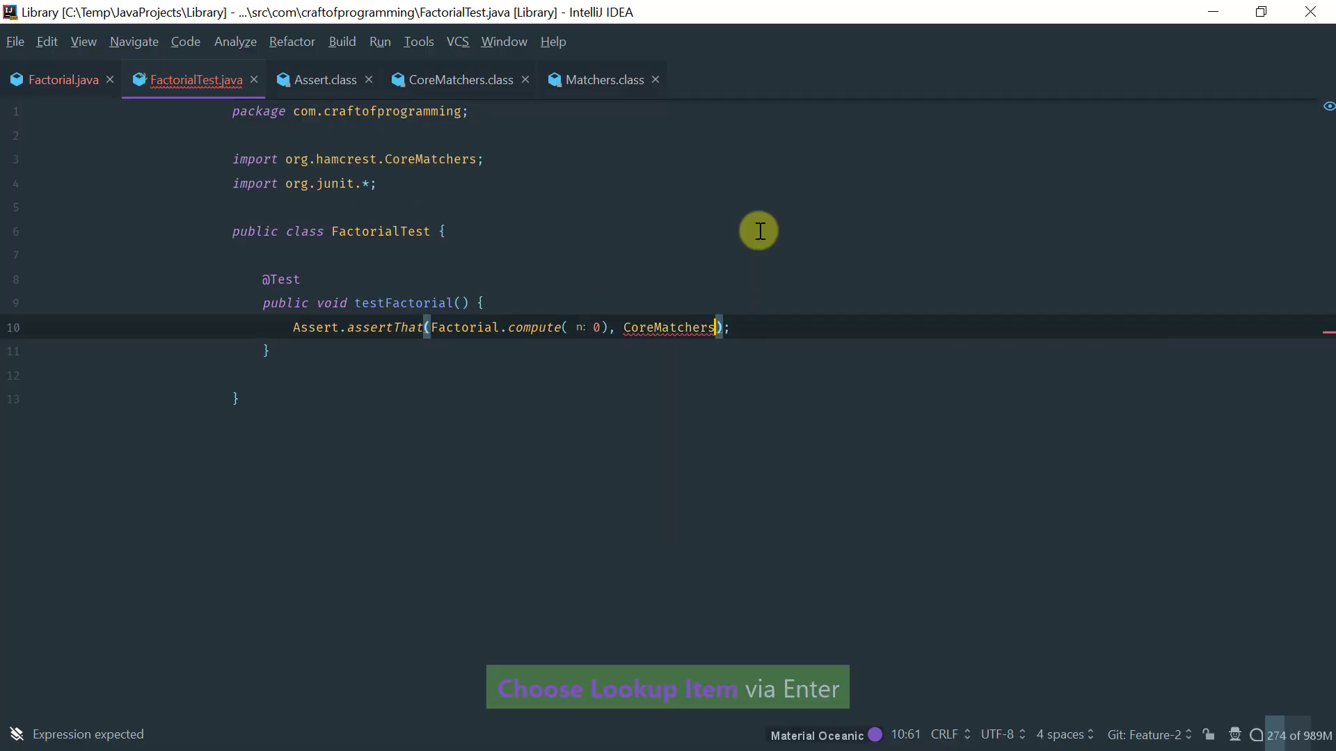
pyautogui.write('.is(CoreMatchers.equalTo()')
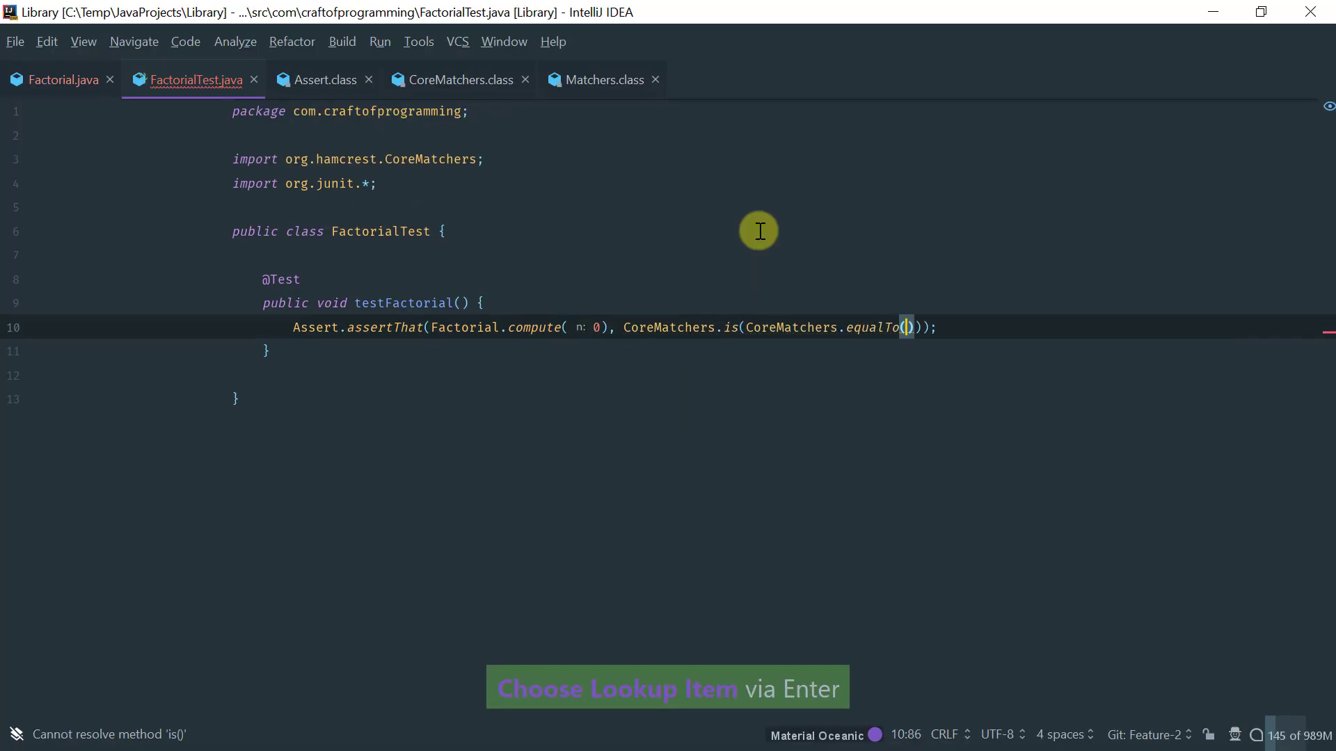
pyautogui.write('1')
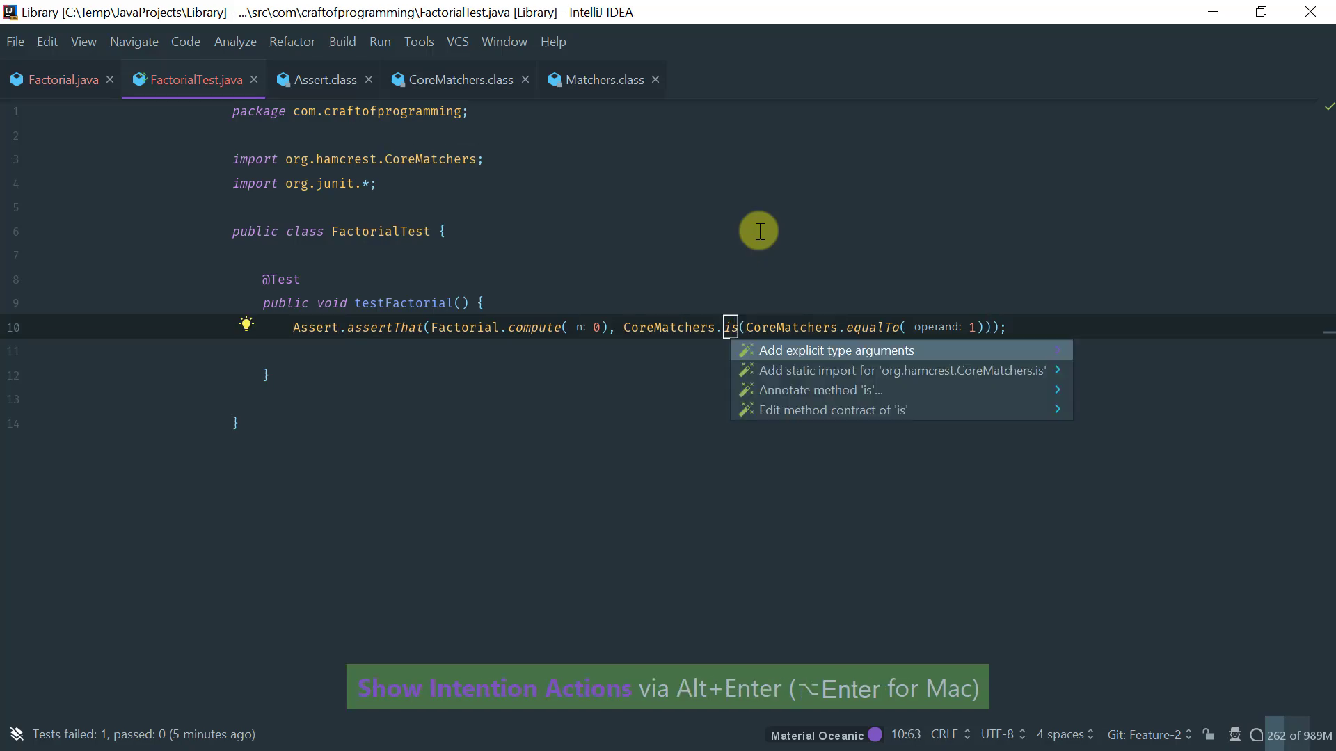
# Statically import is/equalTo and duplicate the assertion for compute(1) through compute(5).
pyautogui.click(894, 369)
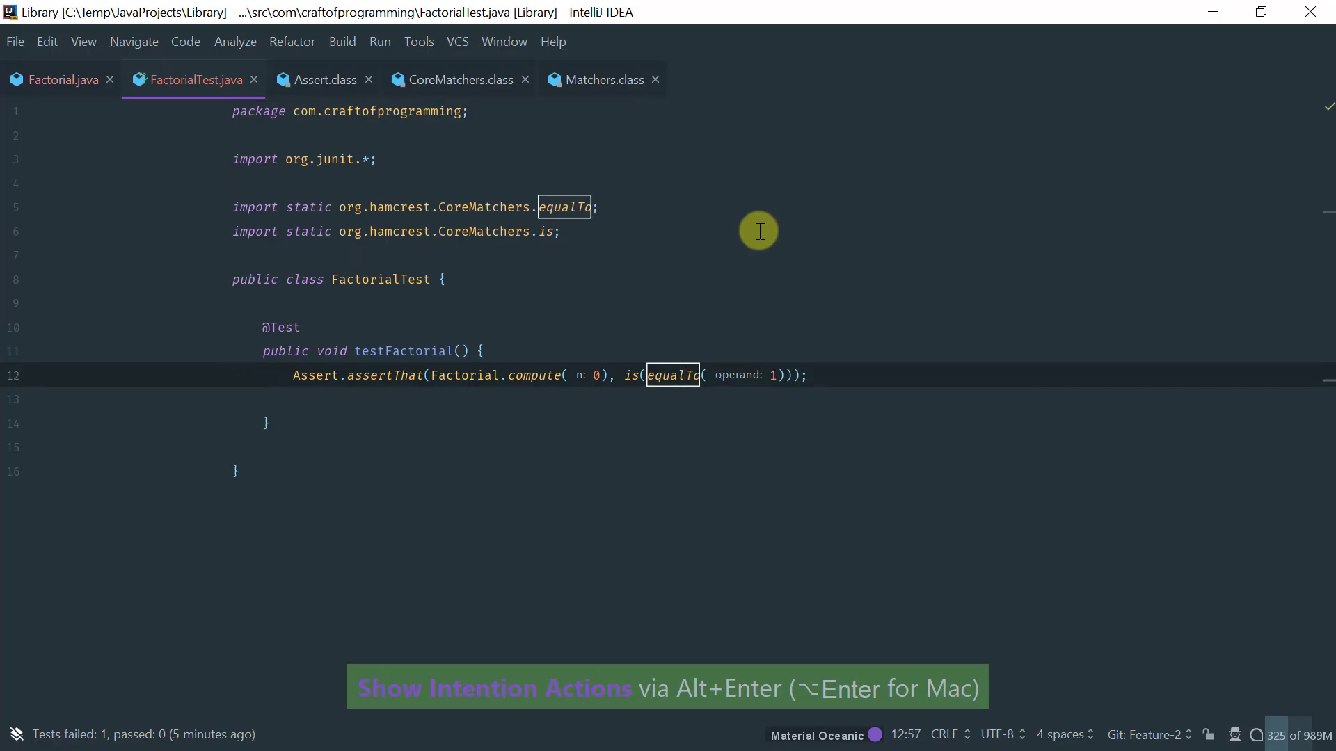
pyautogui.press('ctrl+d')
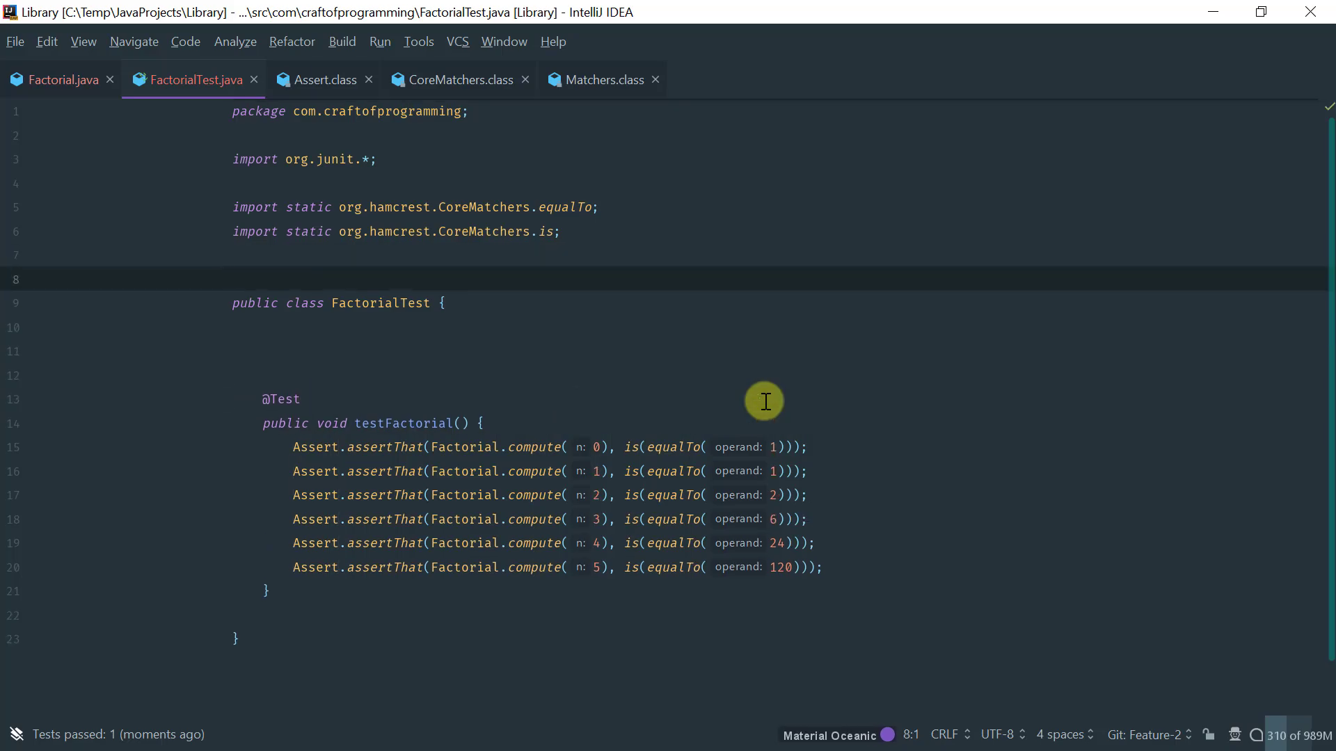
pyautogui.write('@RunWith(')
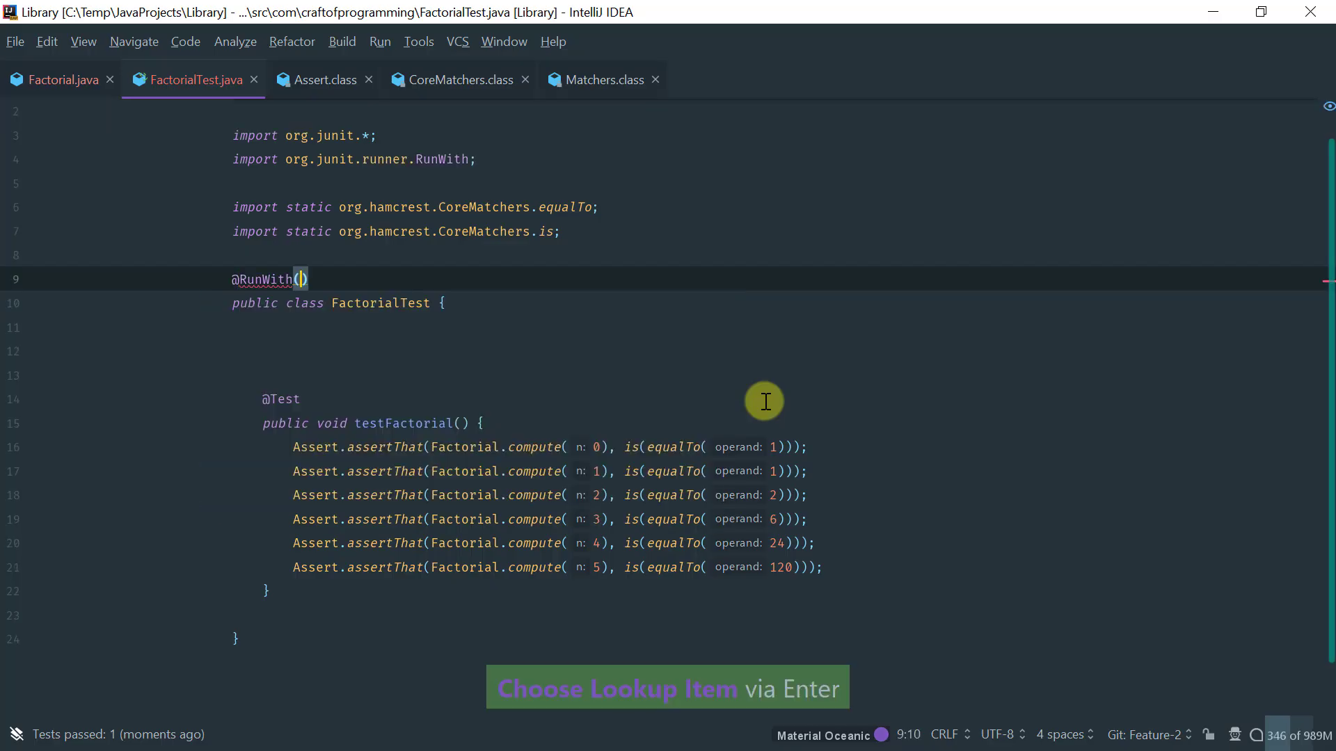
pyautogui.write('Parameterized.class')
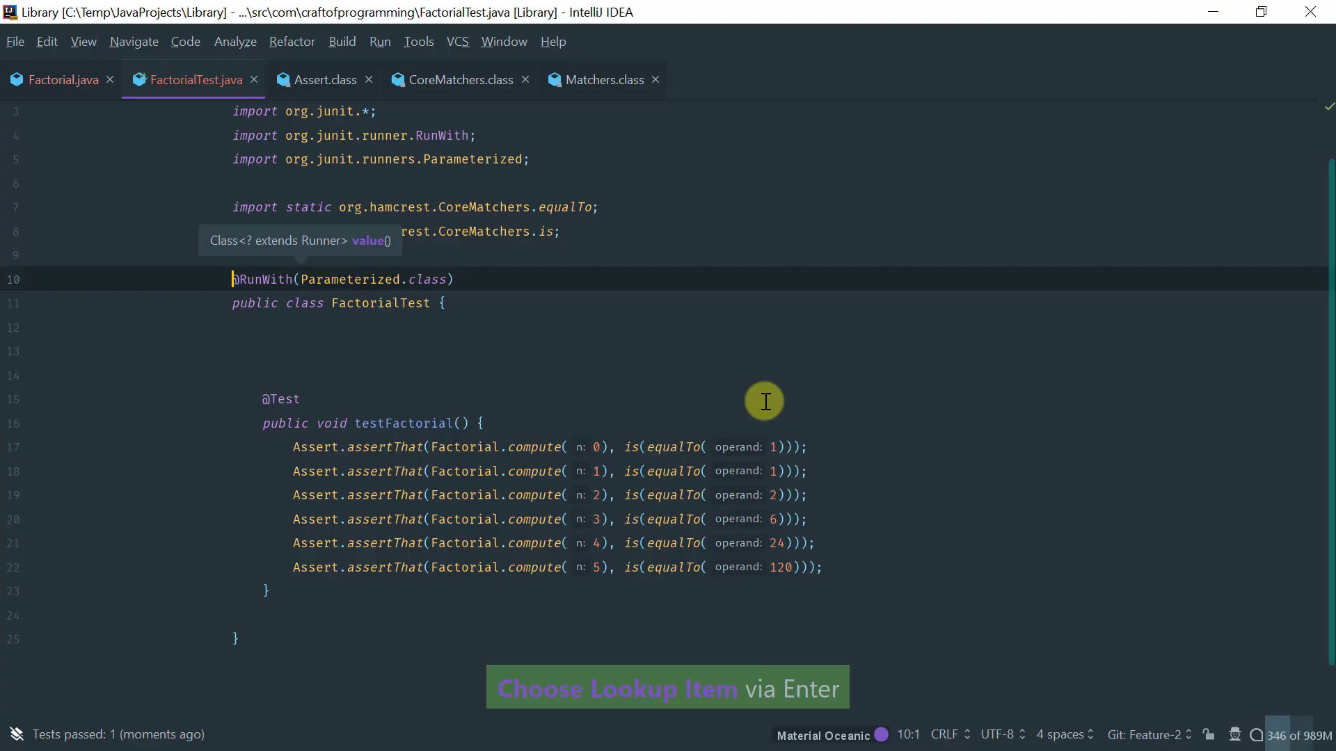
pyautogui.press('Tab')
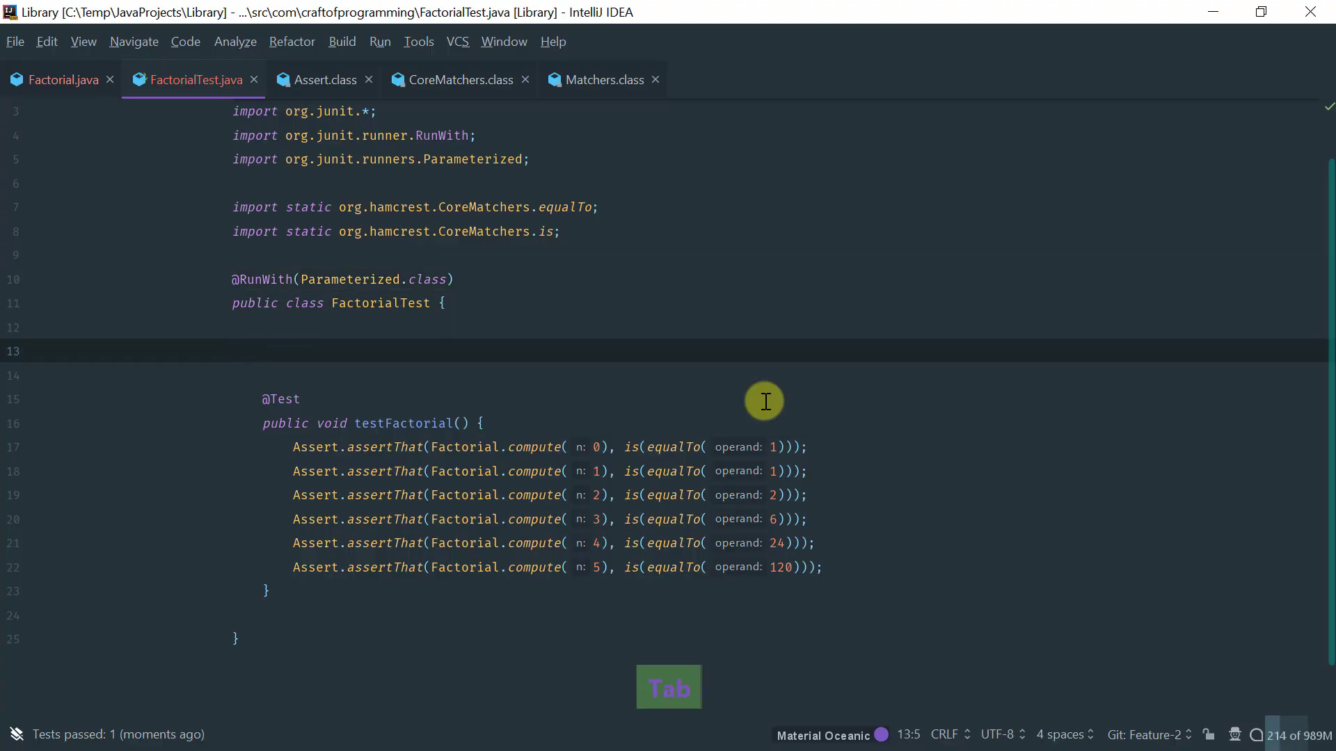
# Declare private int fields input and expected in FactorialTest.
pyautogui.write('p')
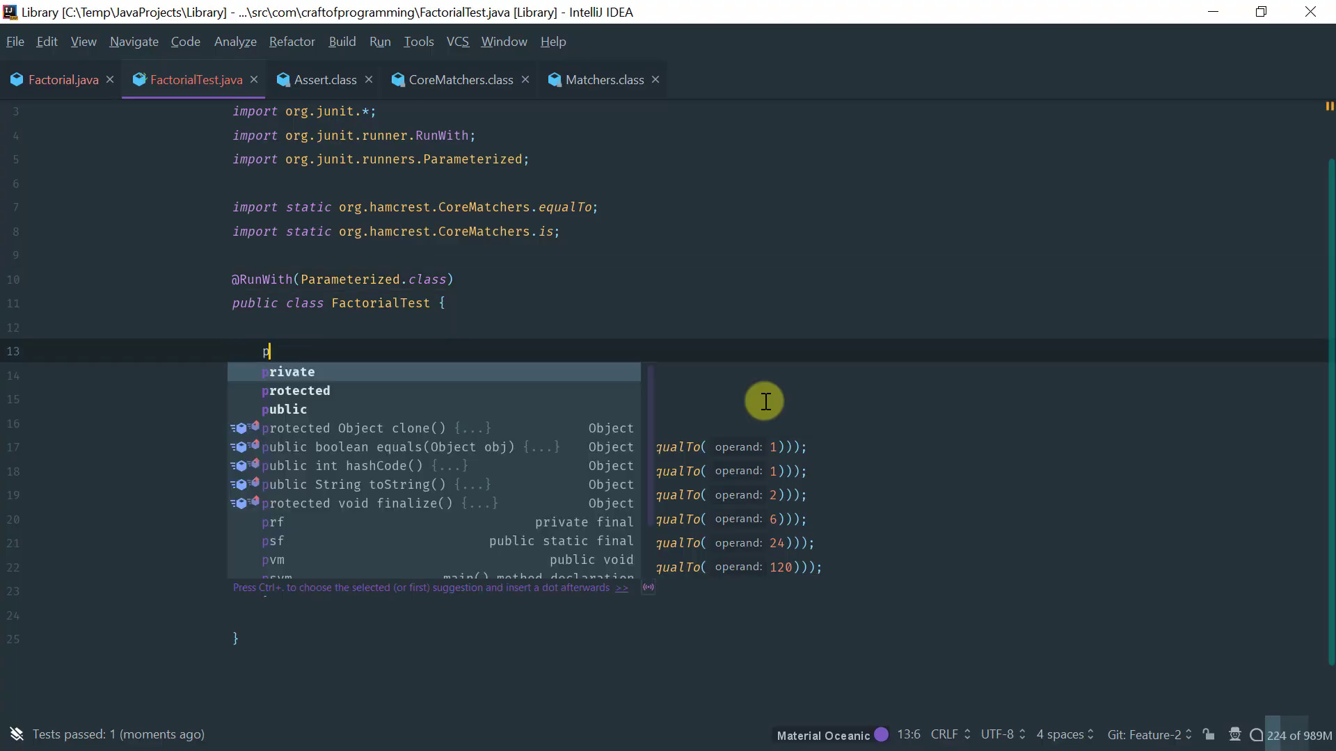
pyautogui.write('rivate i')
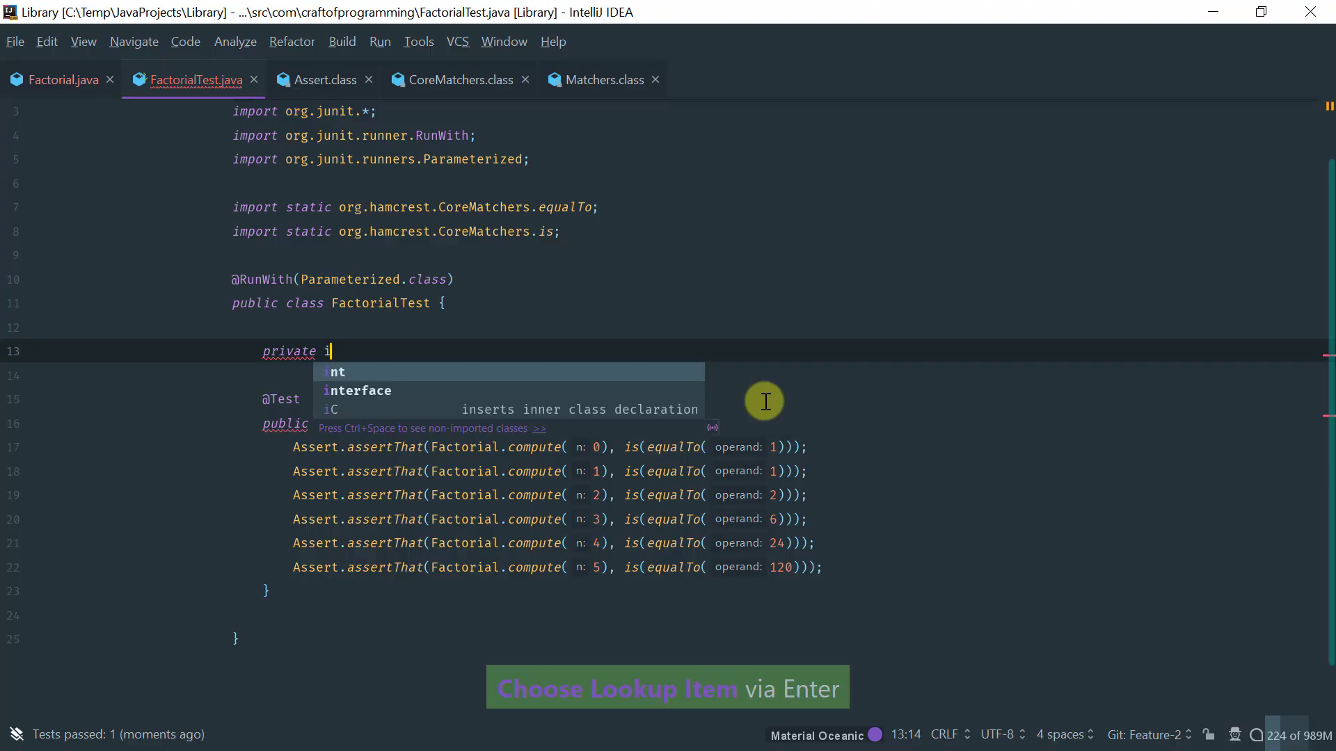
pyautogui.write('nt')
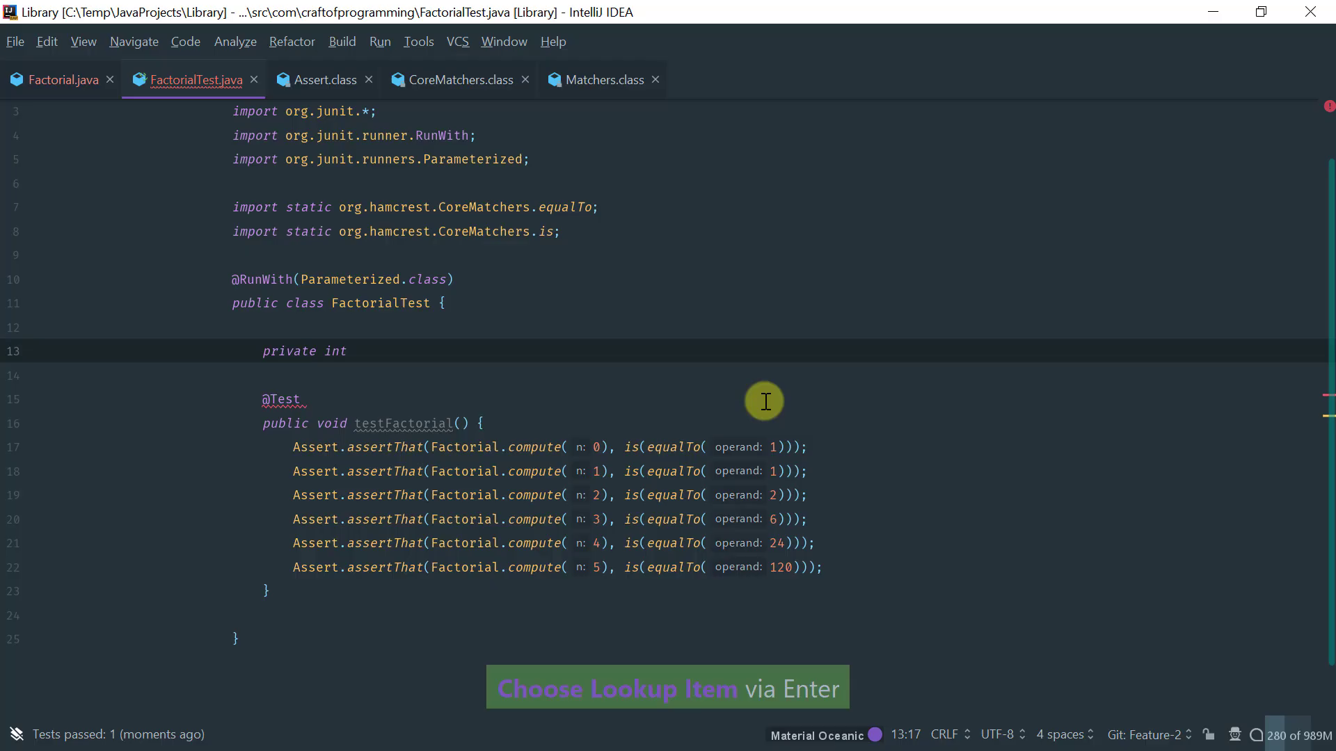
pyautogui.write('input;')
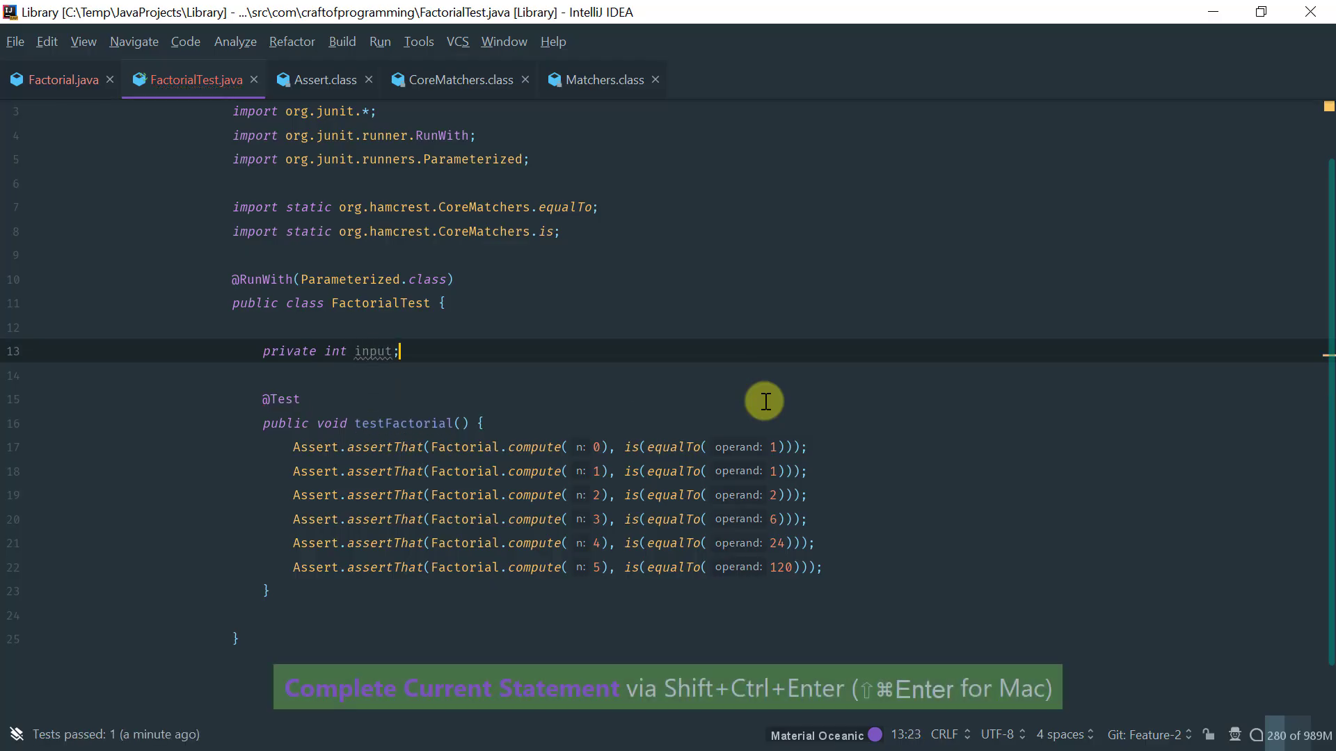
pyautogui.press('ctrl+d')
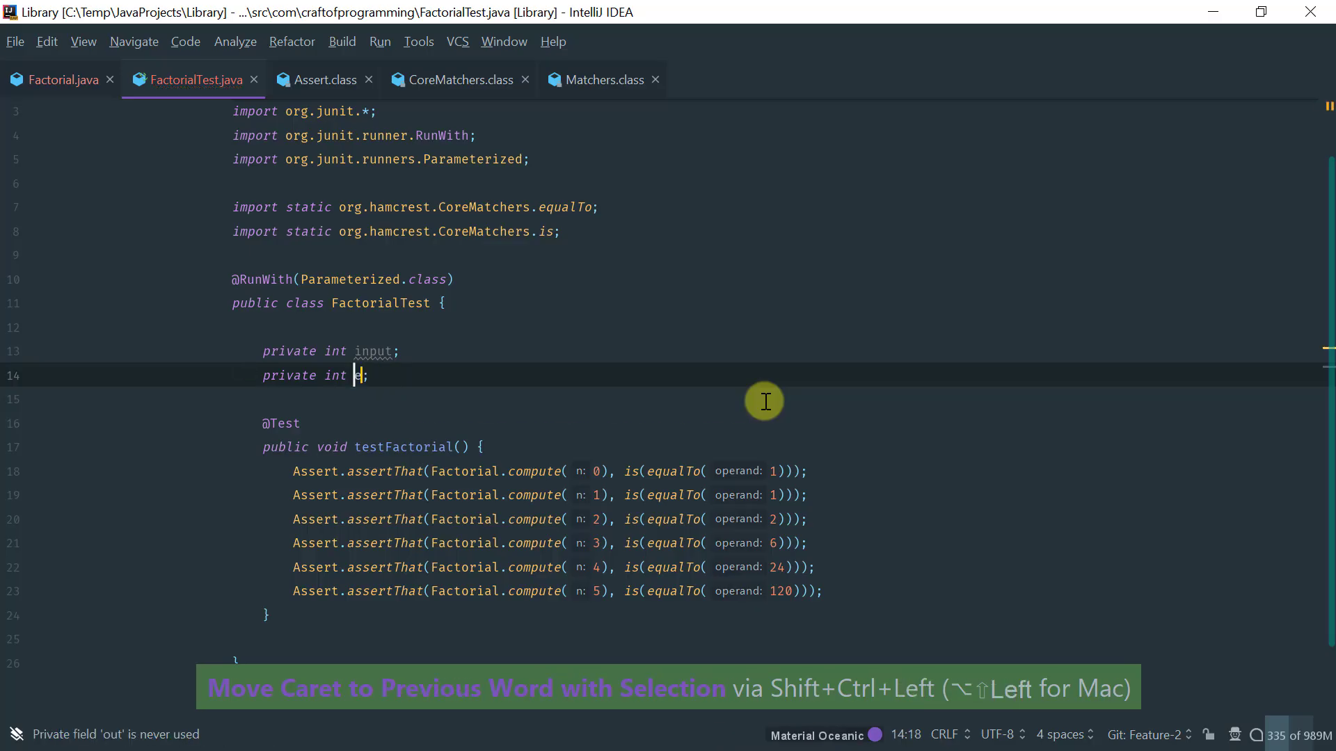
pyautogui.write('expected')
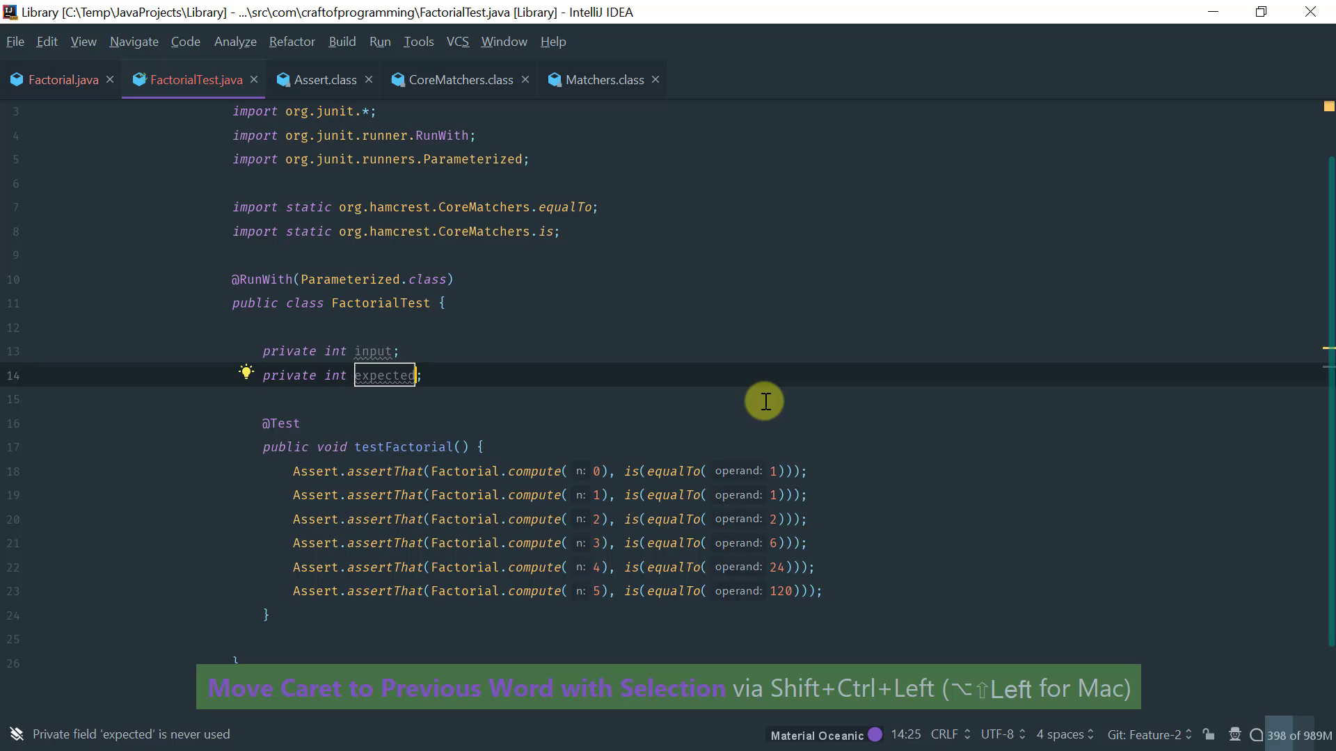
pyautogui.press('alt+insert')
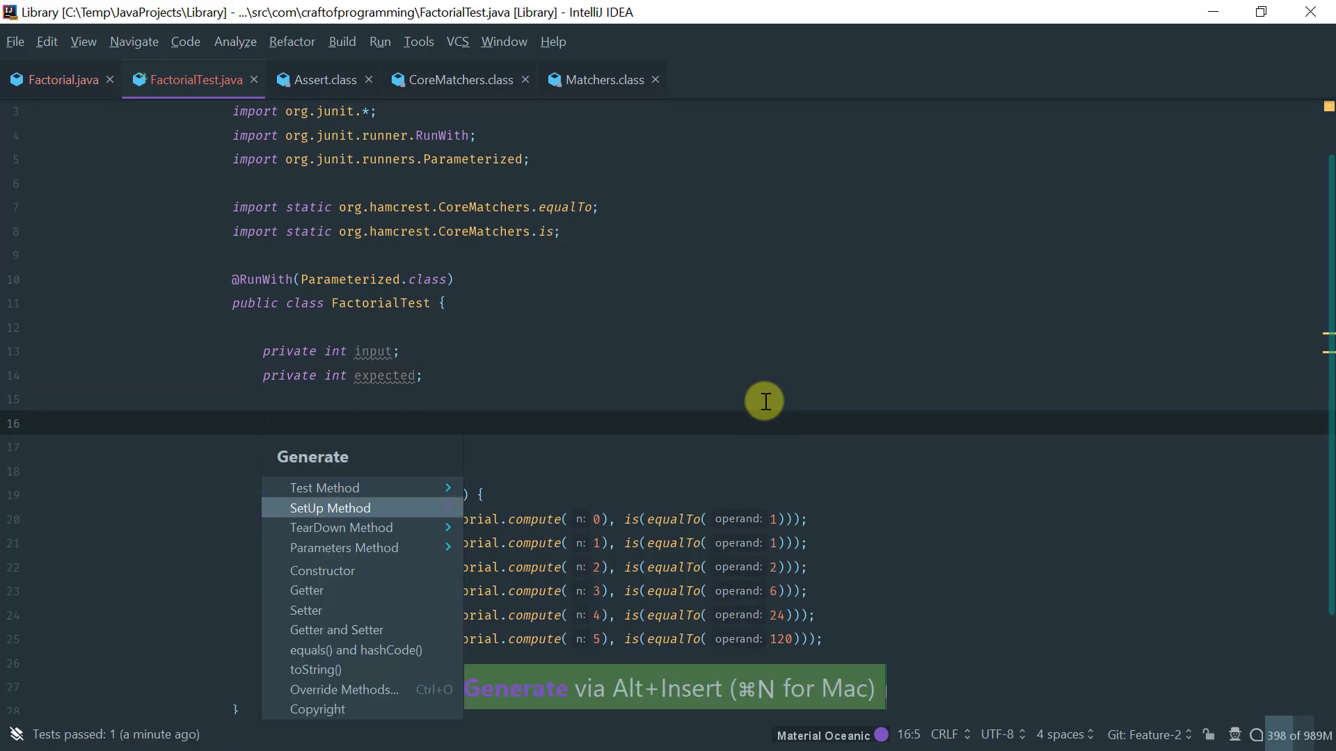
# Generate a FactorialTest constructor that assigns input and expected.
pyautogui.click(322, 571)
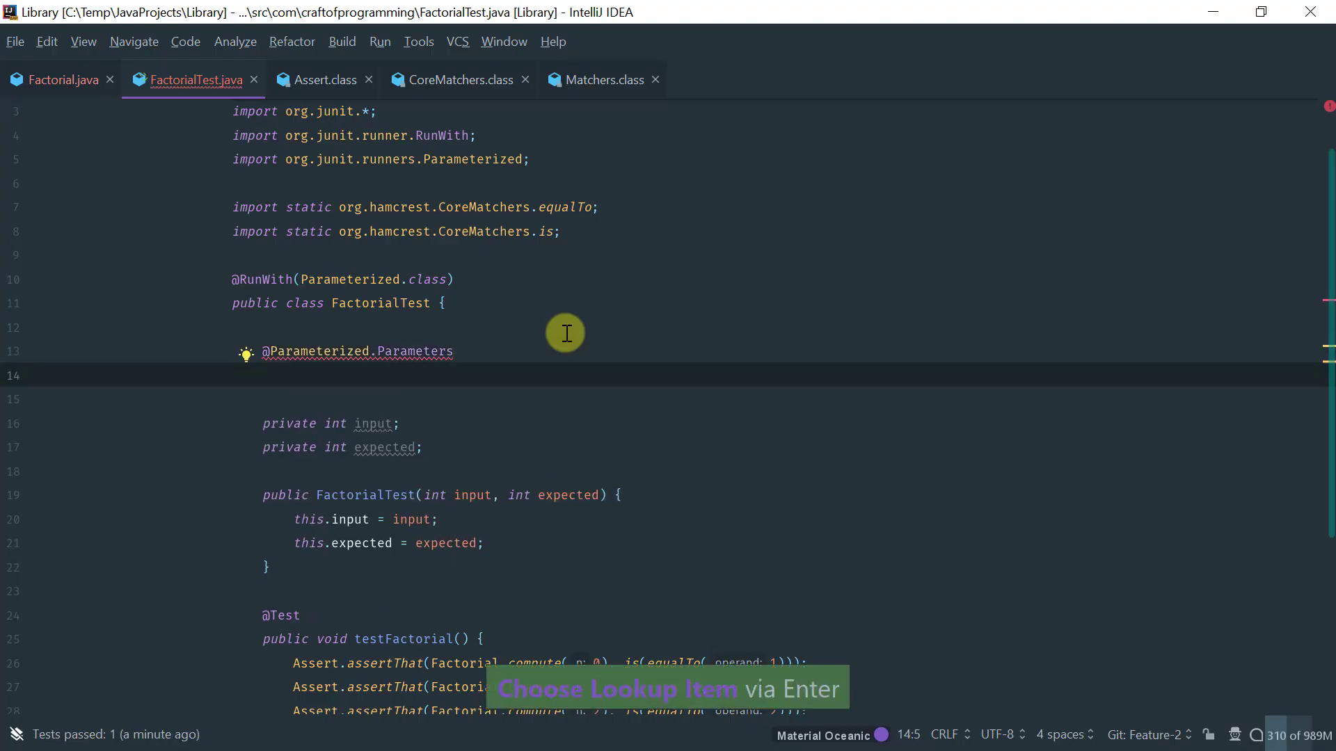
# Begin public static Collection<Object[]> data() returning Arrays.asList(new Object[][] { }).
pyautogui.press('Enter')
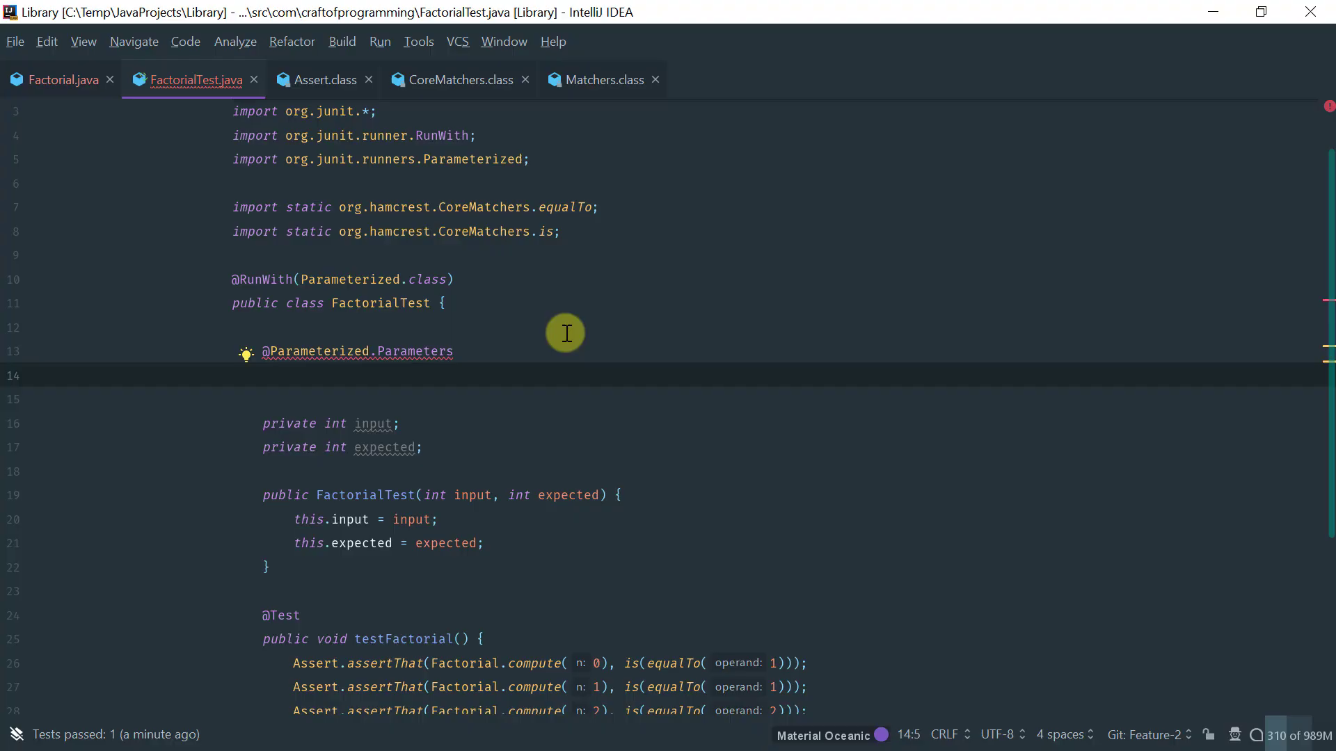
pyautogui.write('p')
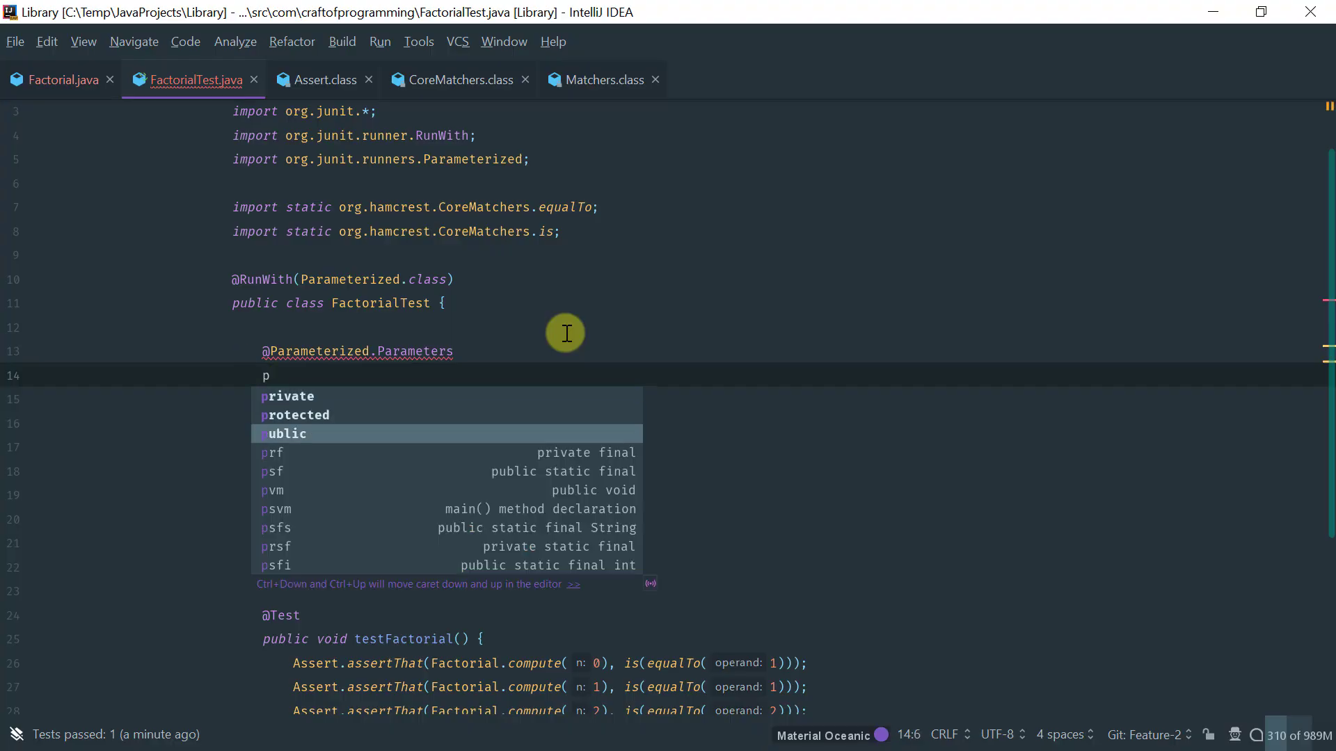
pyautogui.write('static Collection<O>')
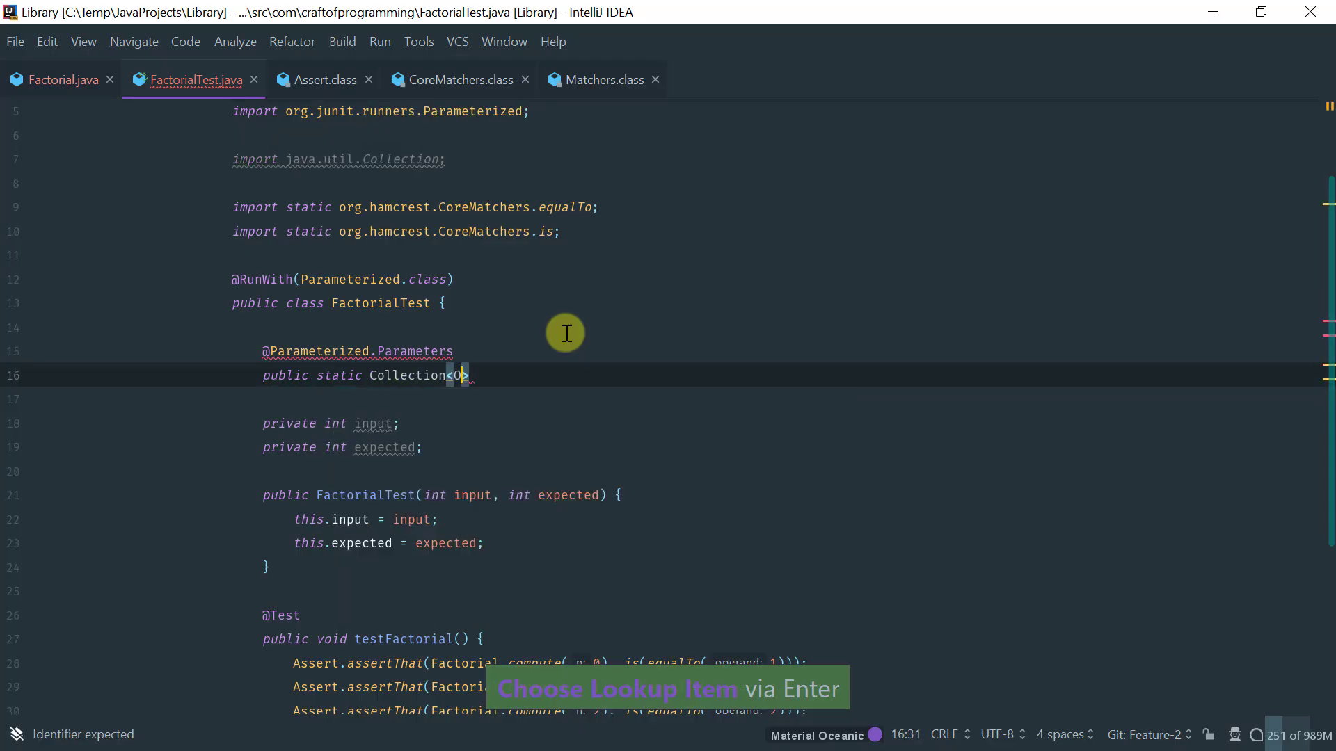
pyautogui.write('Object[]')
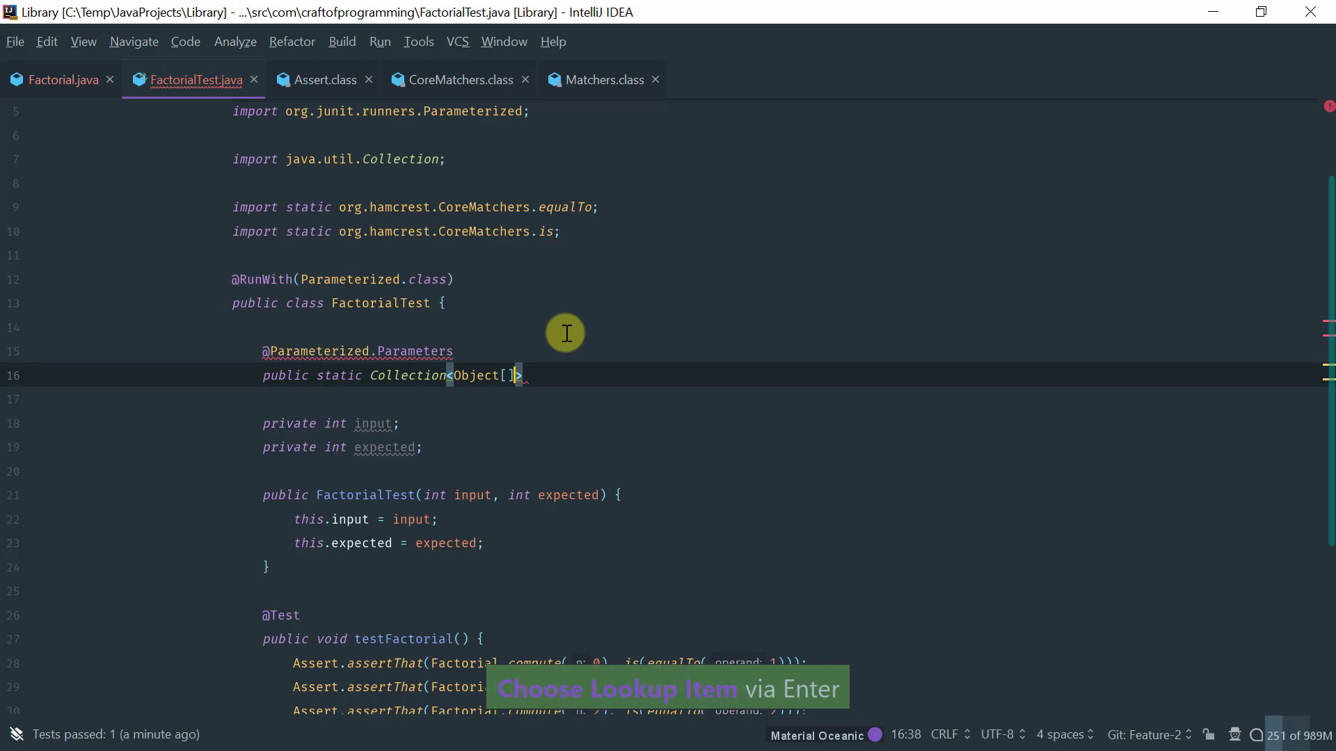
pyautogui.write('data() {')
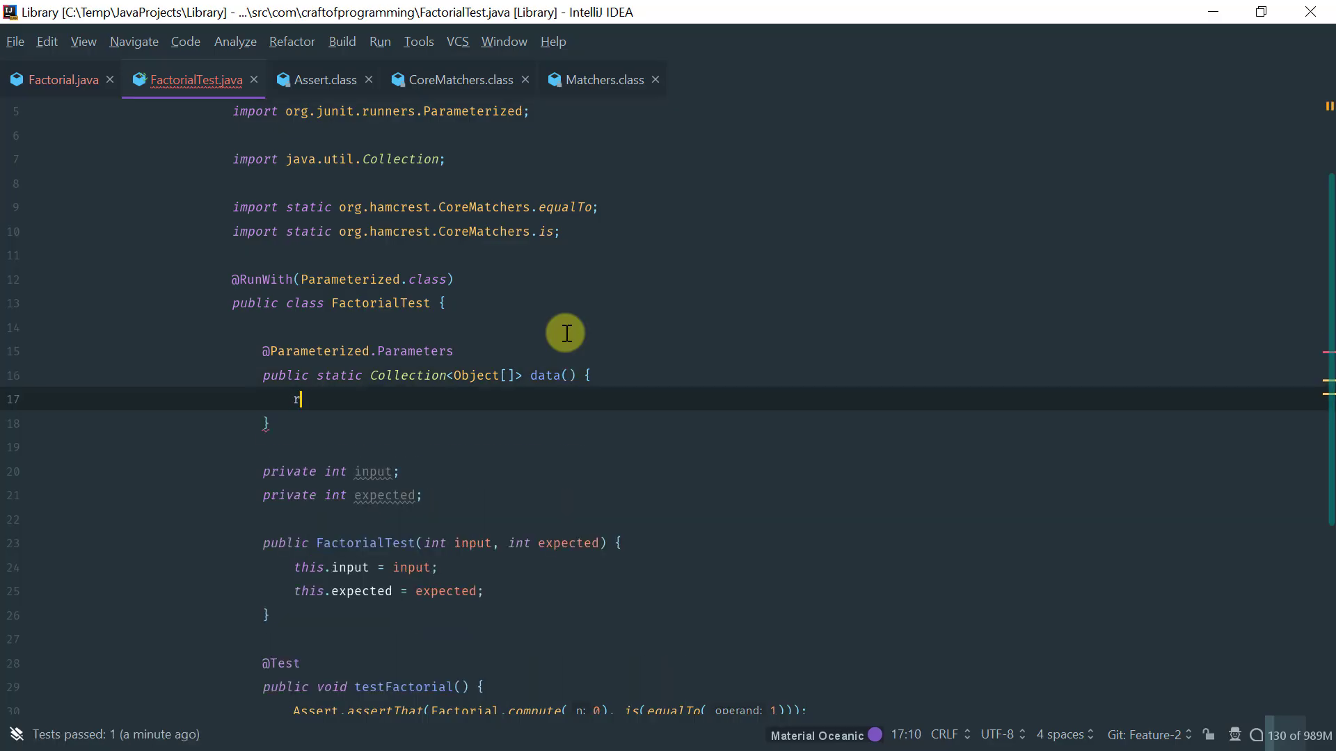
pyautogui.write('eturn Ar')
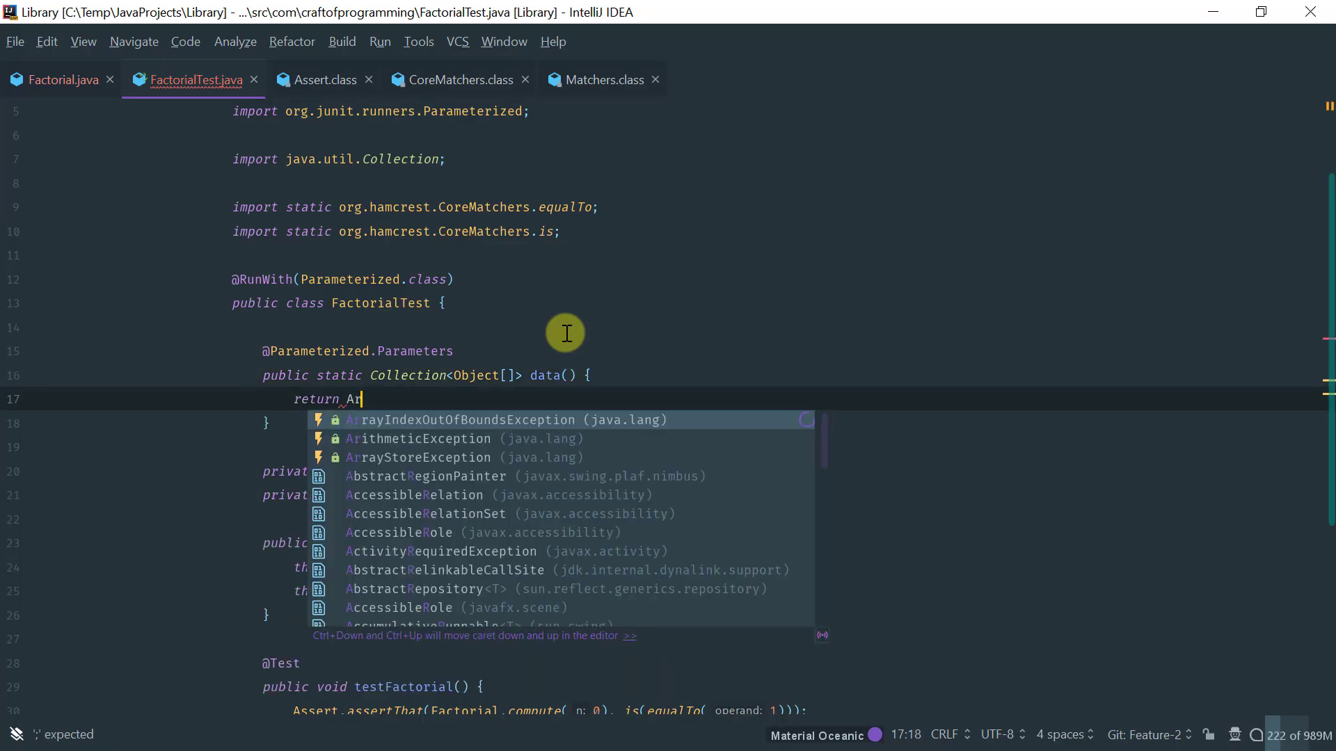
pyautogui.write('rays')
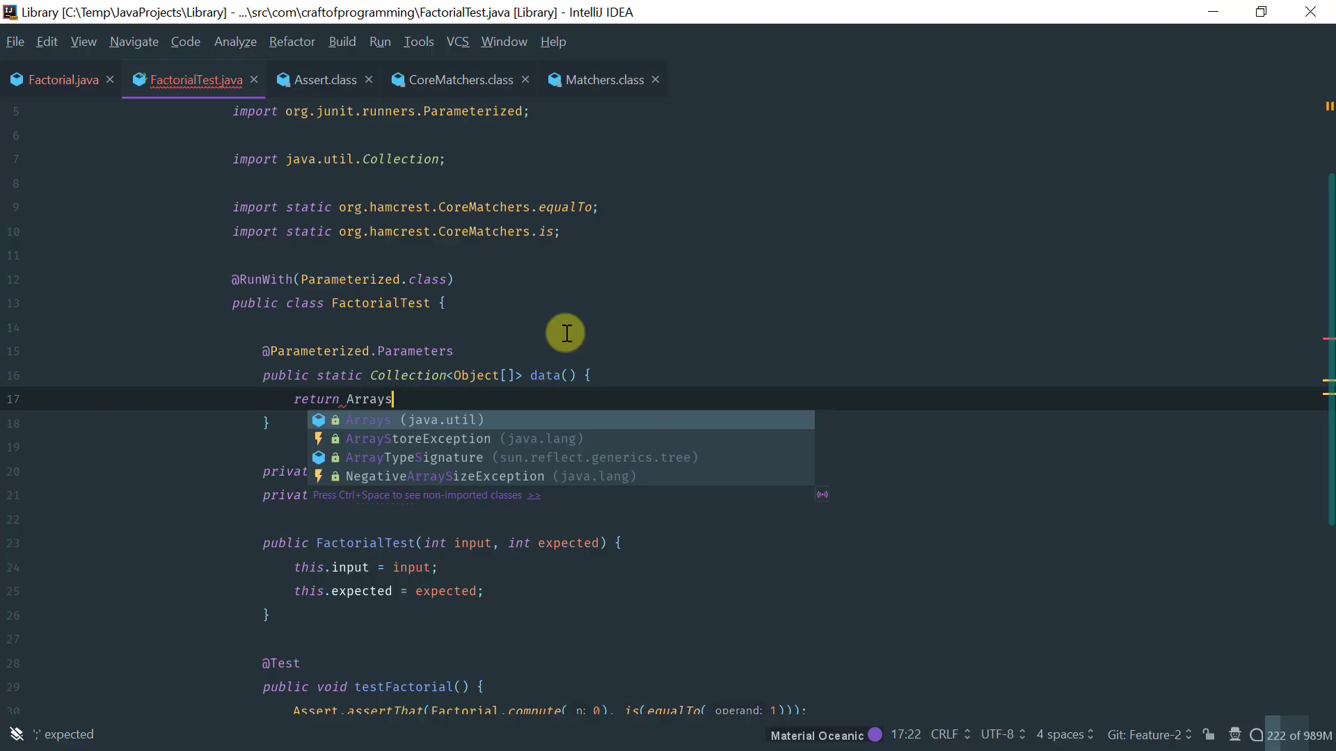
pyautogui.write('.asList(n')
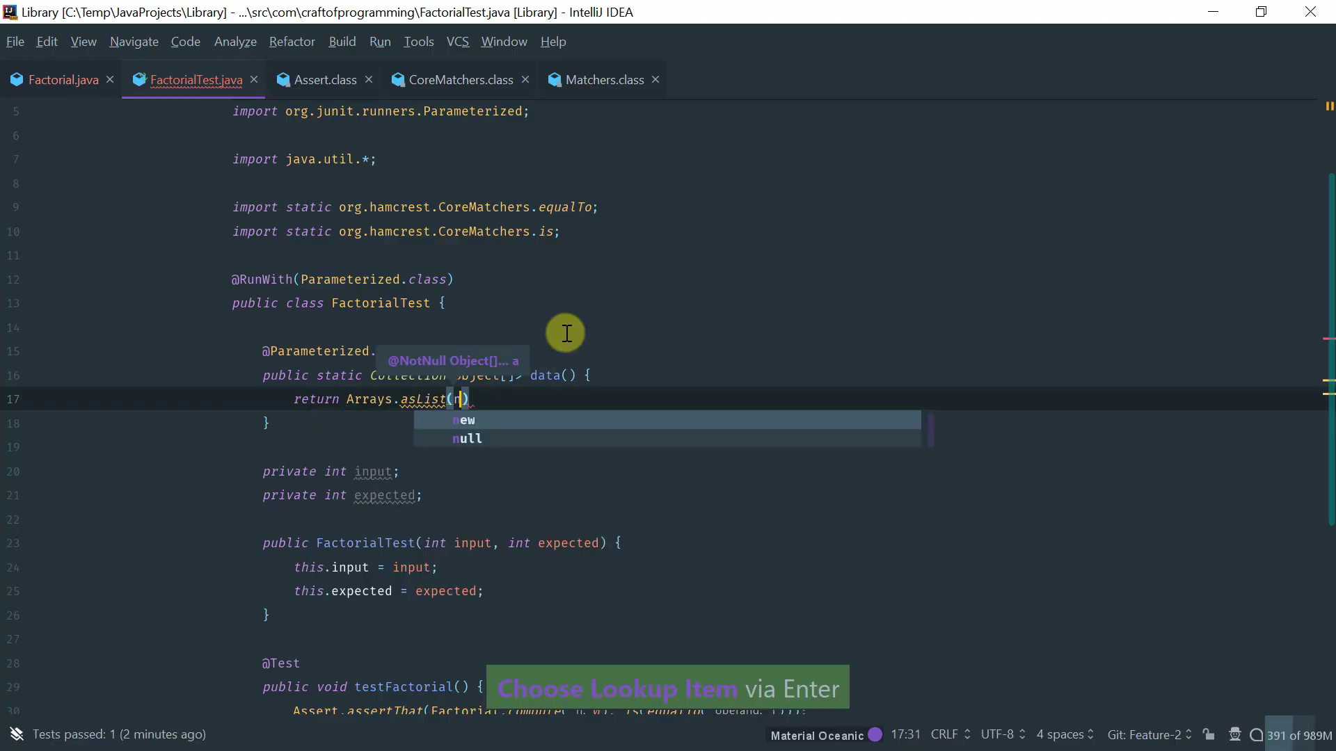
pyautogui.write('ew Object[][')
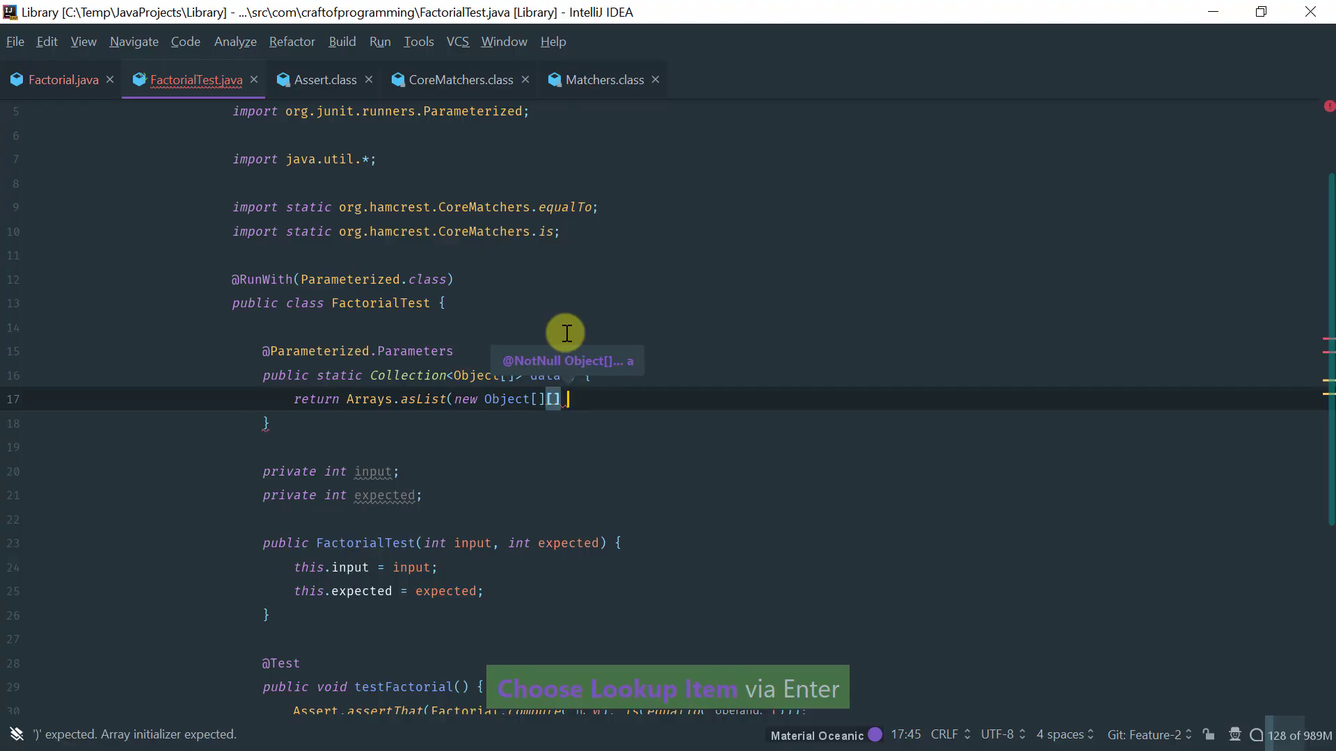
pyautogui.press('Enter')
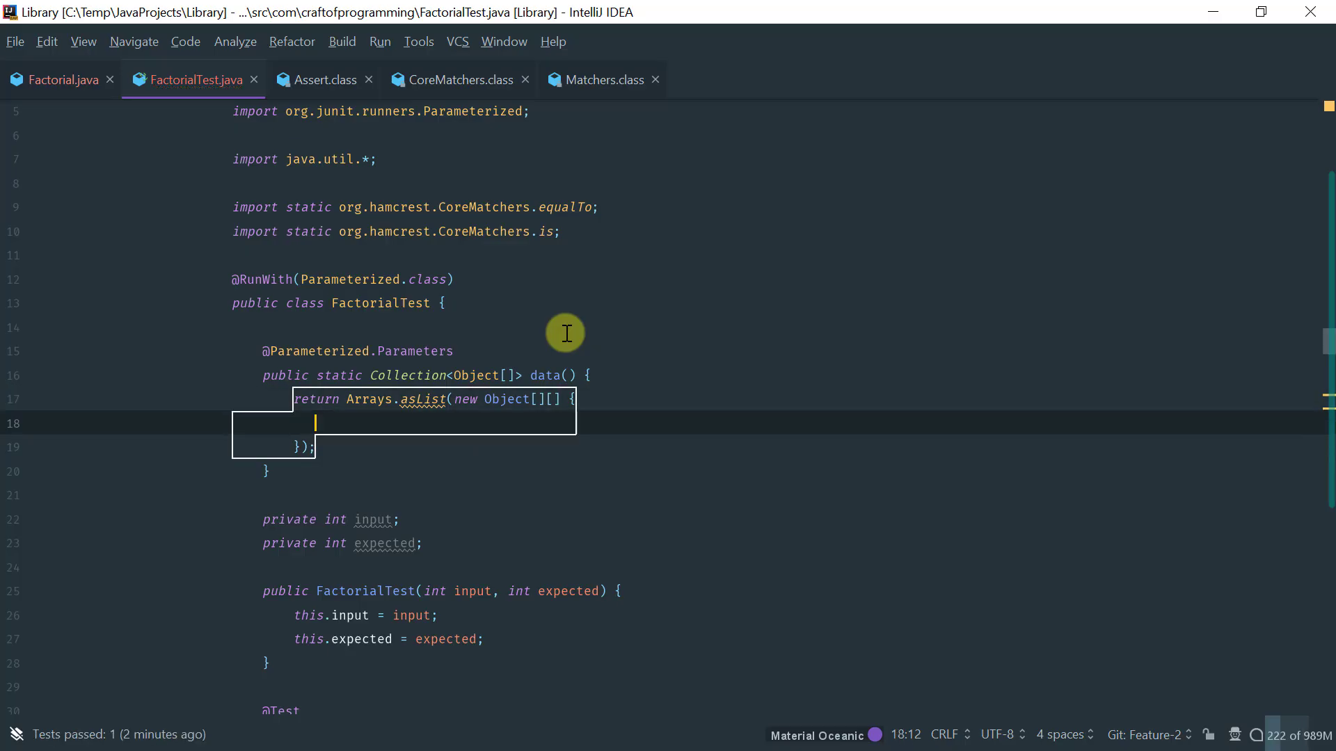
# Fill the data array with {0,1}, {1,1}, {2,2}, {3,6}, {4,24}, {5,120}.
pyautogui.write('{}')
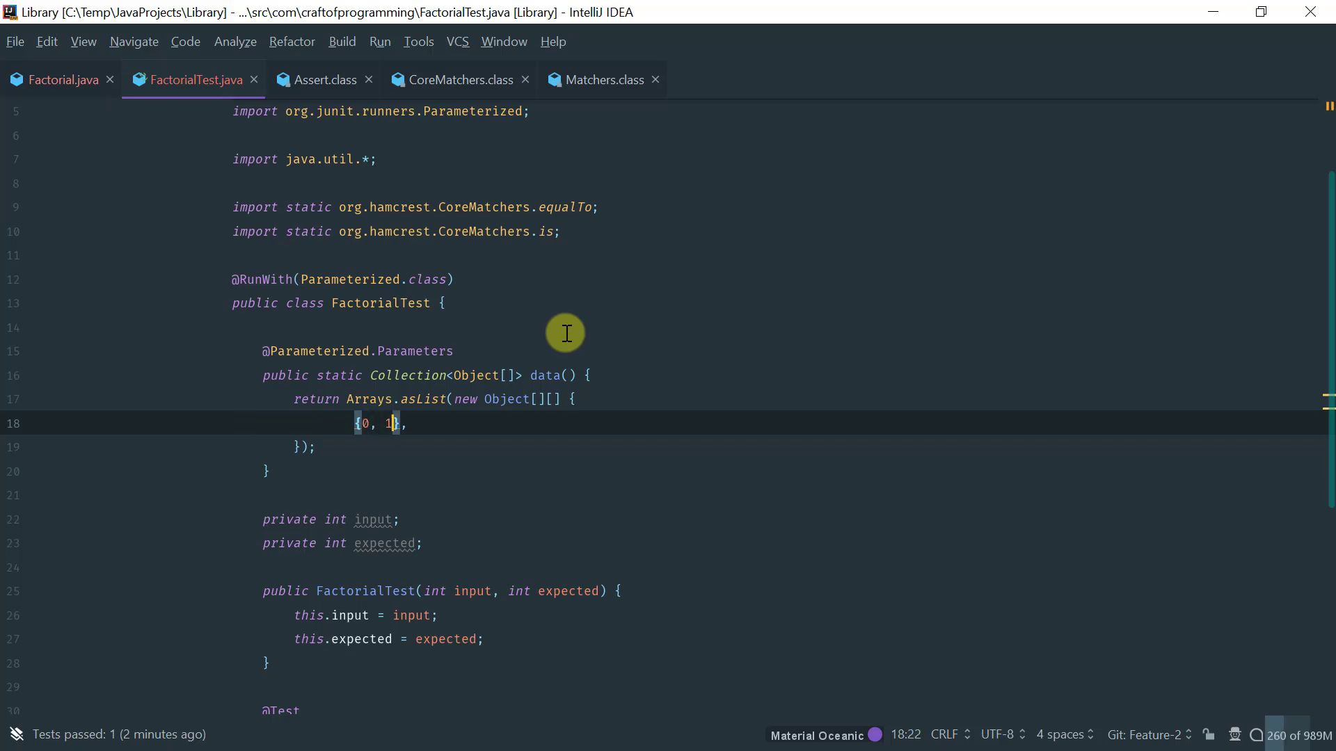
pyautogui.press('ctrl+v')
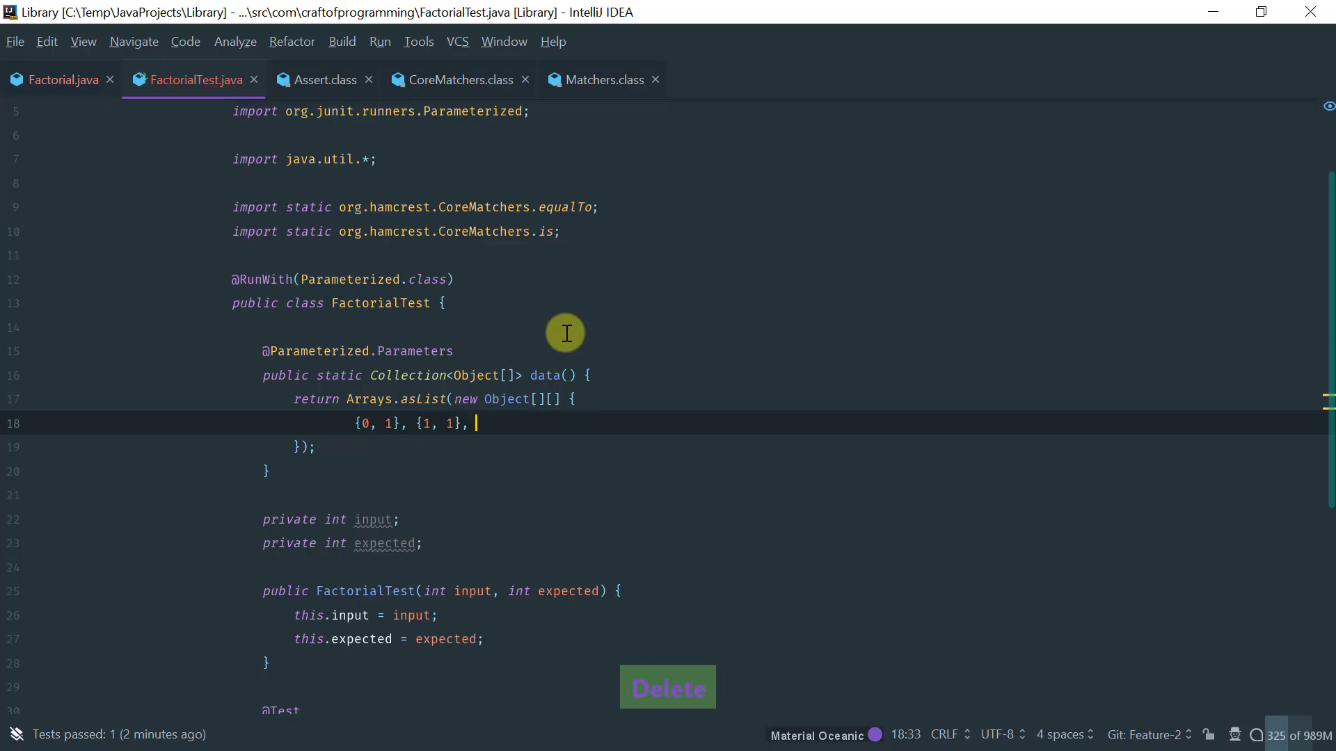
pyautogui.write('{2, 1}, {3, 6}, {4, 24}, {5, 120')
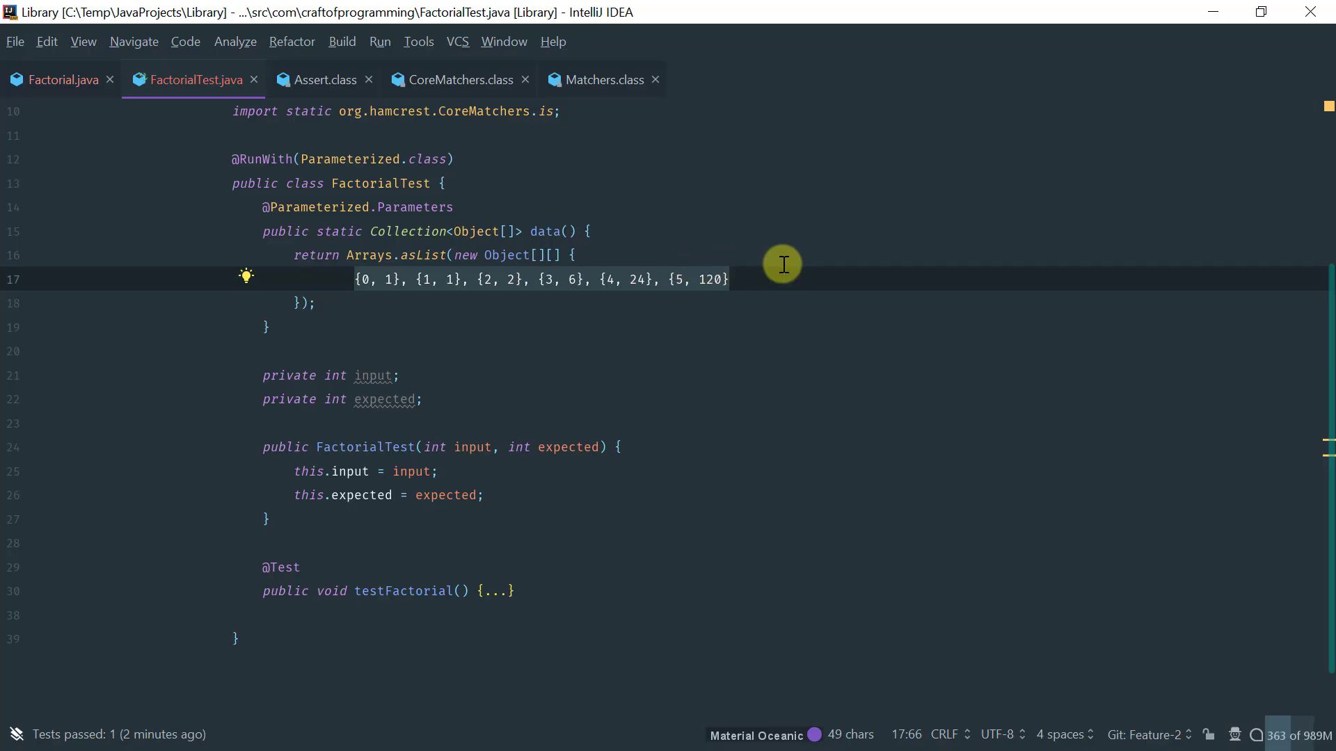
pyautogui.moveTo(370, 382)
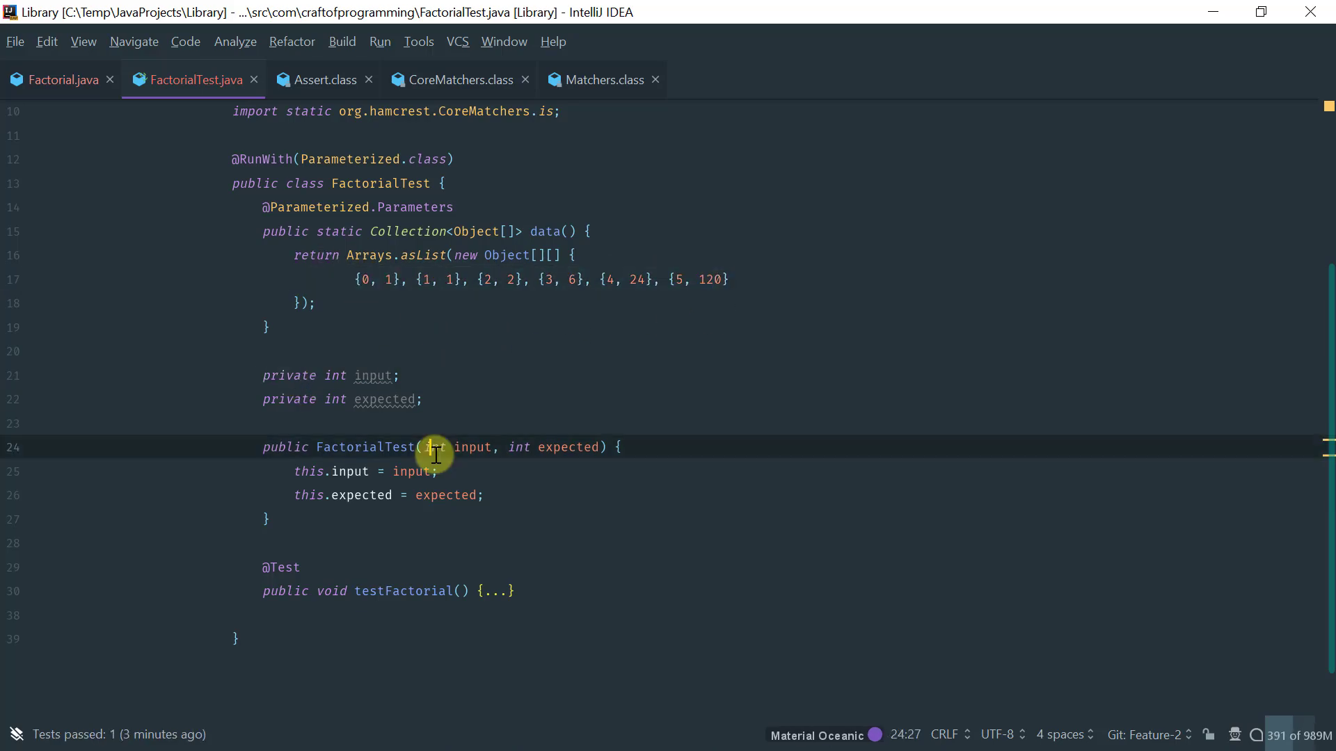
pyautogui.doubleClick(363, 447)
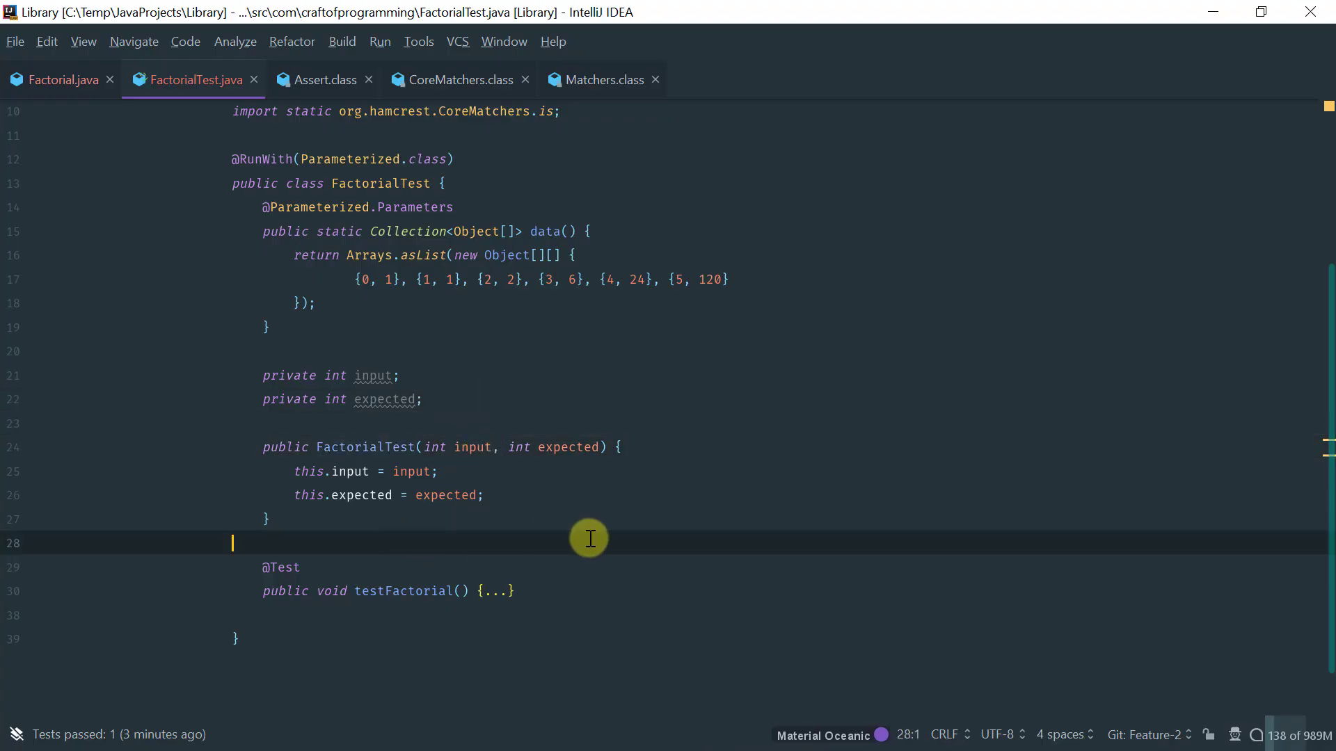
pyautogui.write('tm')
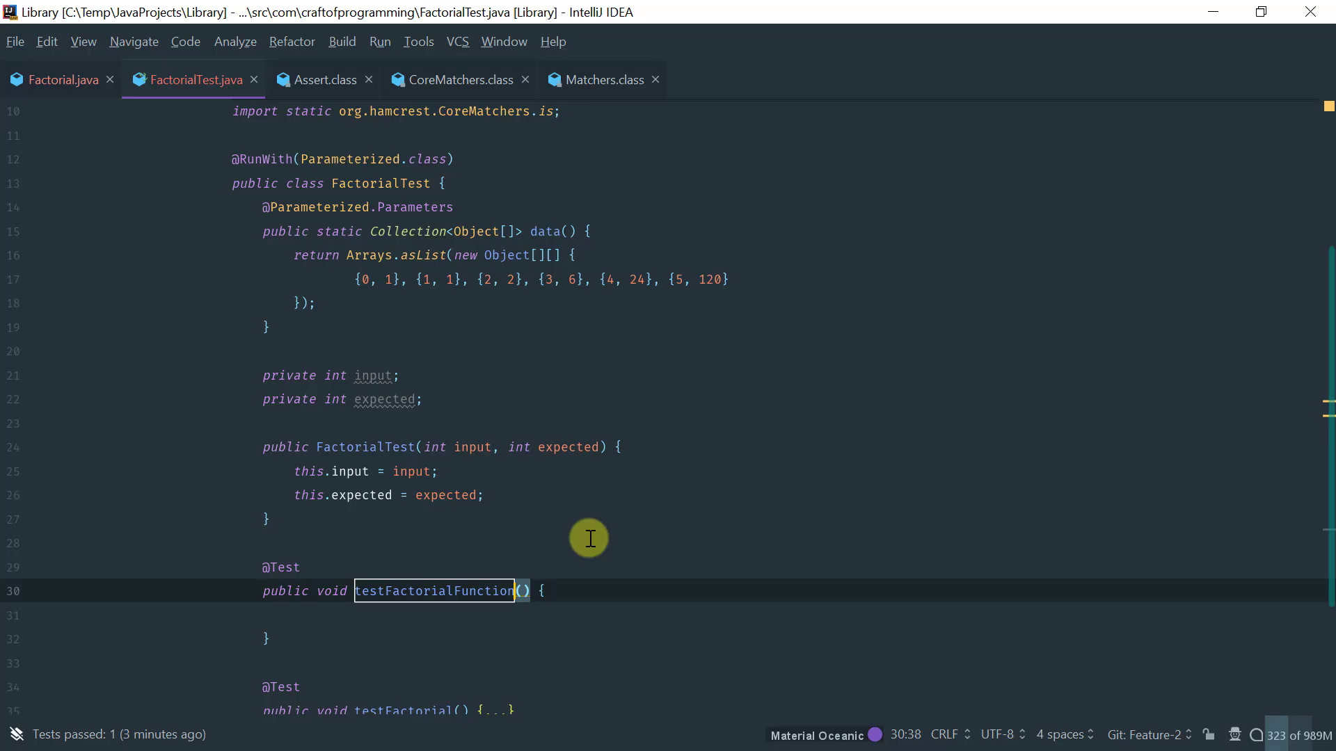
pyautogui.write('UsingParameterize')
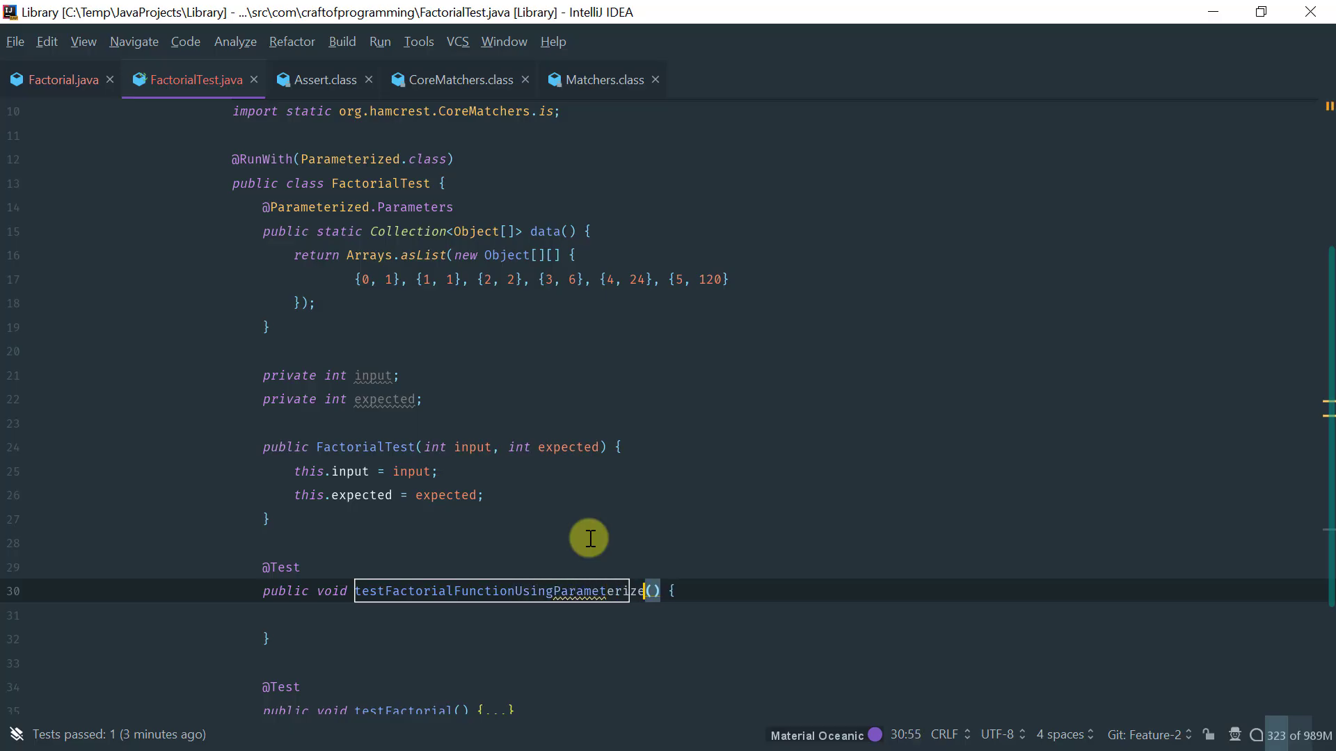
pyautogui.write('dTests')
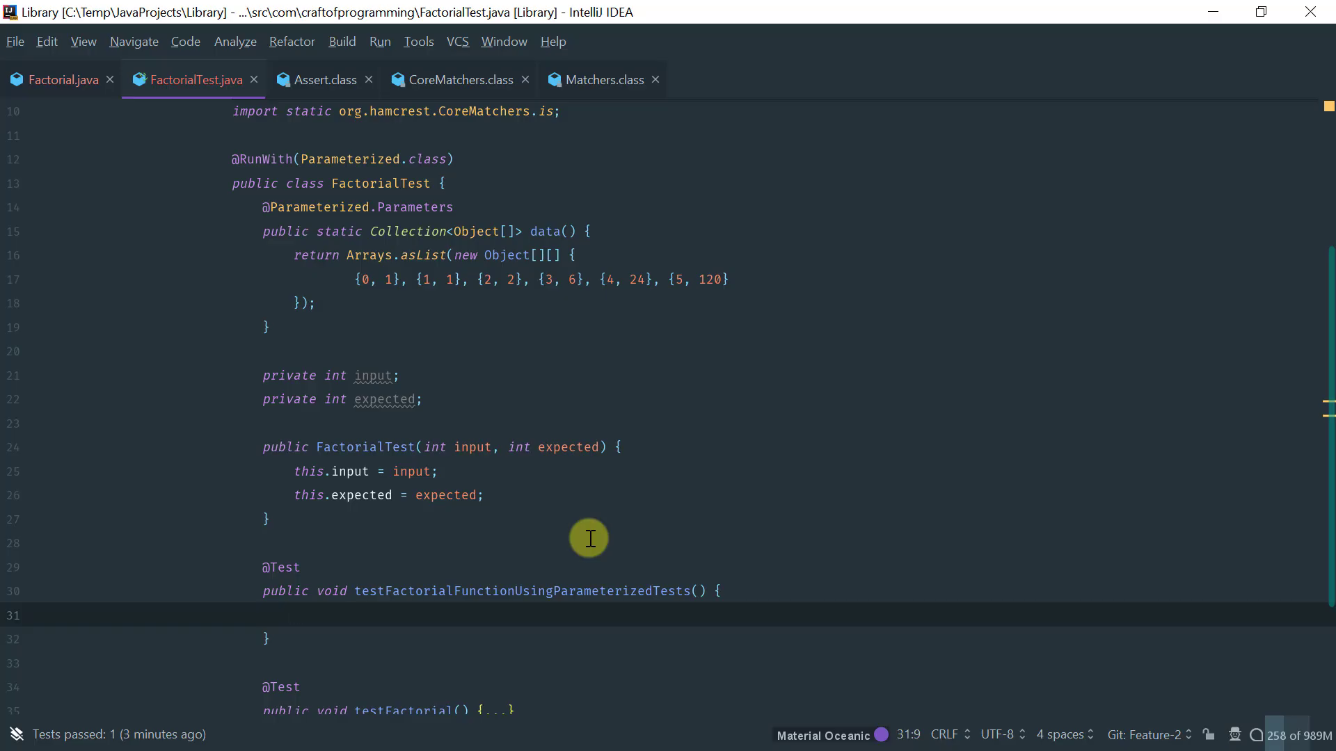
# Assert Factorial.compute(input) is equalTo(expected) in the new test method.
pyautogui.write('Assert.assertThat();')
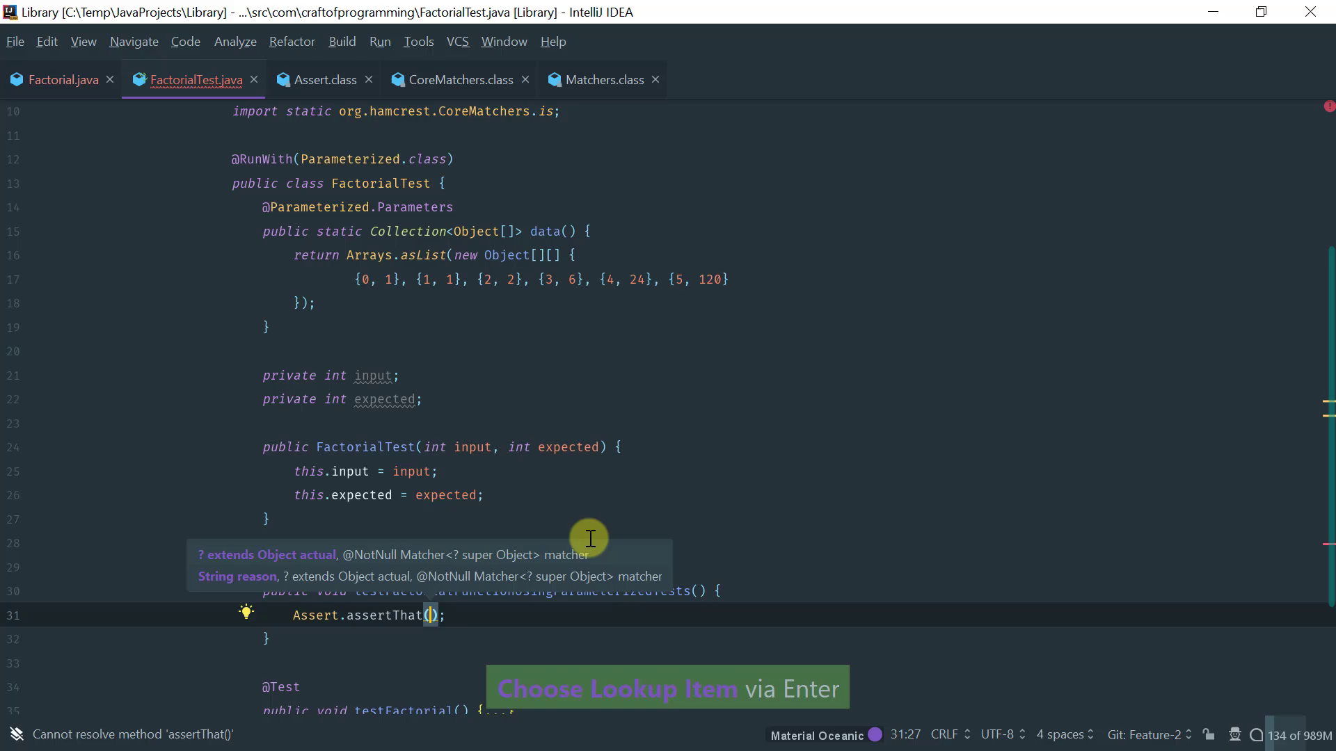
pyautogui.write('Factorial.compute(')
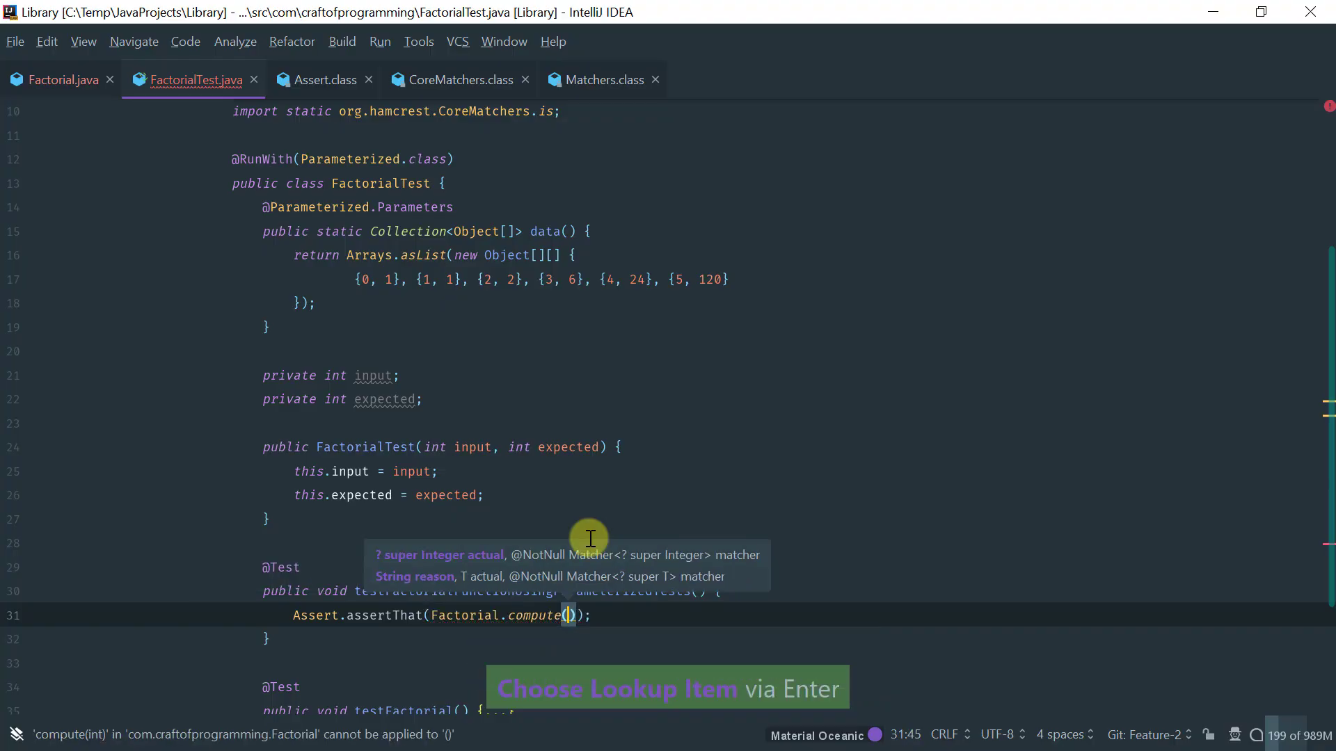
pyautogui.write('input')
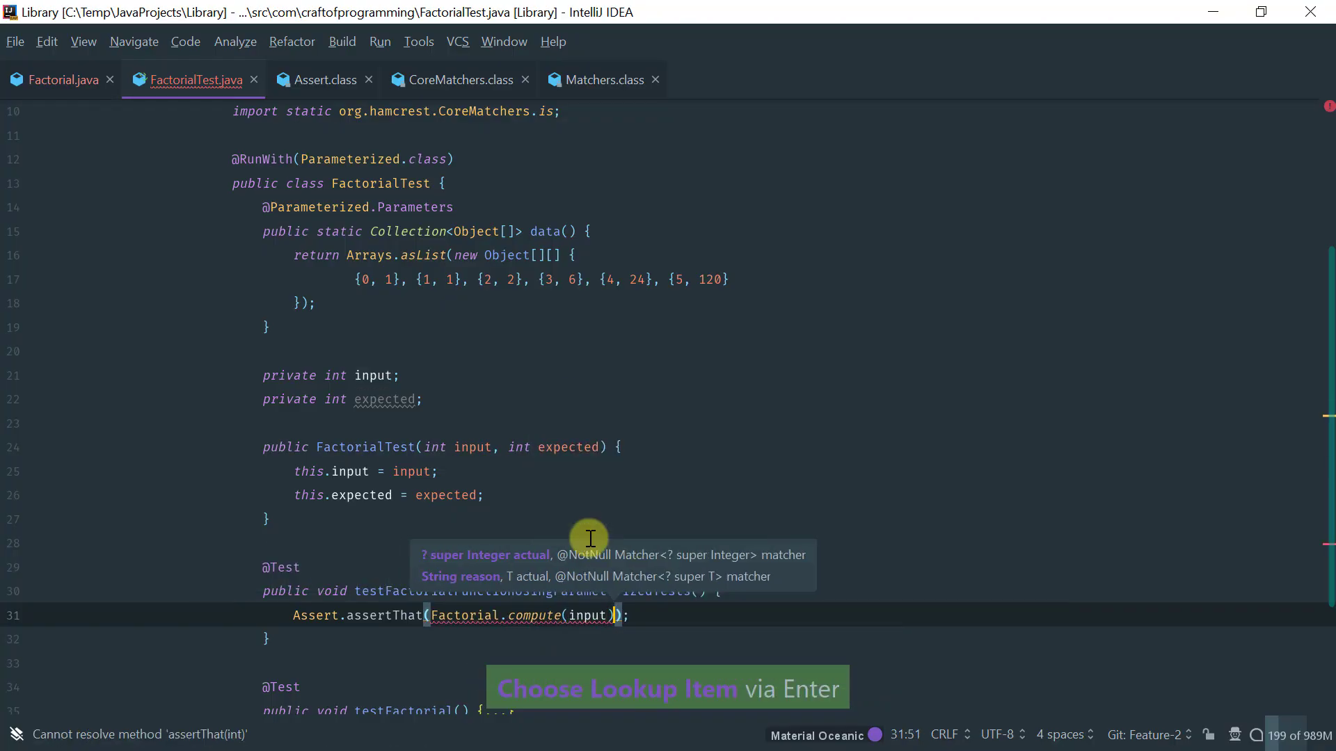
pyautogui.write(', is(equalTo(expected')
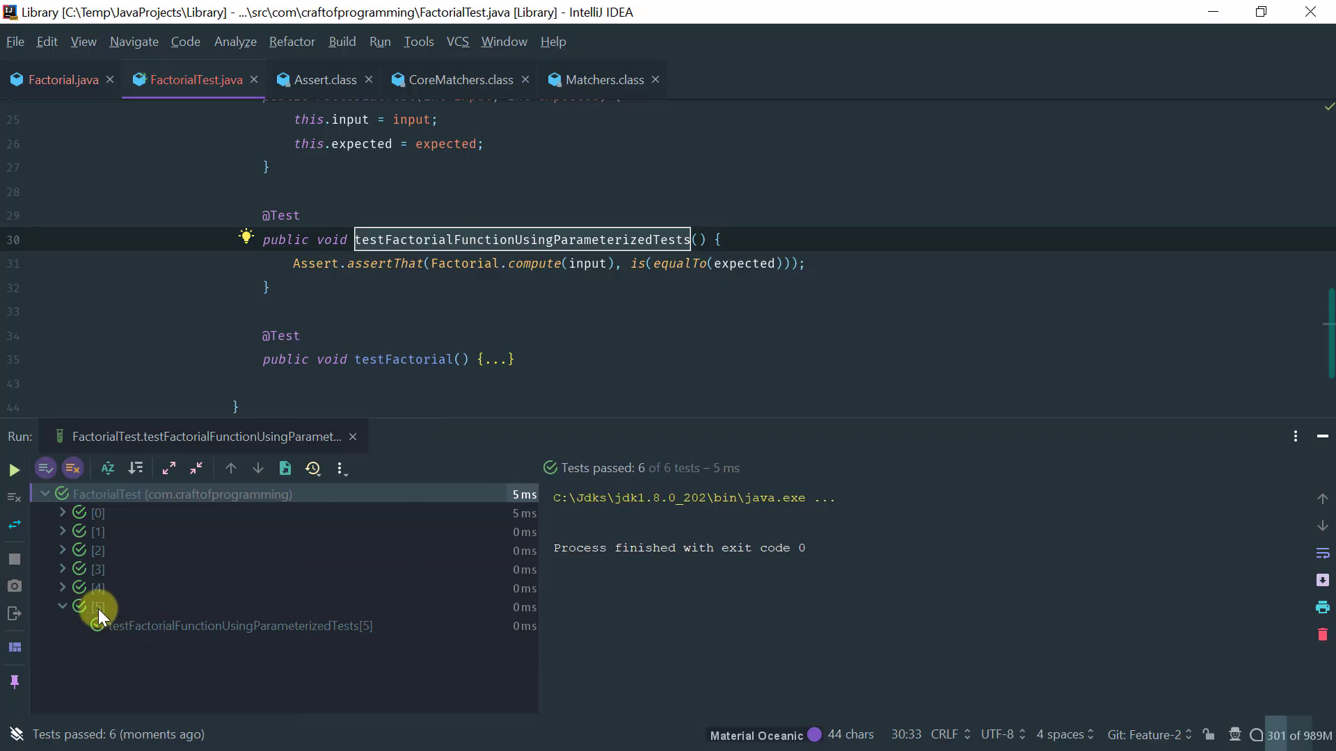
pyautogui.click(97, 607)
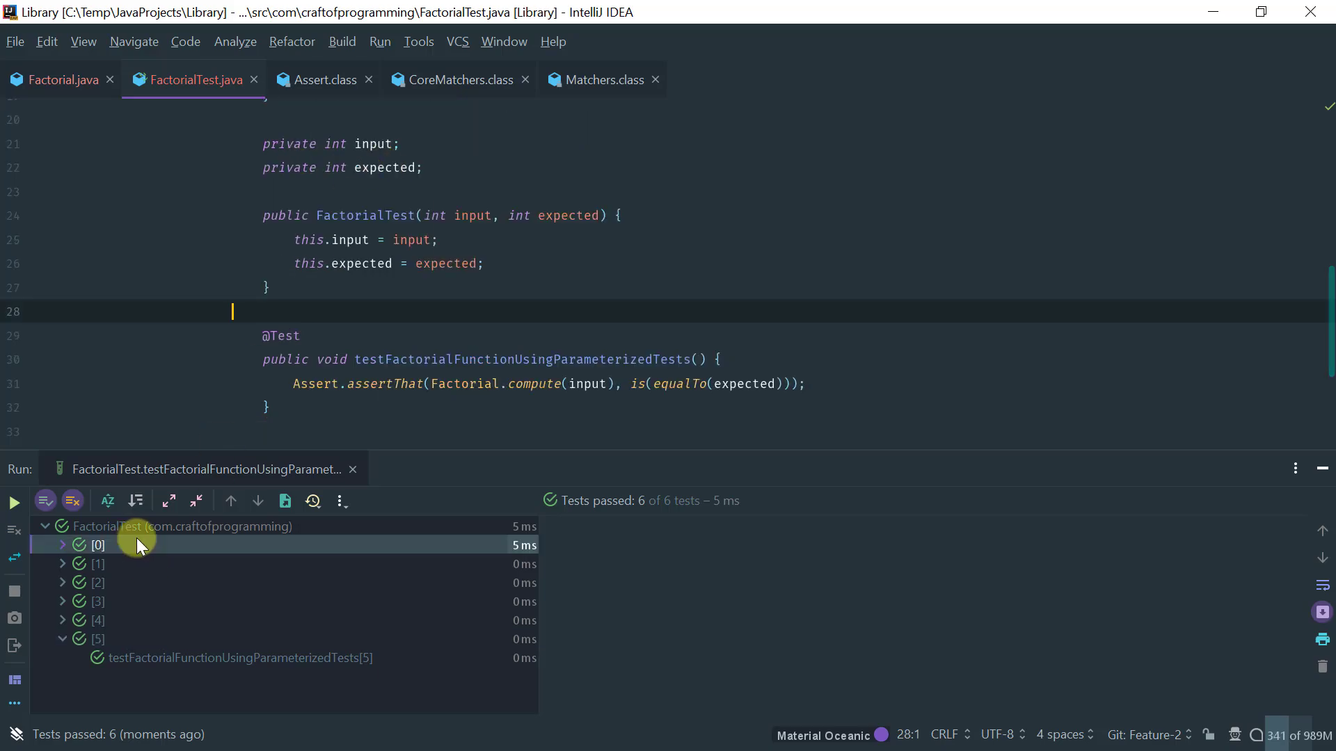
pyautogui.click(61, 545)
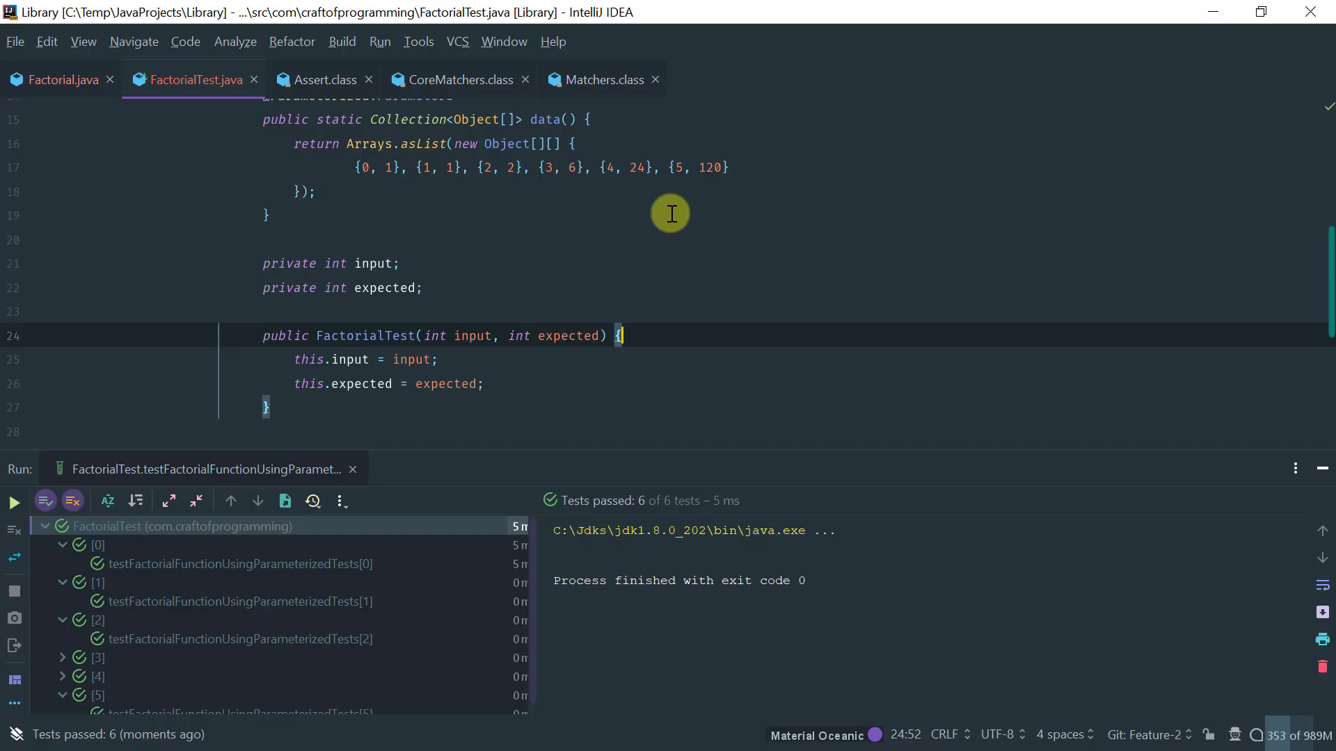
pyautogui.scroll(-3)
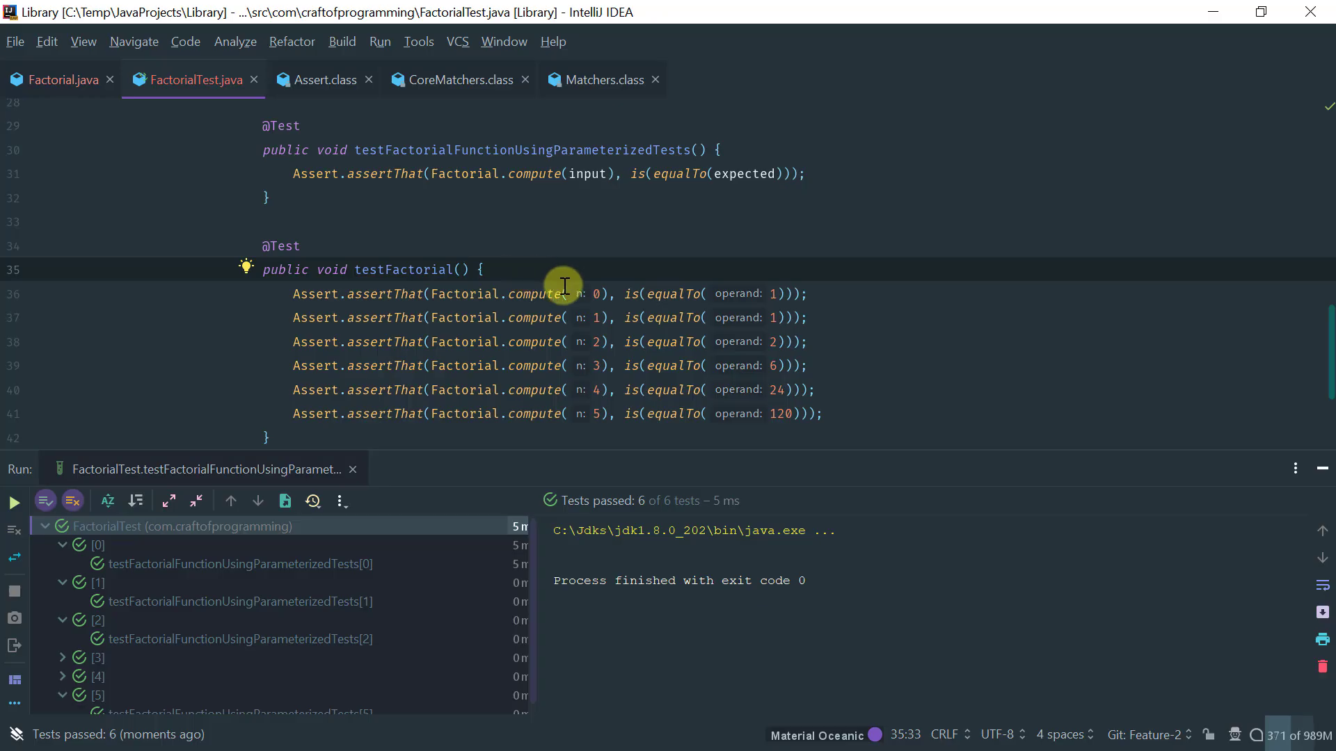
pyautogui.moveTo(525, 270)
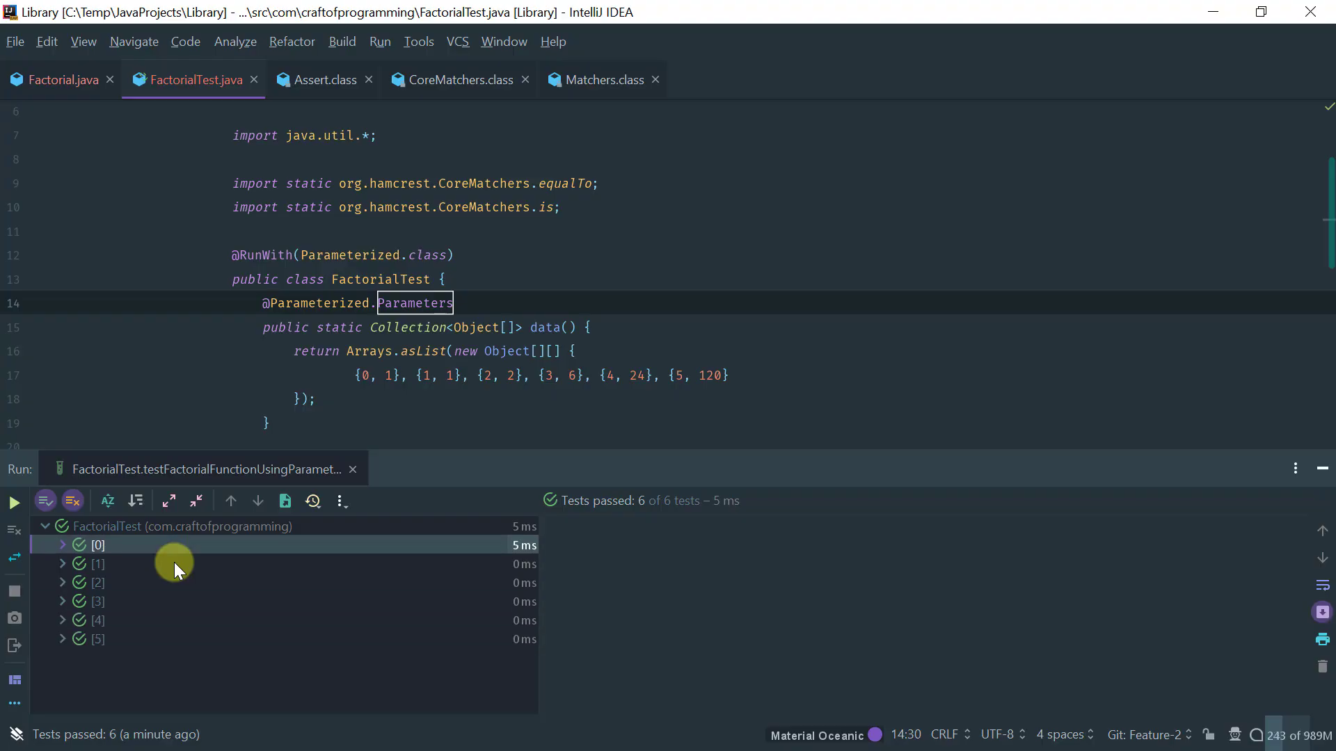
pyautogui.click(98, 583)
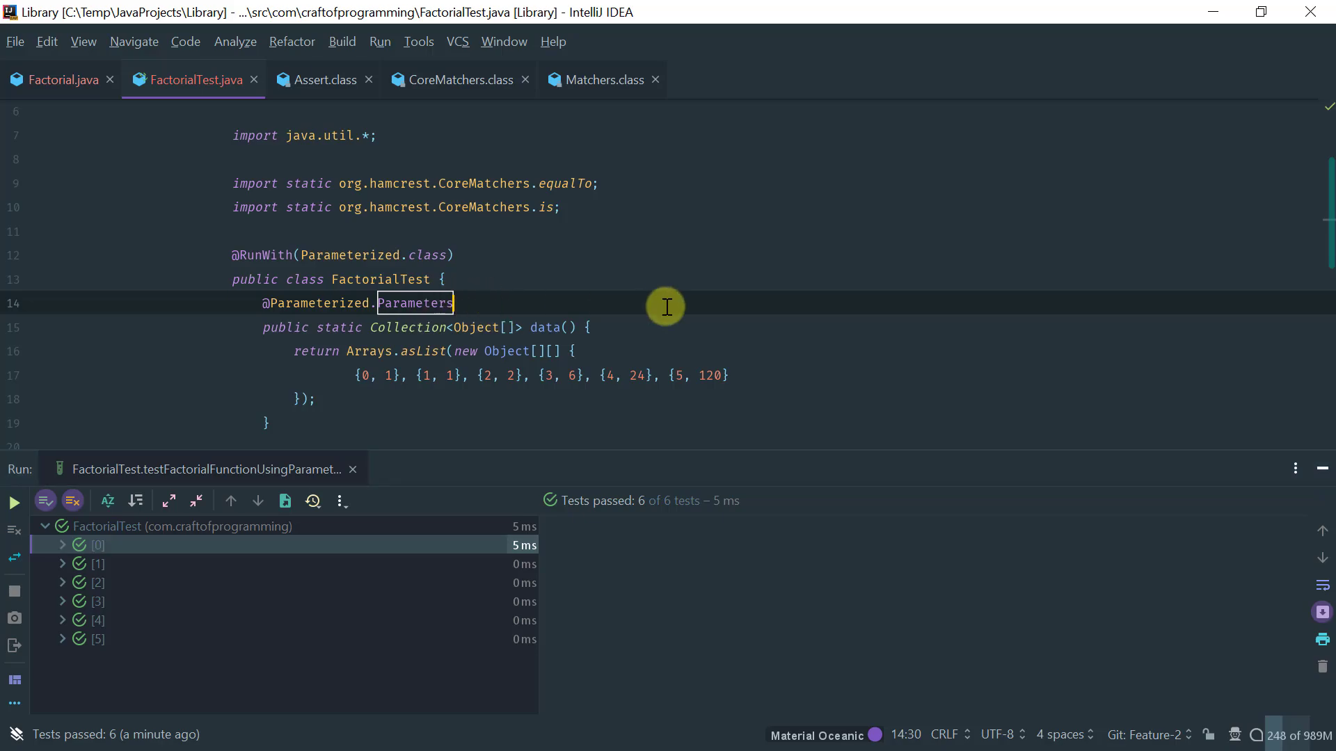
pyautogui.write('(name')
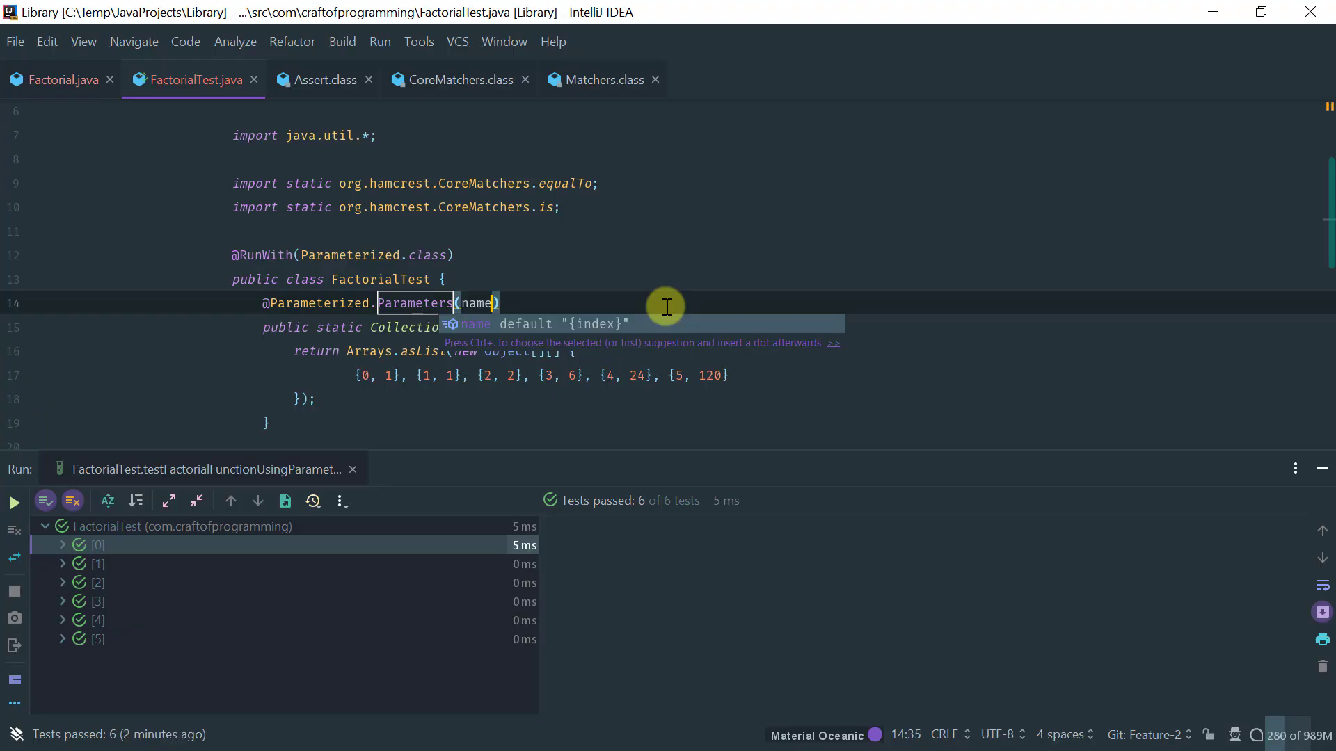
pyautogui.write('=')
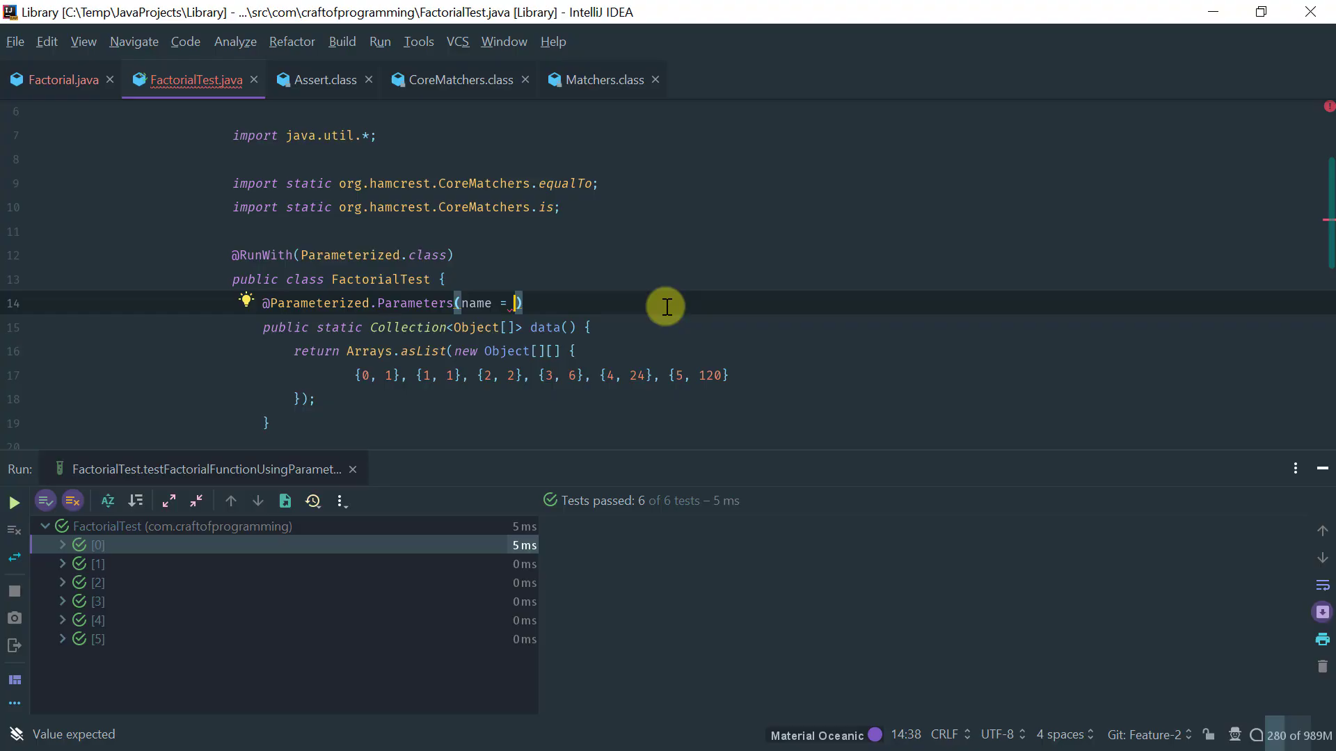
pyautogui.write('"')
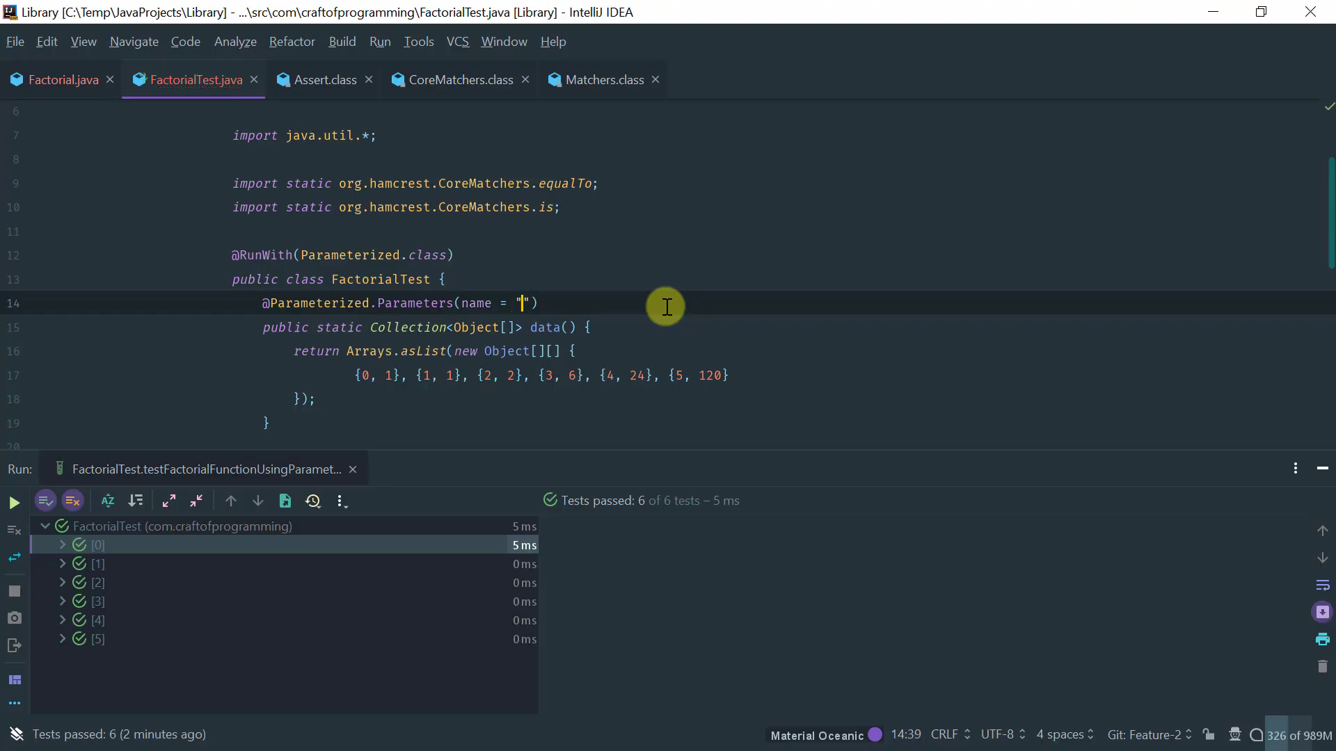
pyautogui.write('{inde')
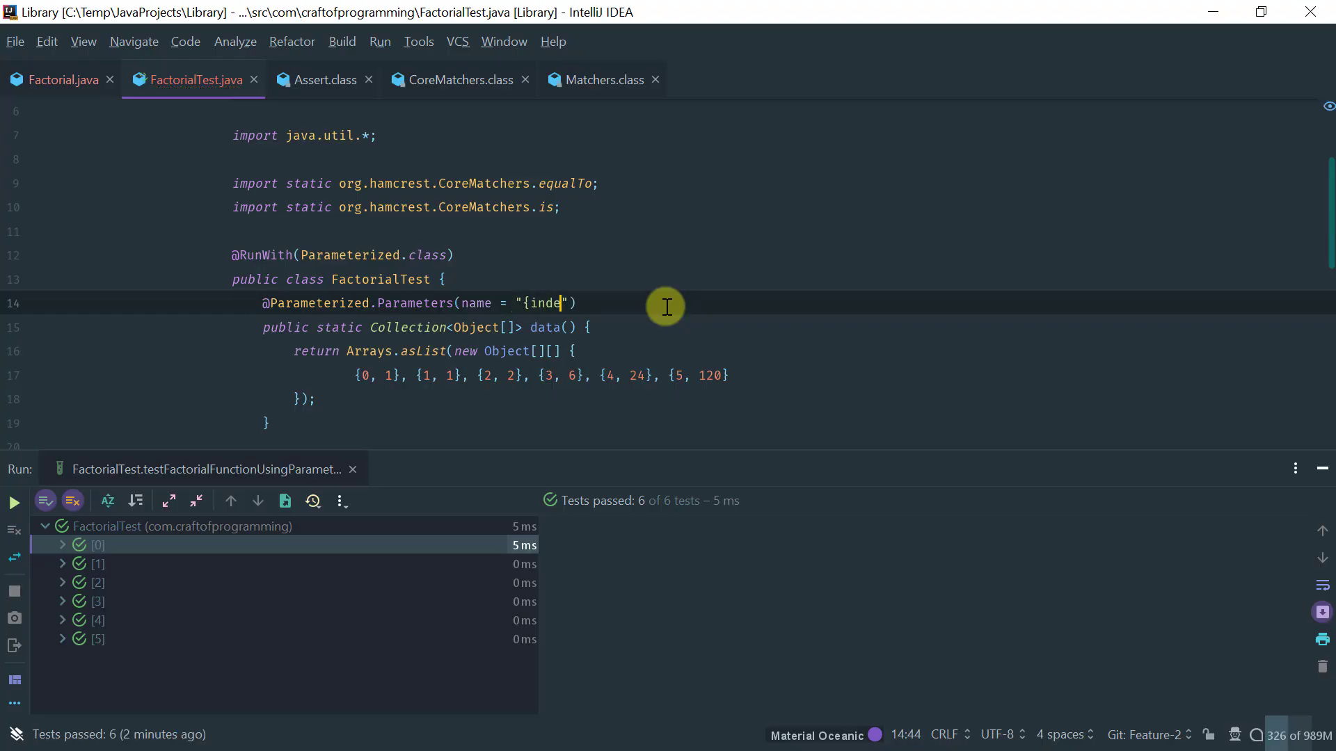
pyautogui.write('x}')
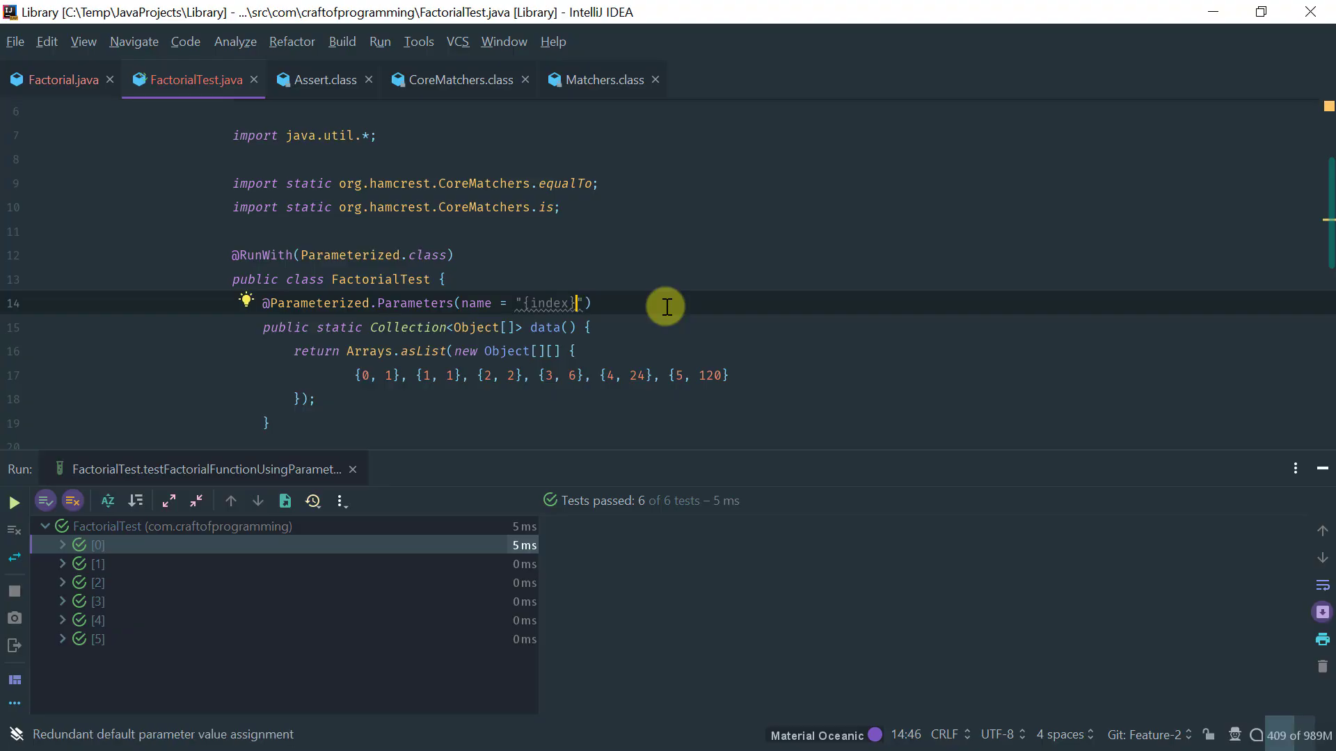
pyautogui.write(': f')
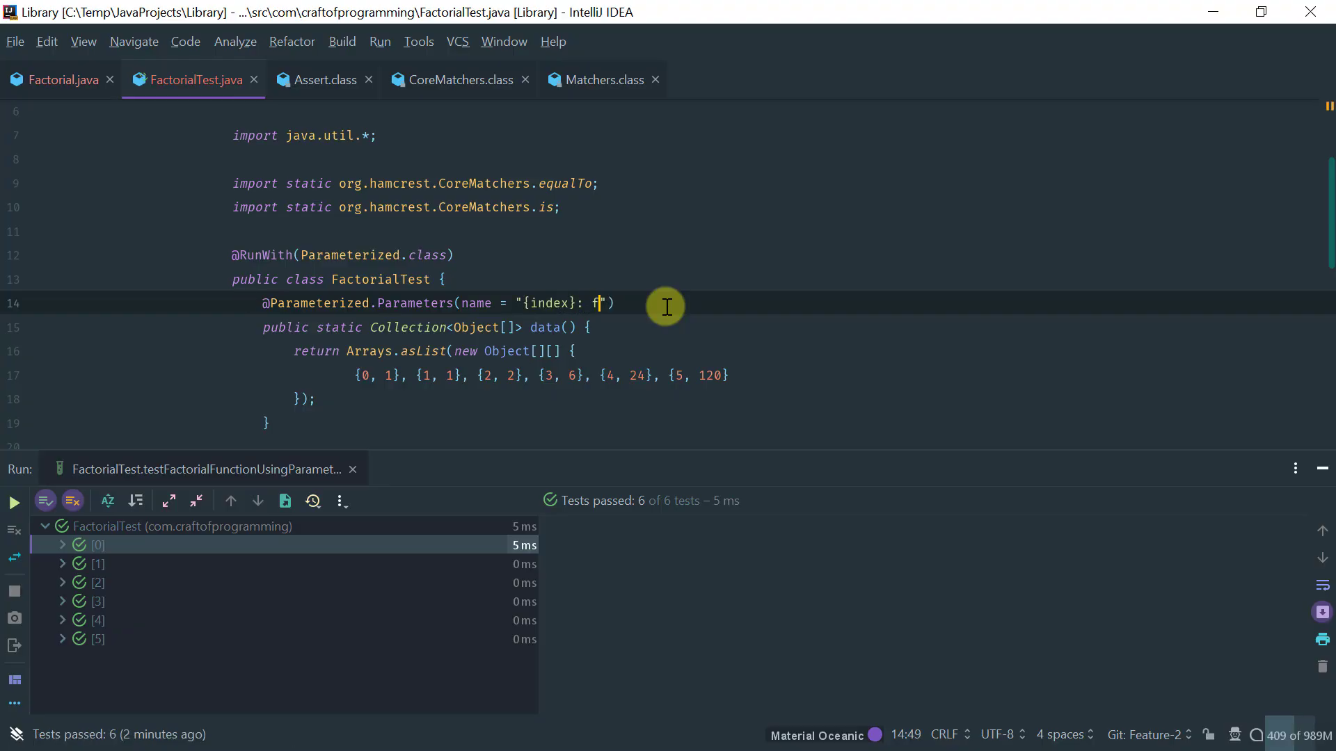
pyautogui.write('actorial({0')
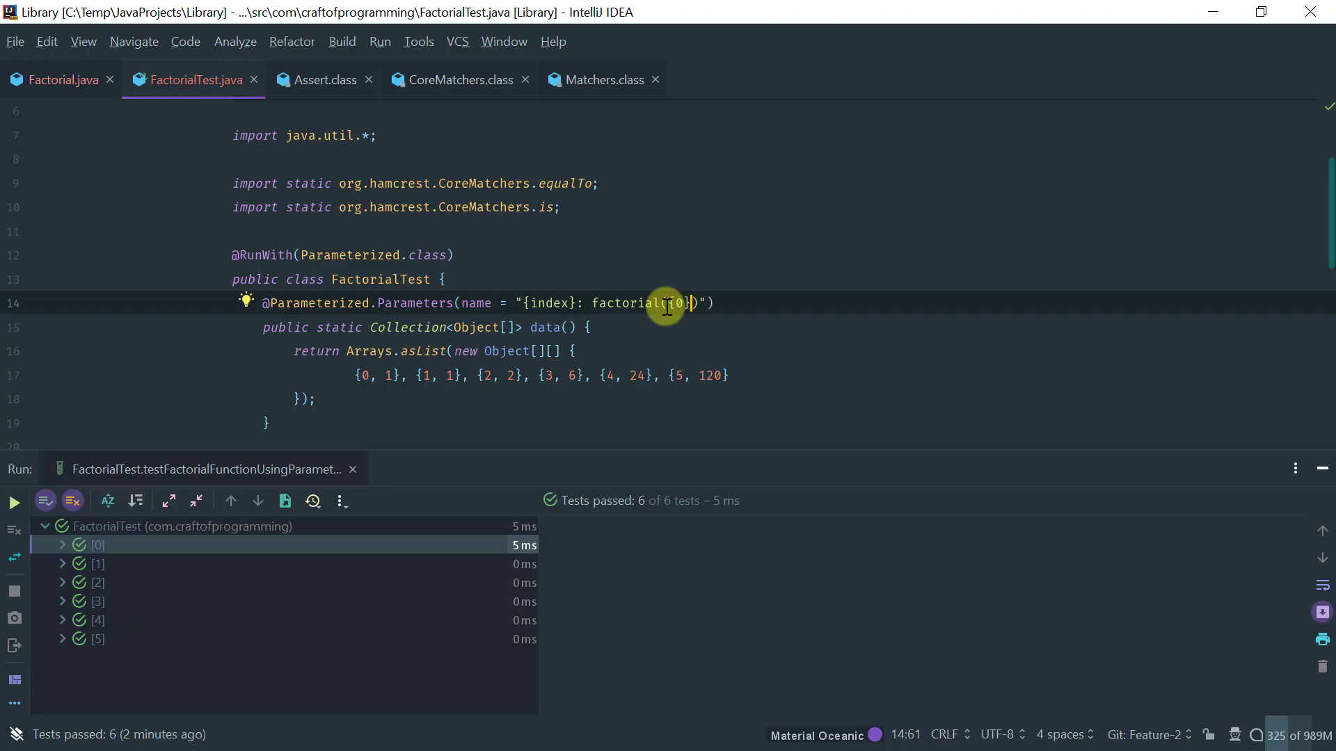
pyautogui.write('=')
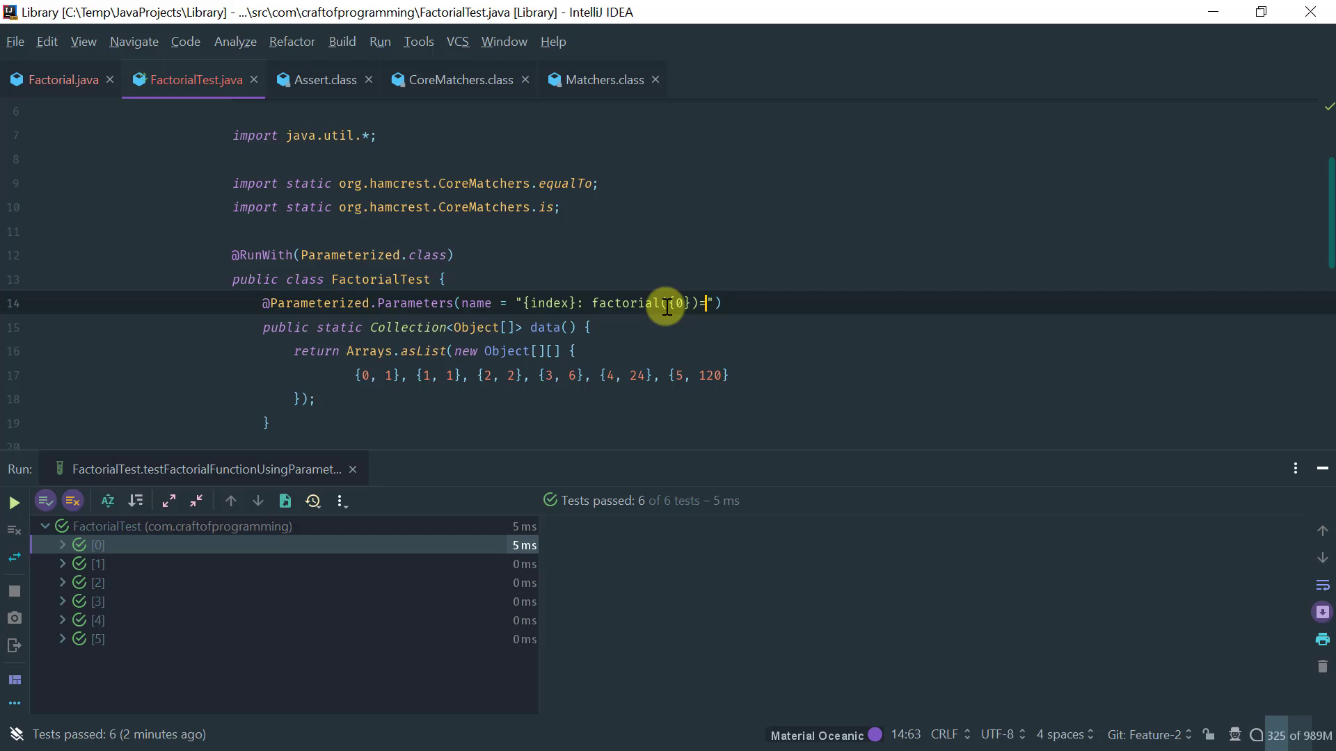
pyautogui.write('{1')
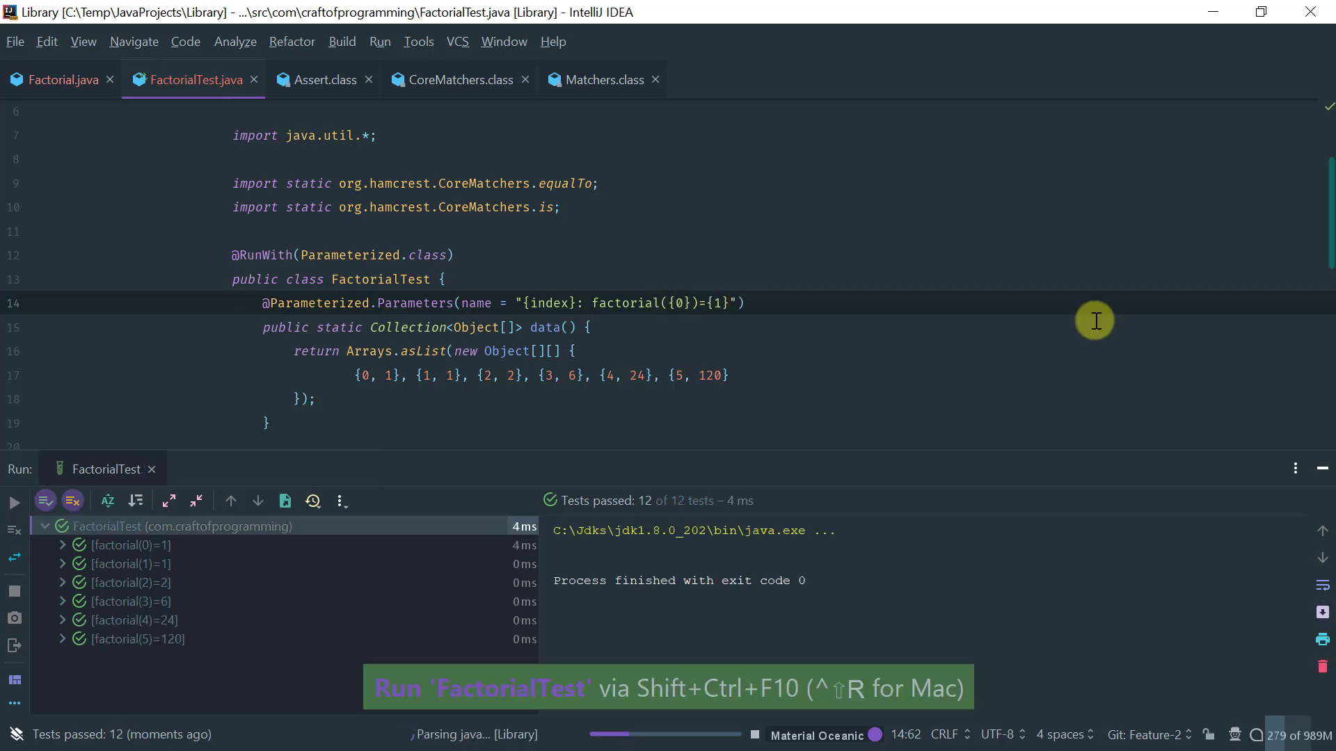
# Browse the factorial(0)=1, factorial(3)=6 and factorial(5)=120 test results.
pyautogui.click(62, 639)
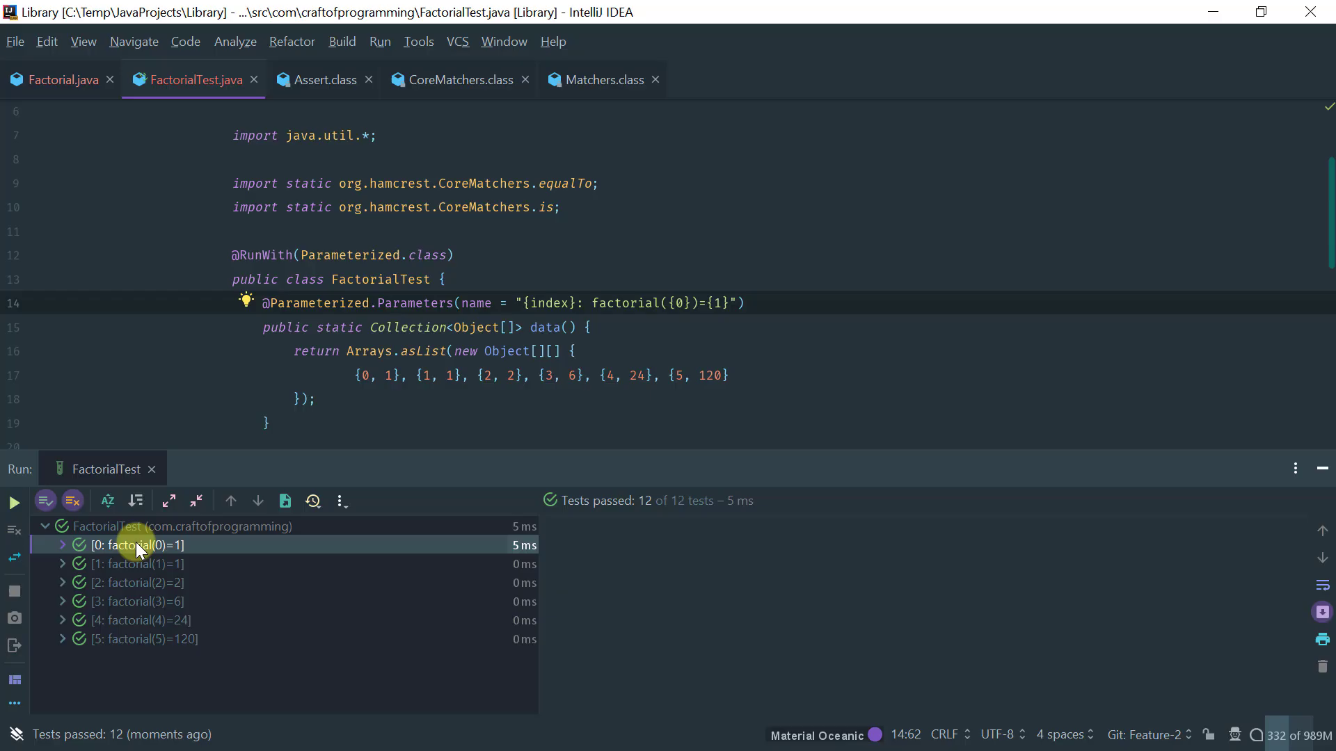
pyautogui.click(136, 600)
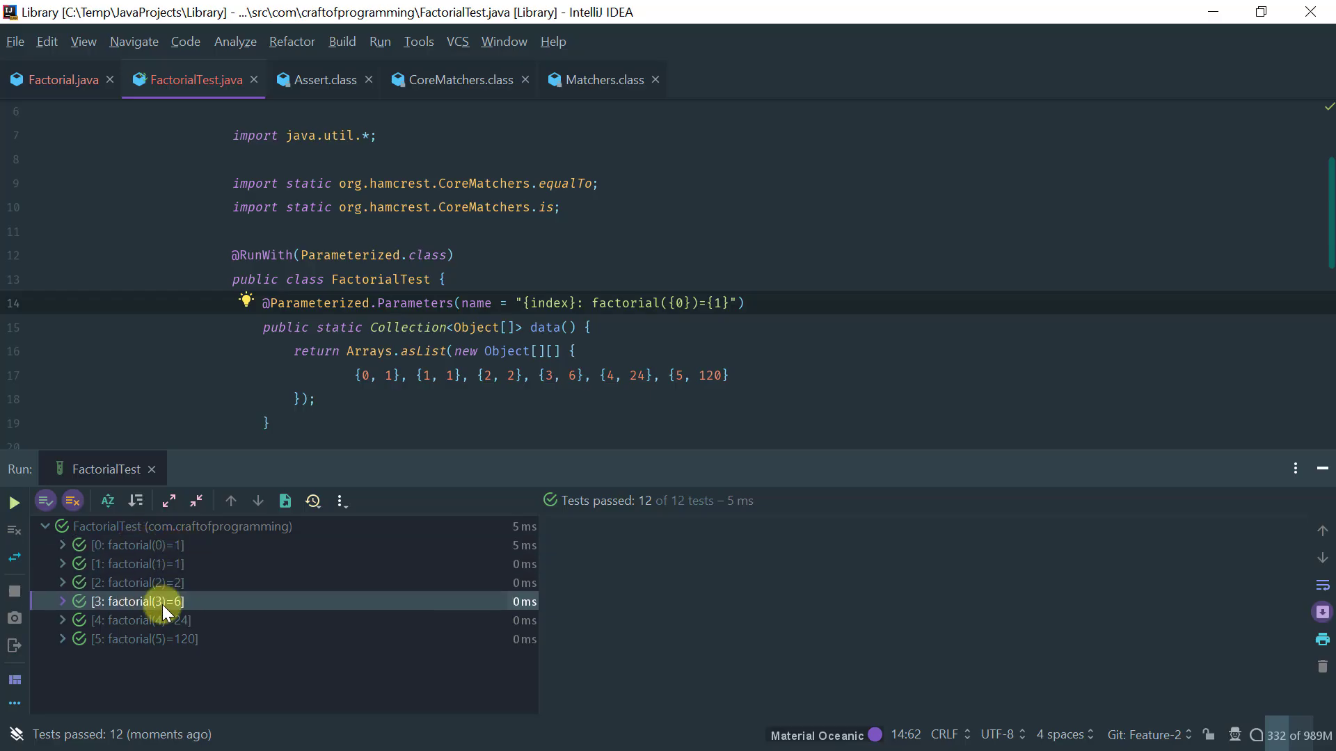
pyautogui.click(143, 639)
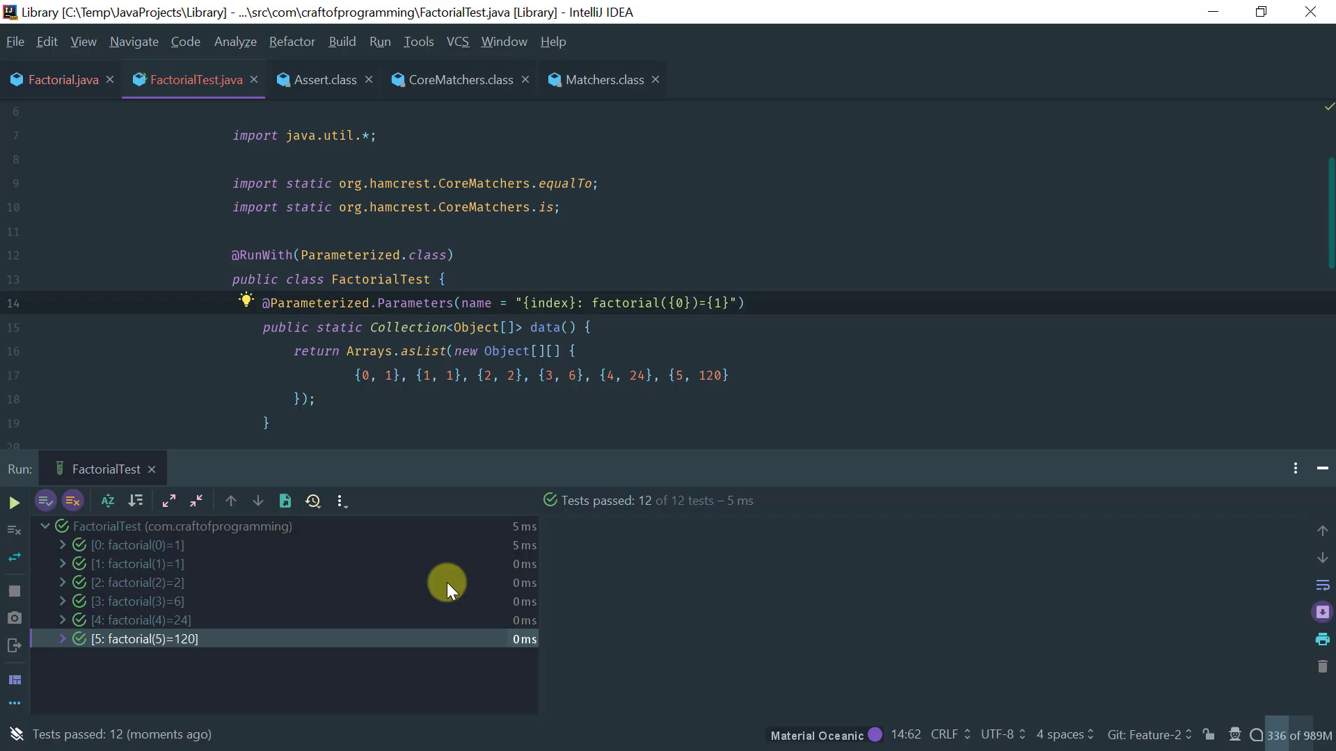
pyautogui.click(136, 564)
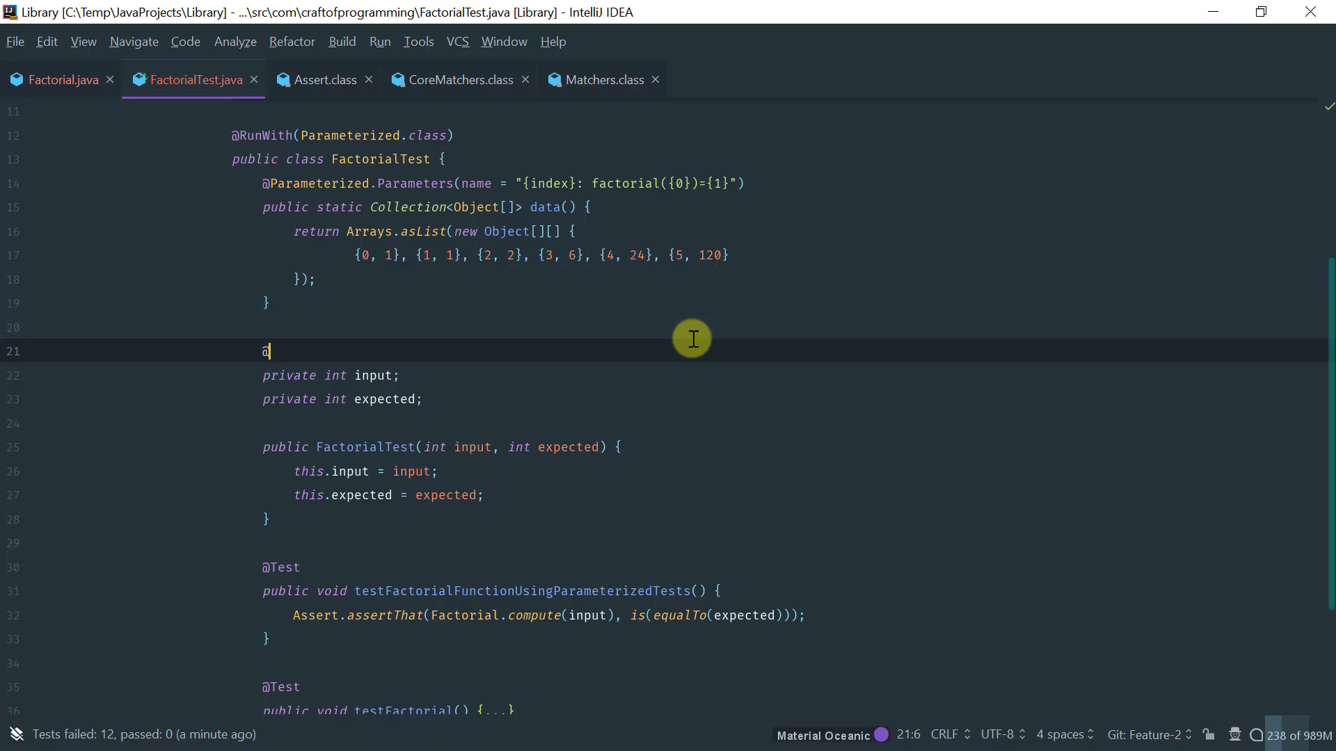
pyautogui.write('@Parameterized.Parameter(')
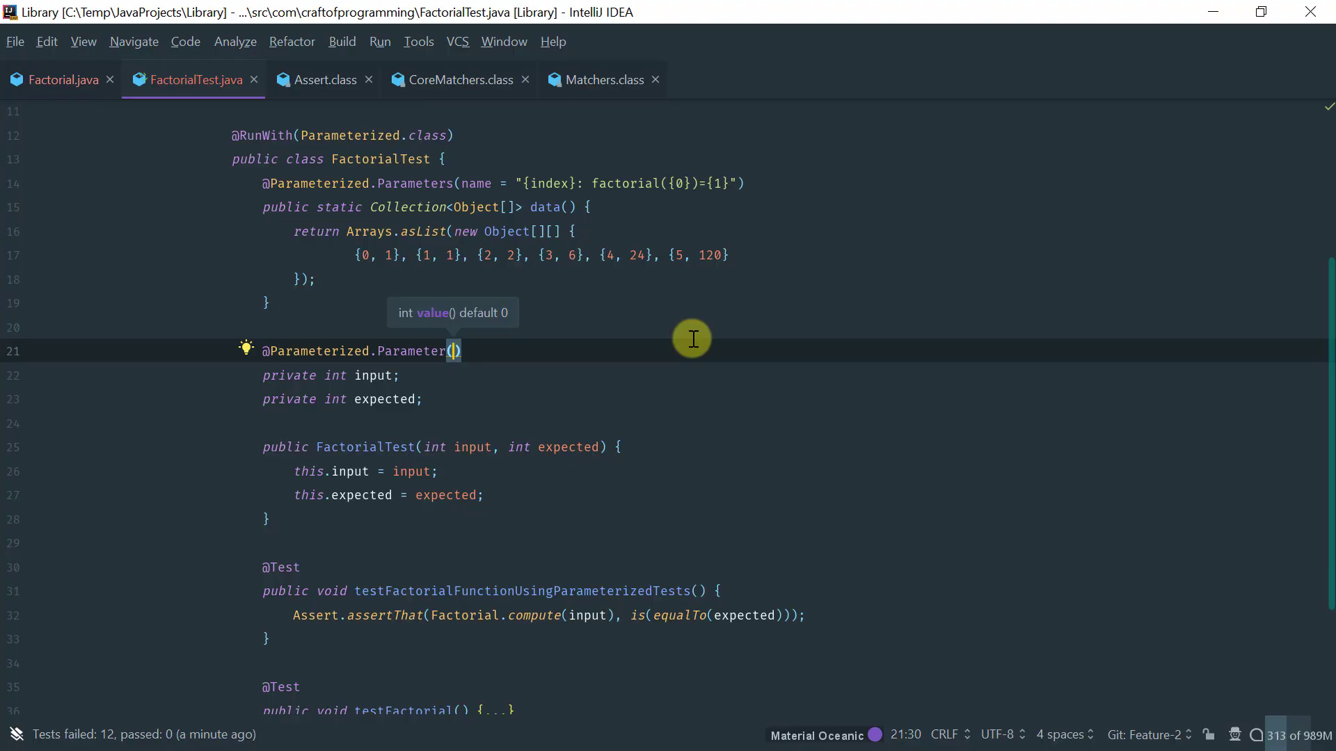
pyautogui.moveTo(585, 264)
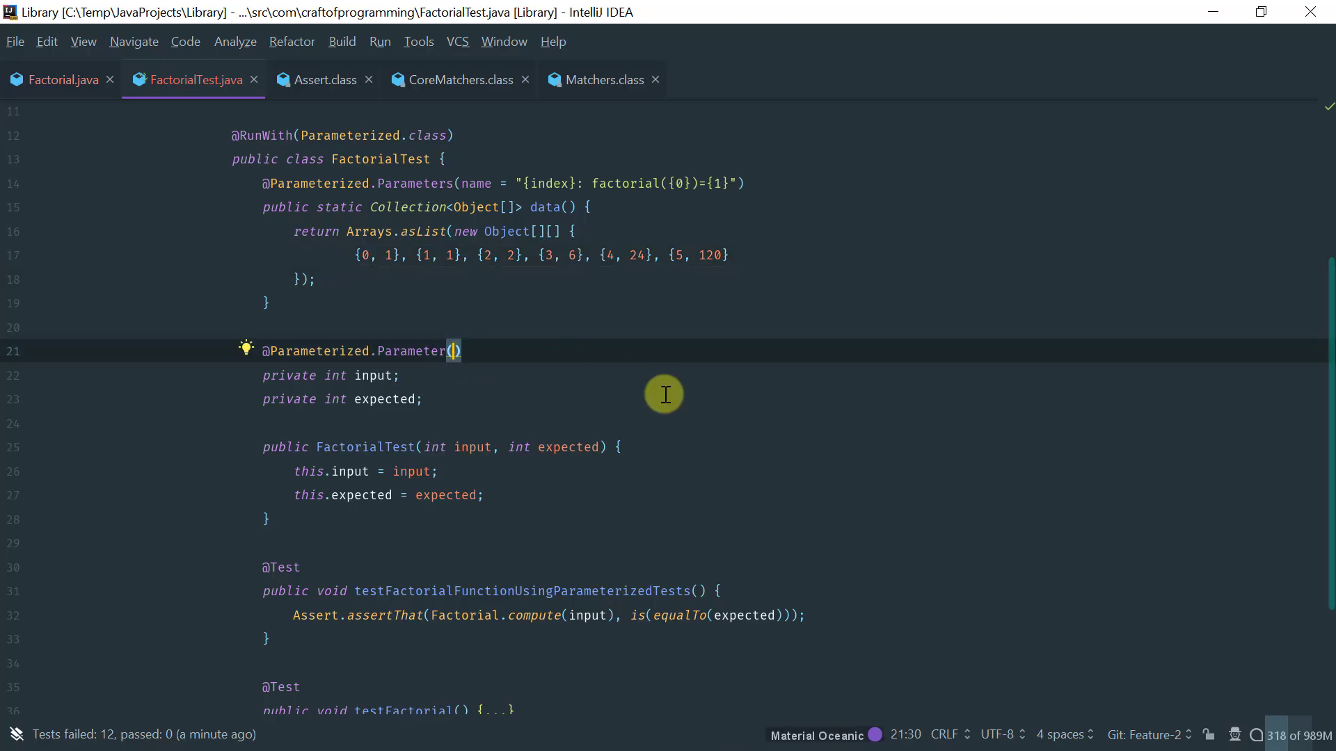
pyautogui.write('0')
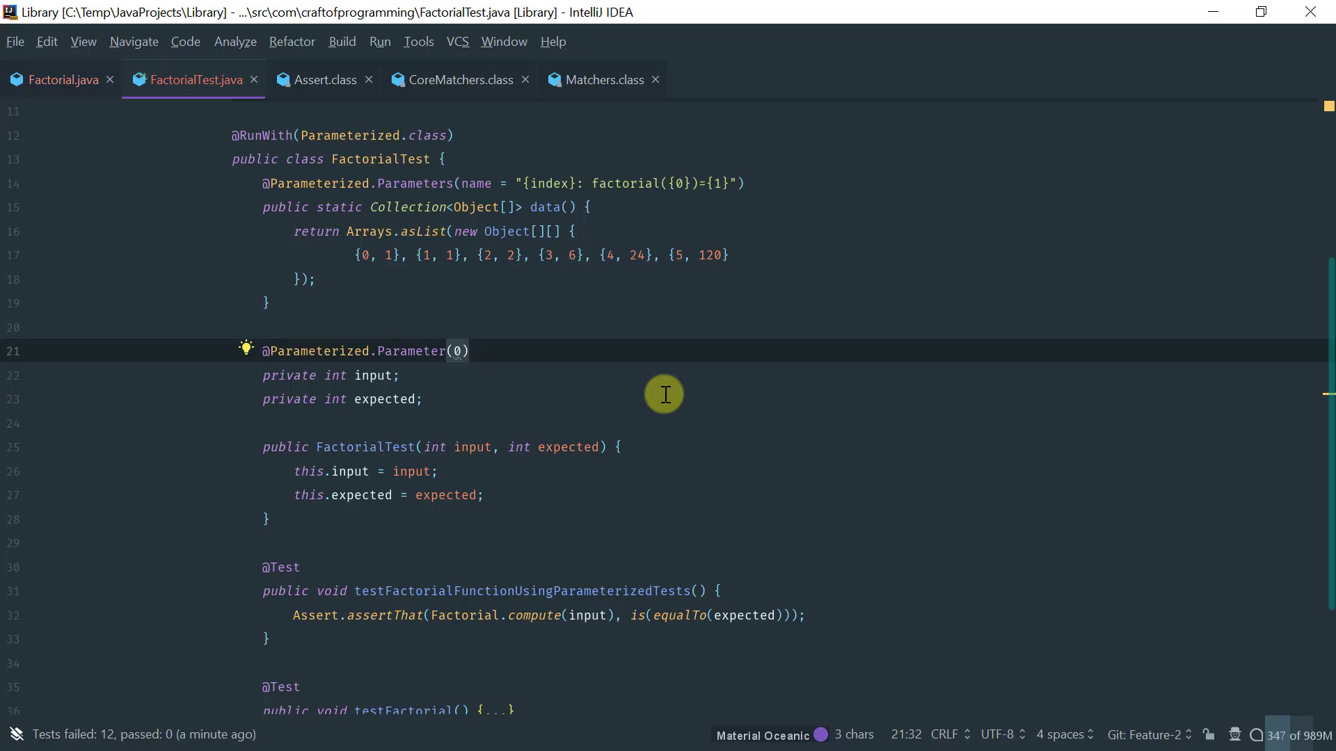
pyautogui.moveTo(528, 350)
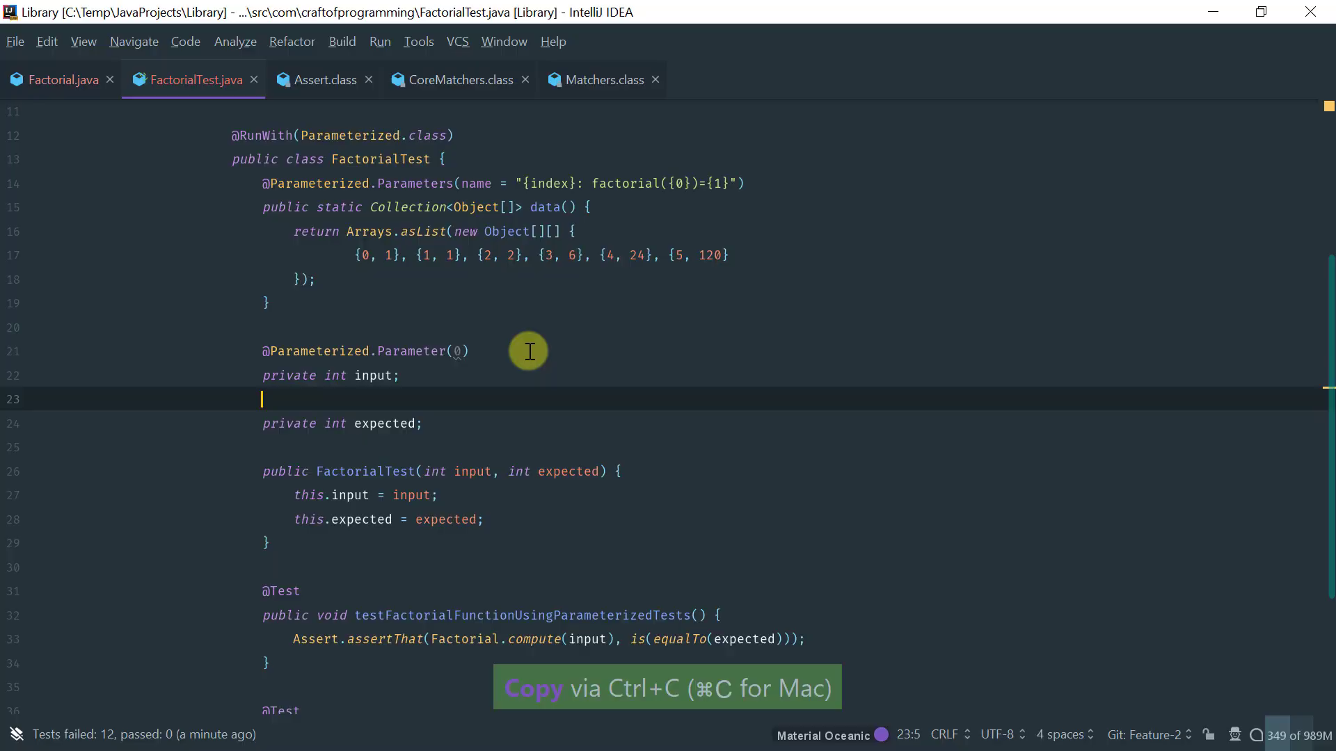
pyautogui.press('ctrl+v')
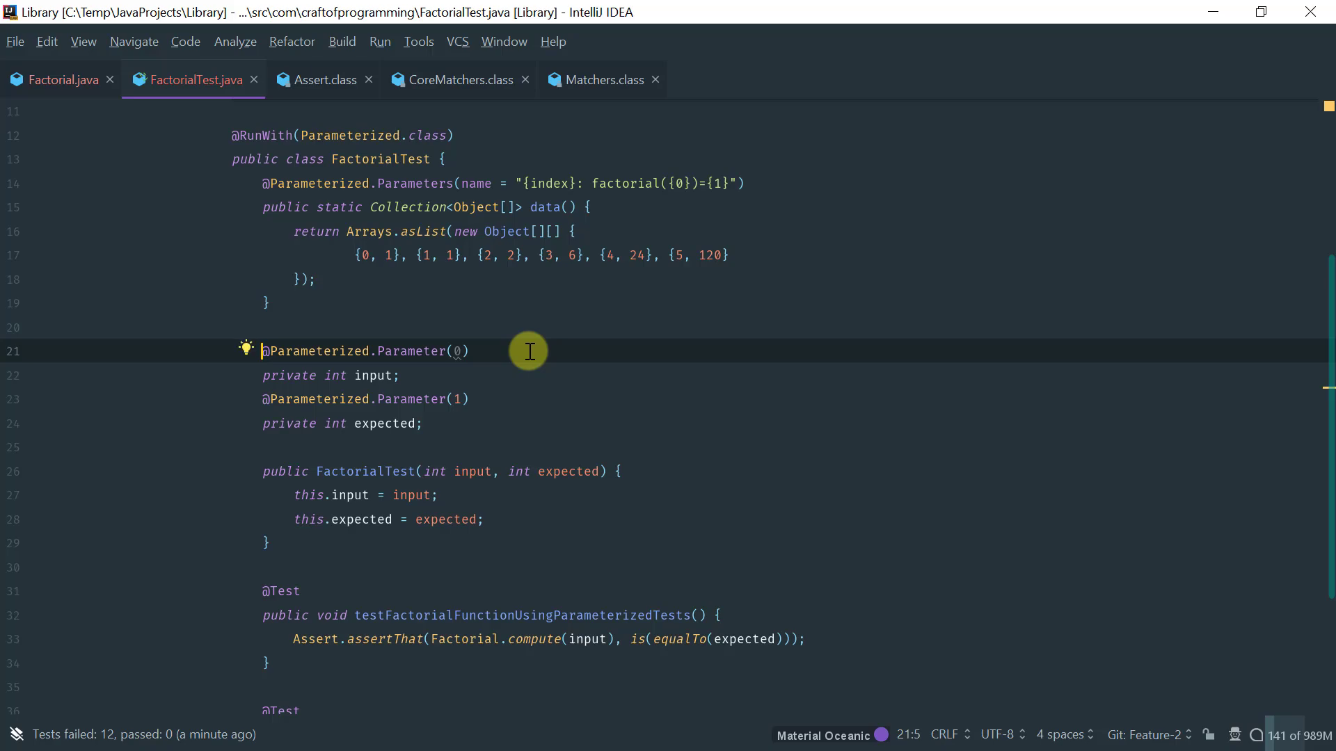
pyautogui.write('public')
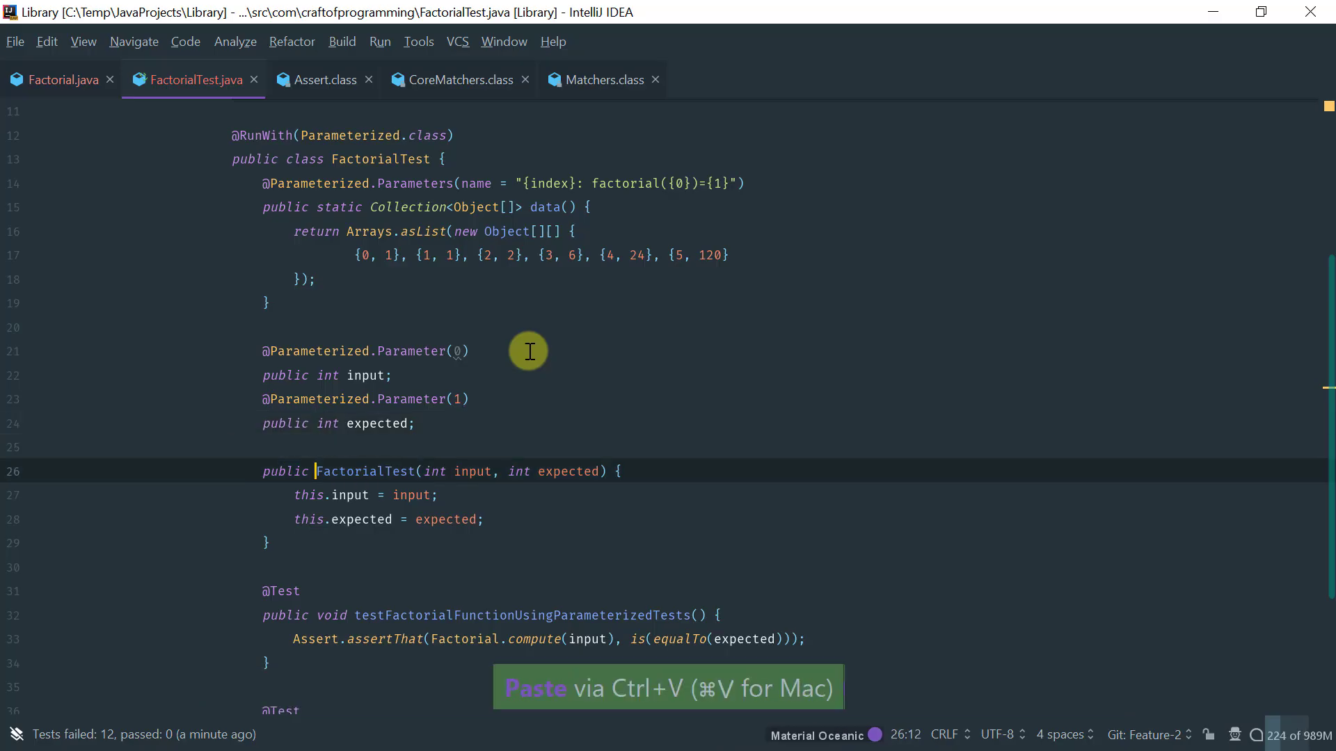
pyautogui.press('ctrl+v')
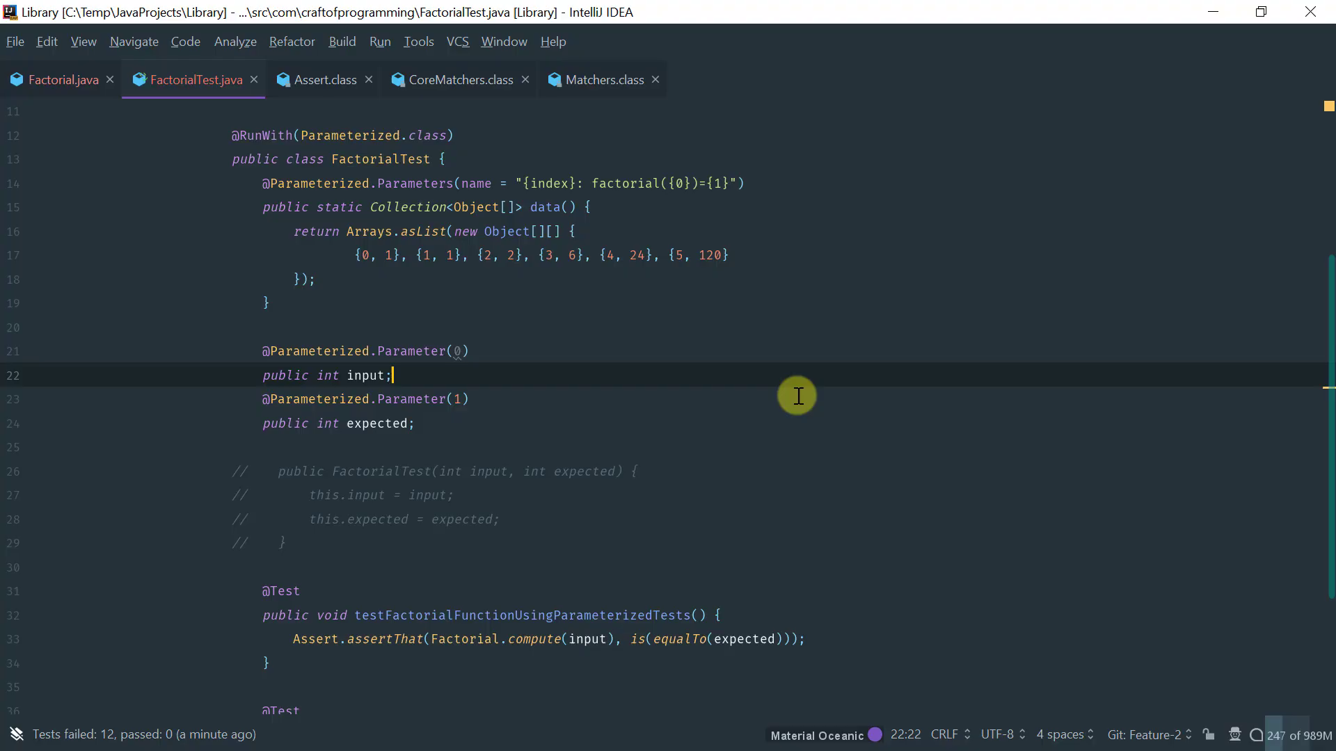
pyautogui.moveTo(753, 363)
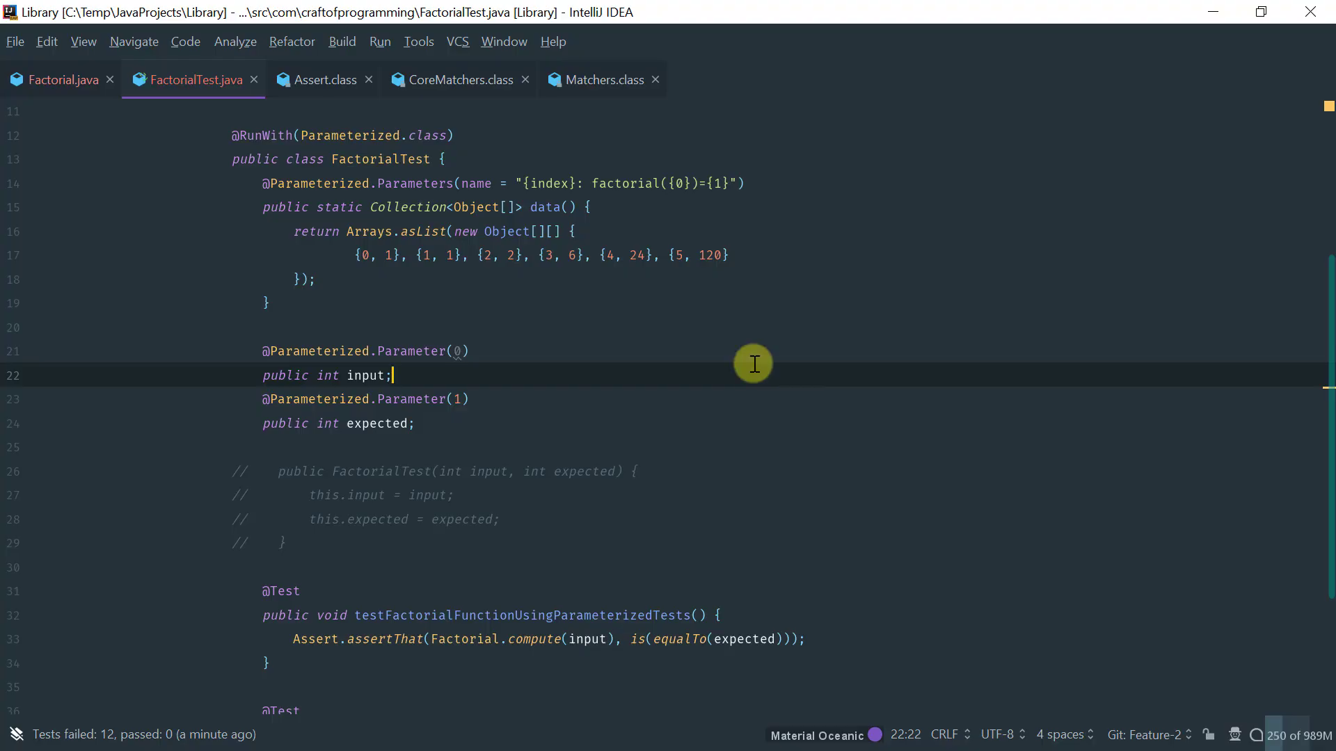